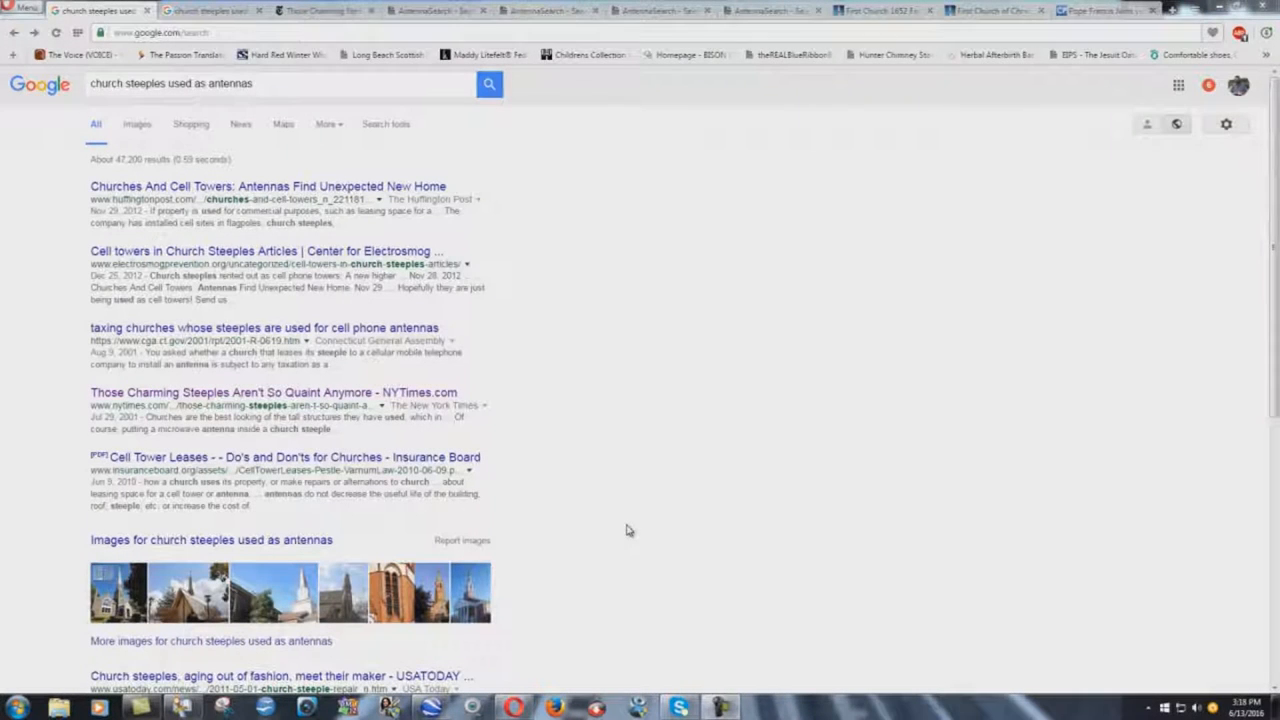
{"action": "mouse_move", "coordinate": [588, 352]}
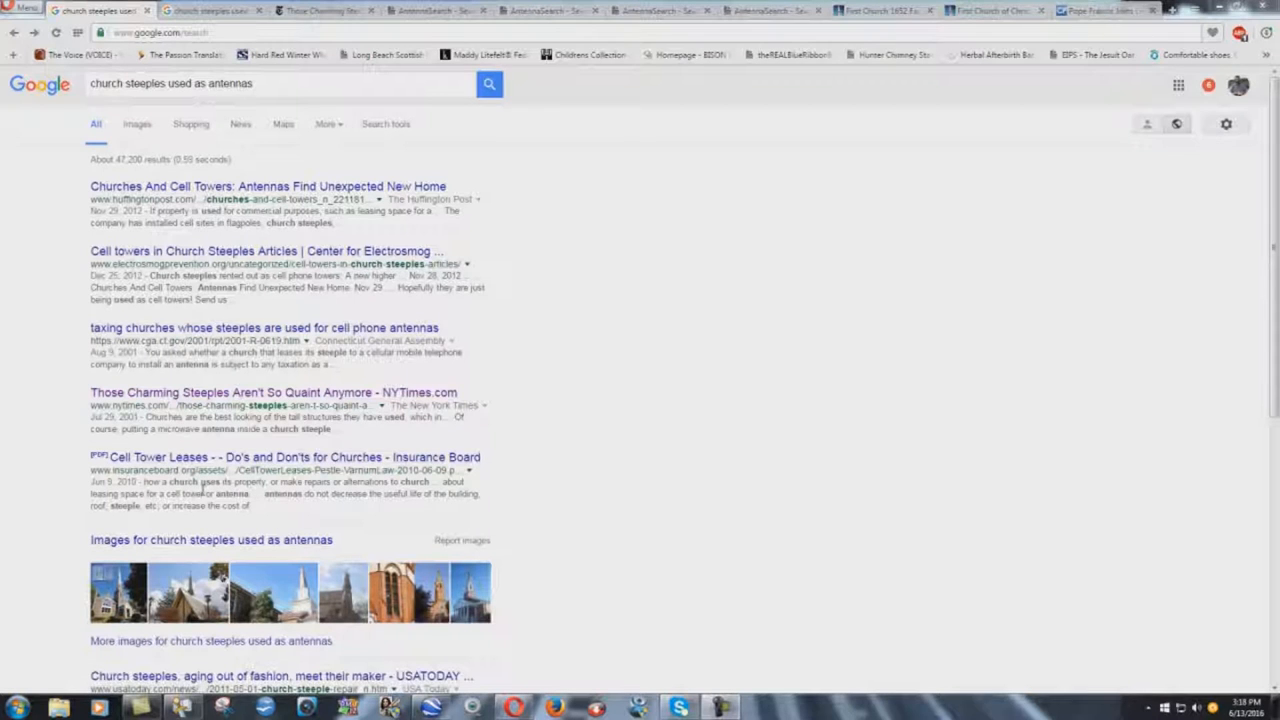
- Scroll through the Google search results for church steeples used as cell antennas
{"action": "scroll", "scroll_direction": "down", "scroll_amount": 3}
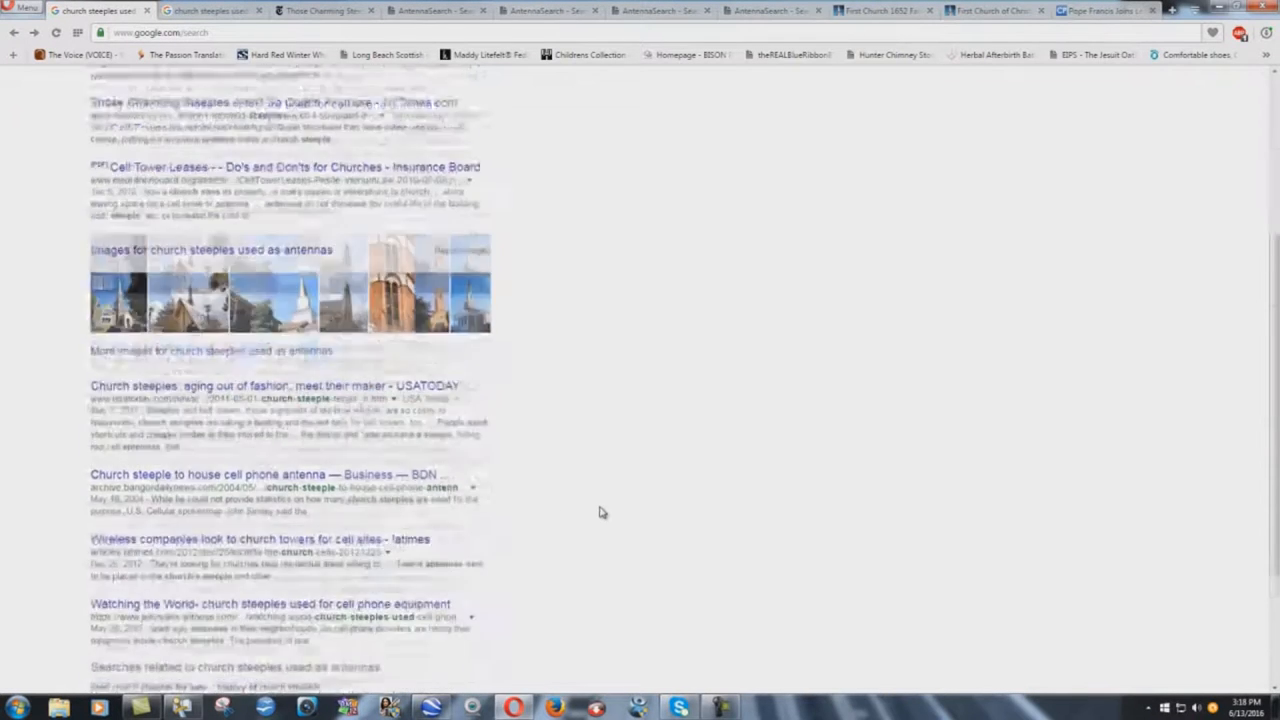
{"action": "scroll", "scroll_direction": "down", "scroll_amount": 3}
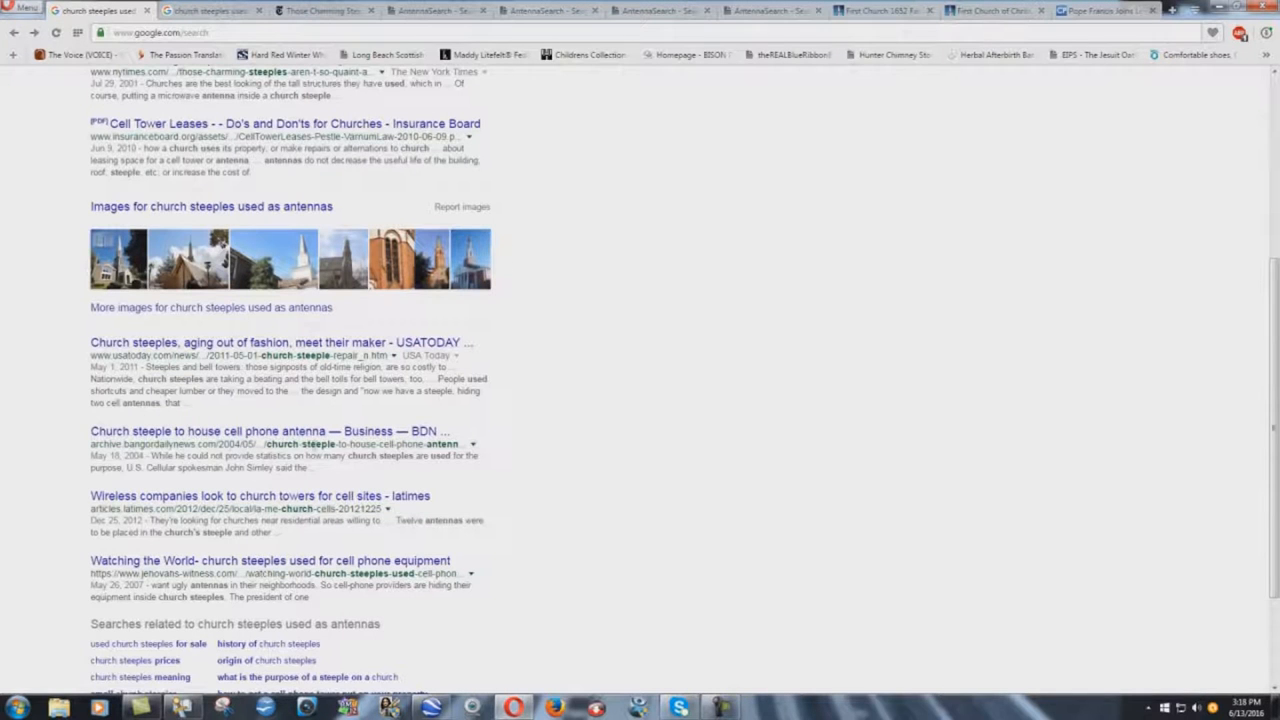
{"action": "scroll", "scroll_direction": "down", "scroll_amount": 3}
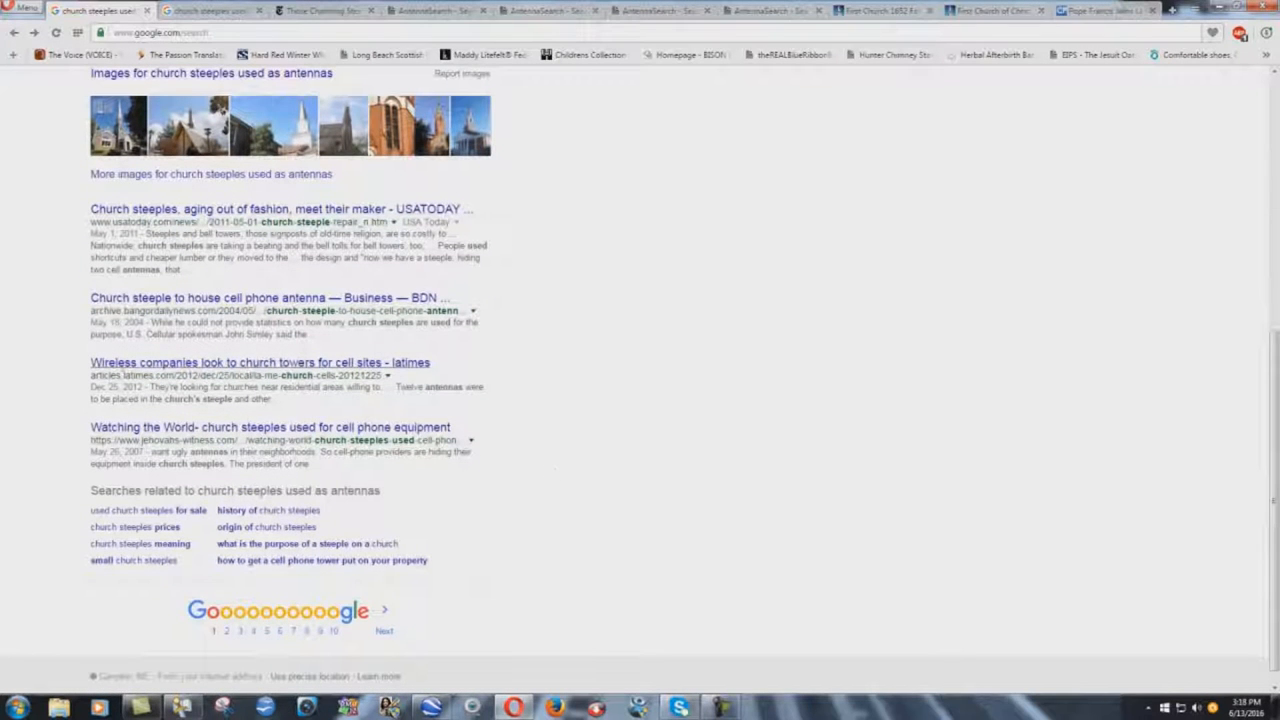
{"action": "mouse_move", "coordinate": [528, 484]}
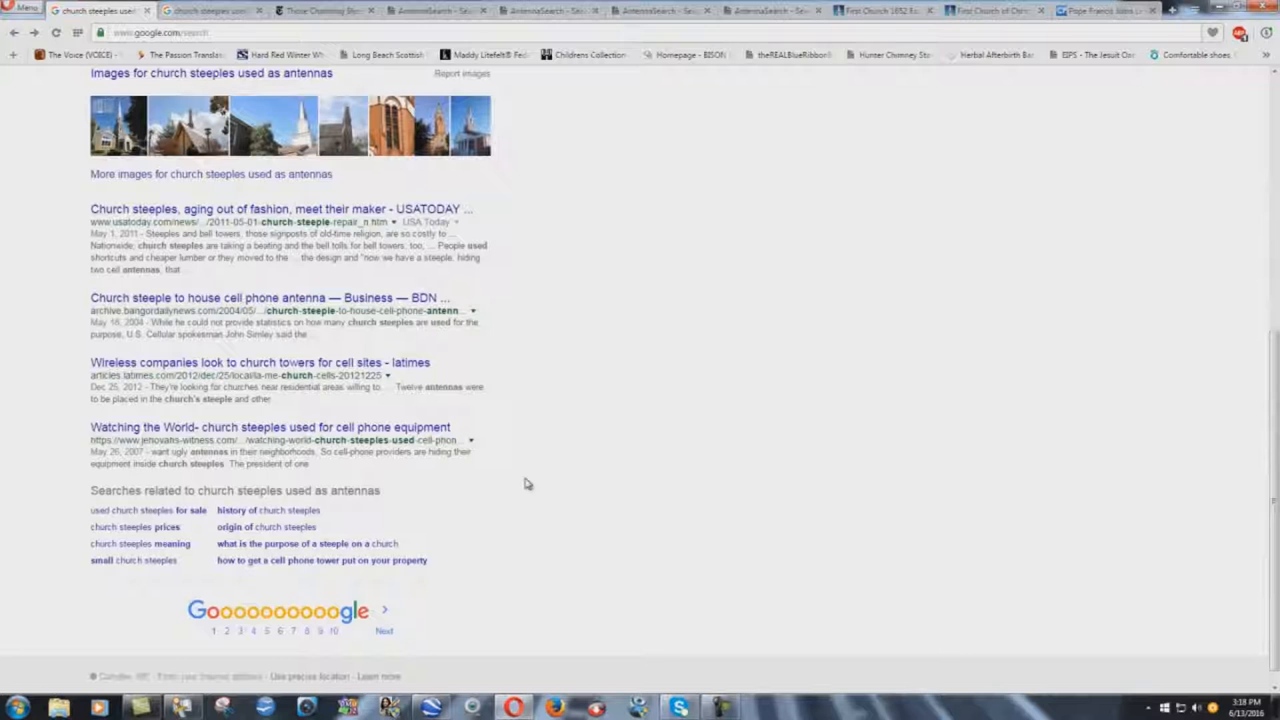
{"action": "scroll", "scroll_direction": "up", "scroll_amount": 3}
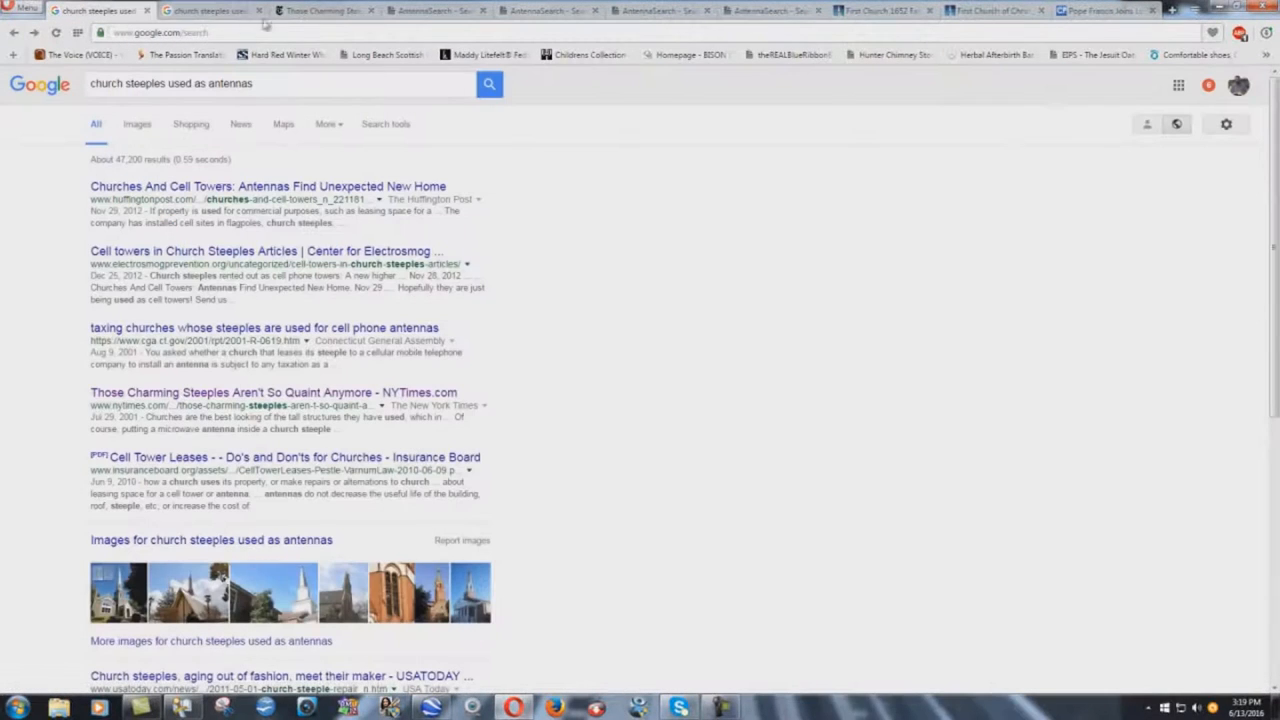
- Switch to Google Images and enlarge the drawing of a steeple concealing cell phone antennas
{"action": "left_click", "coordinate": [640, 260]}
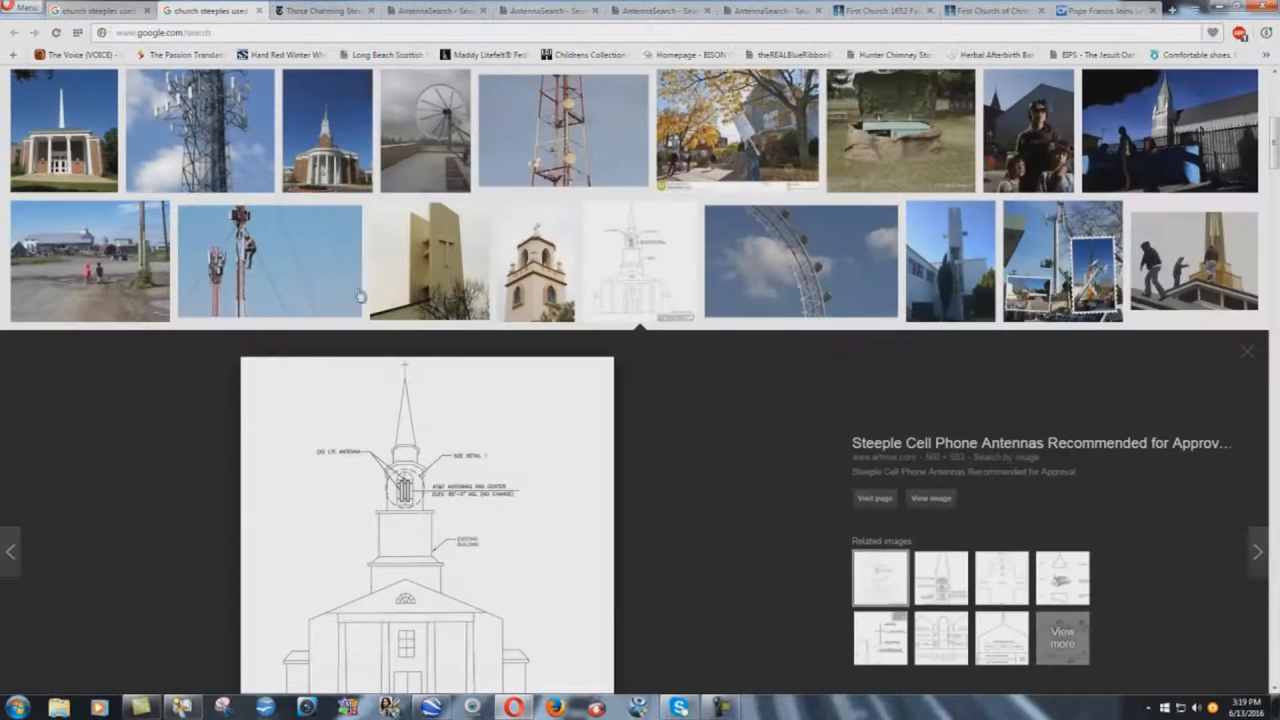
{"action": "left_click", "coordinate": [1248, 352]}
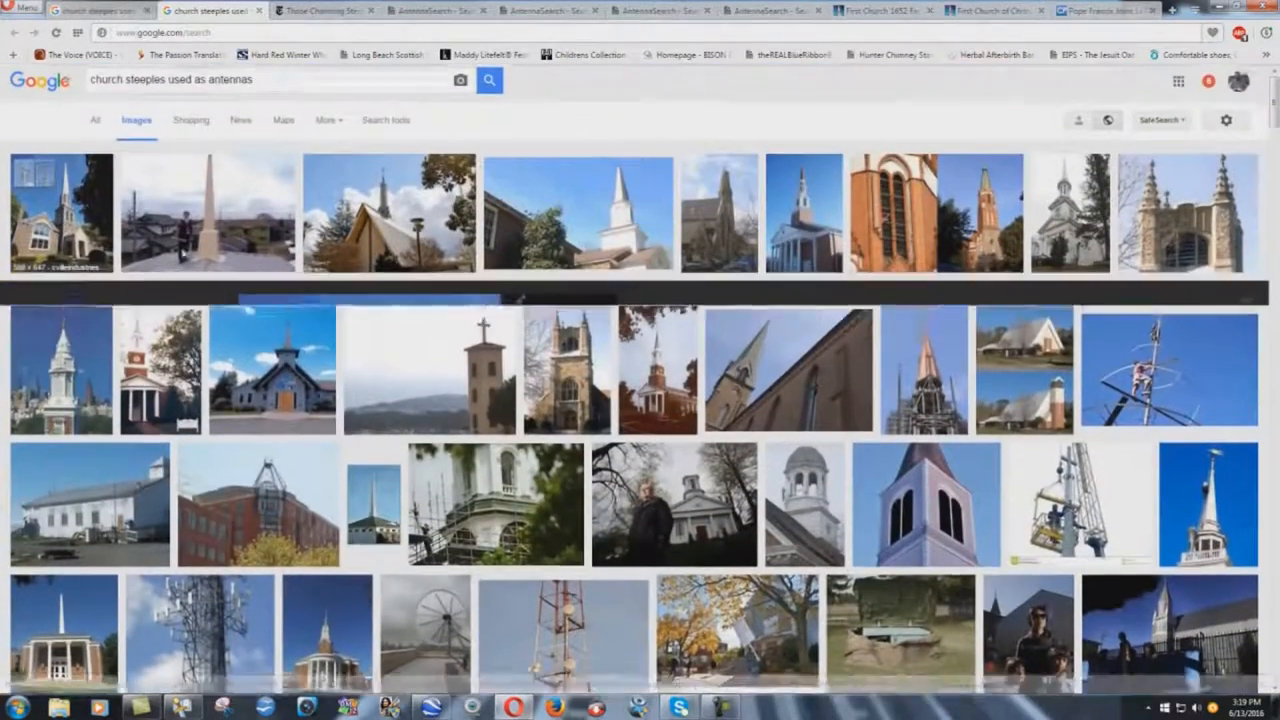
{"action": "left_click", "coordinate": [60, 212]}
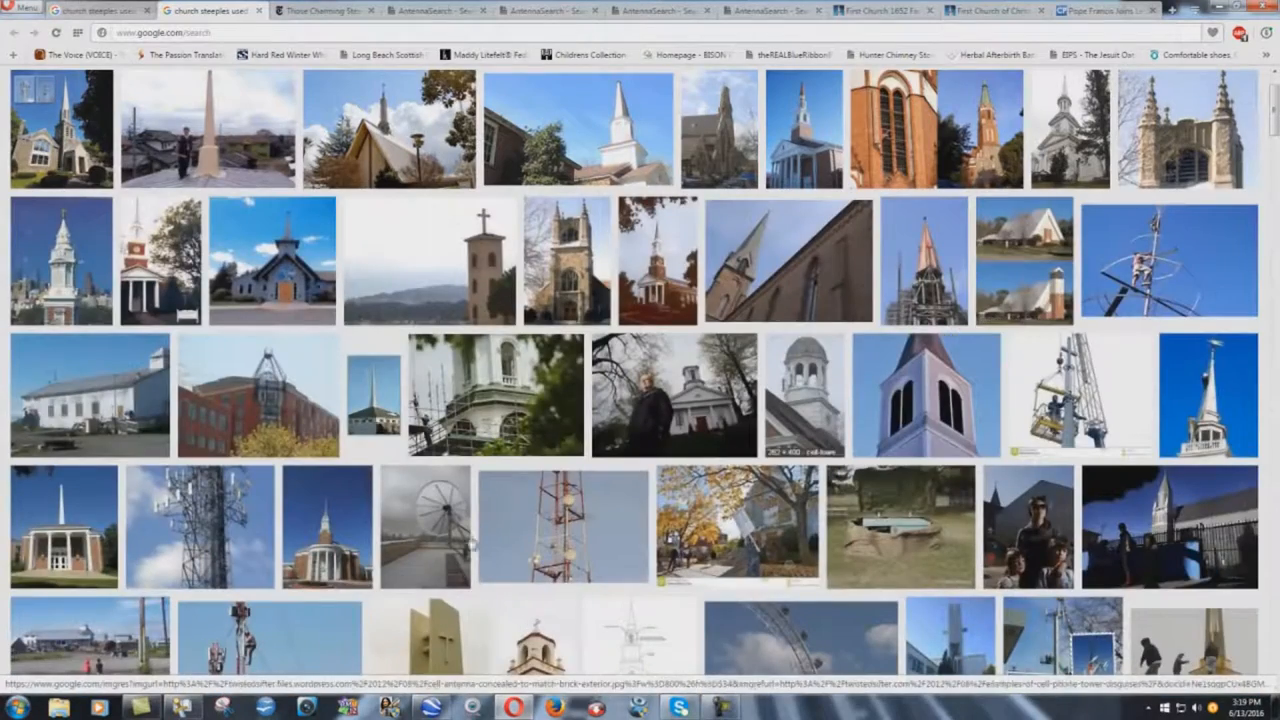
{"action": "scroll", "scroll_direction": "down", "scroll_amount": 3}
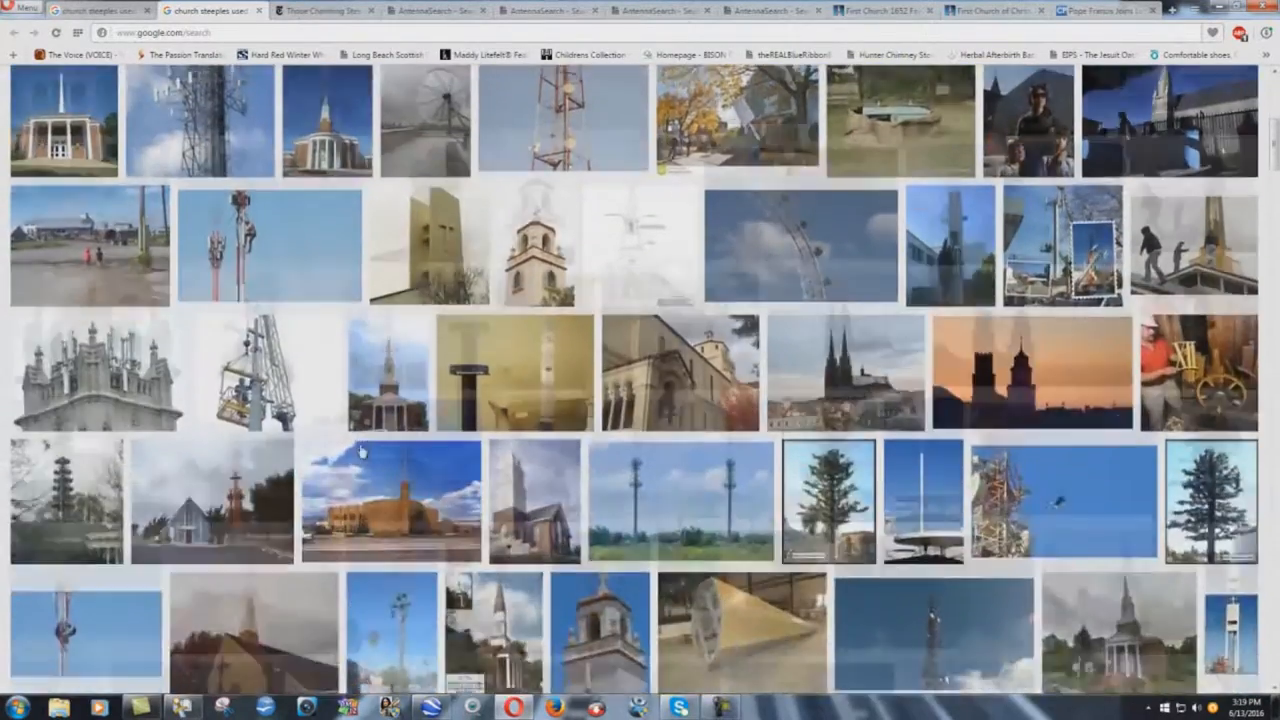
{"action": "scroll", "scroll_direction": "down", "scroll_amount": 3}
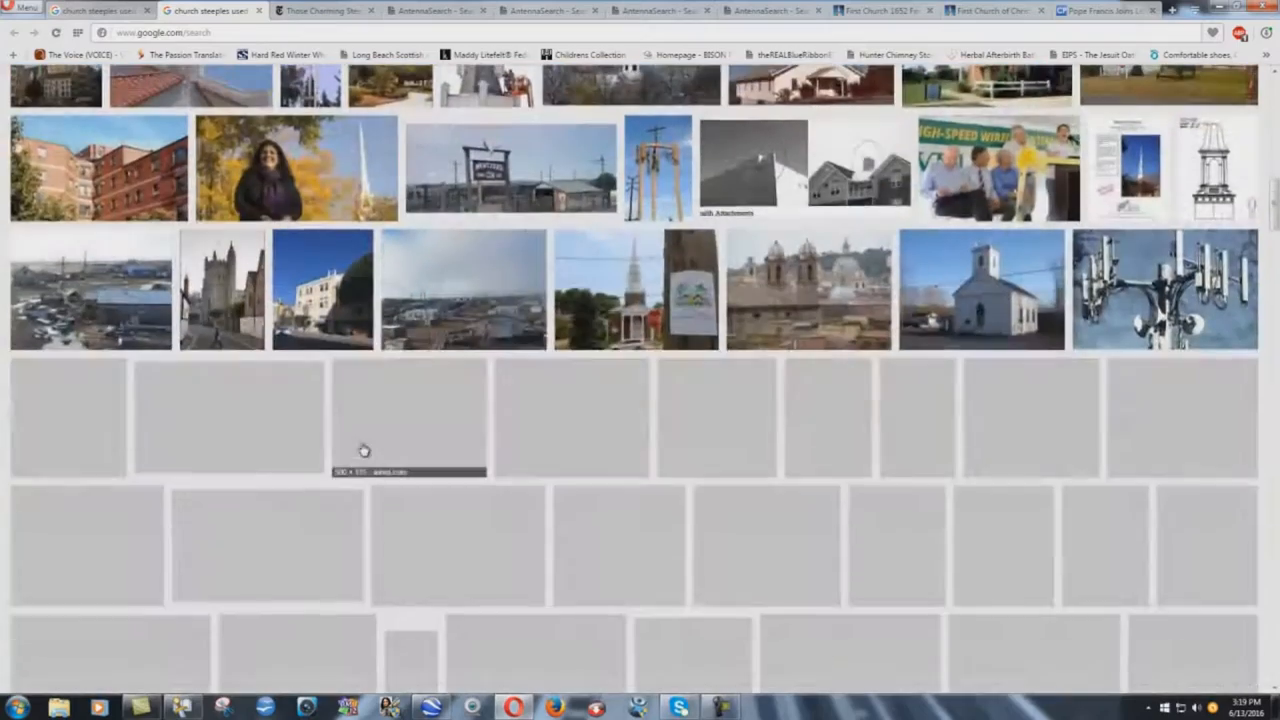
{"action": "scroll", "scroll_direction": "up", "scroll_amount": 3}
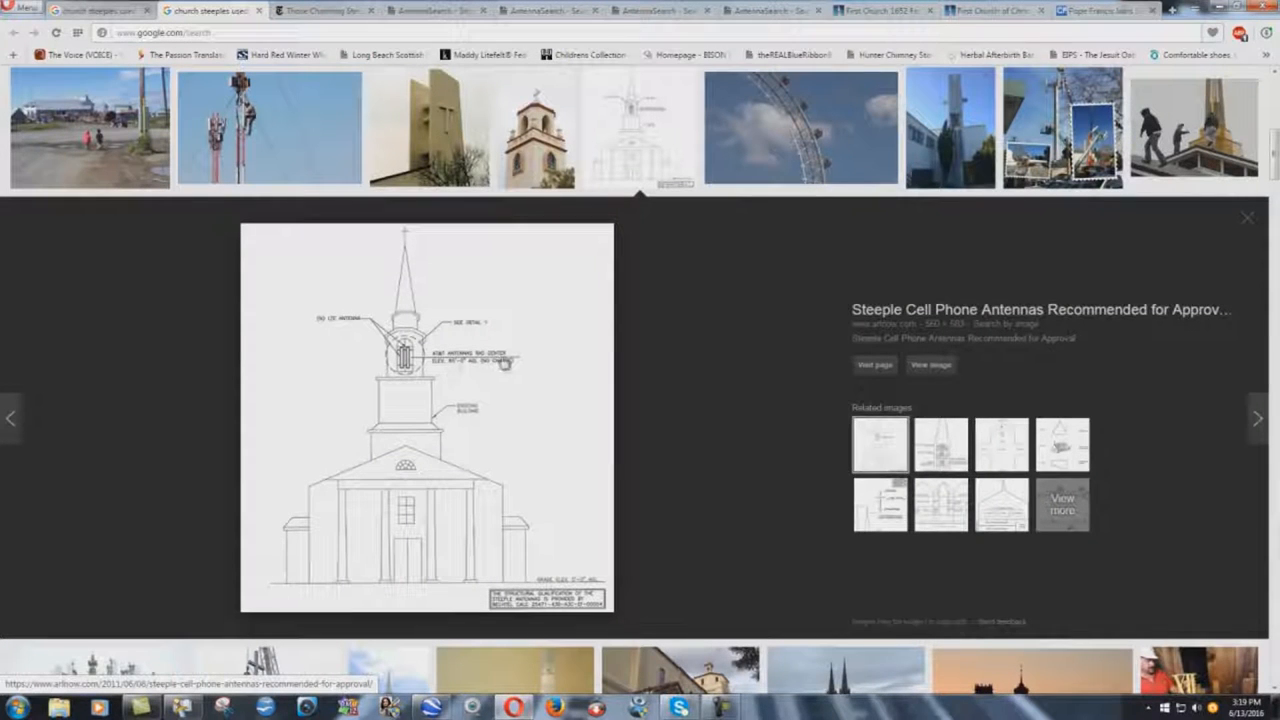
{"action": "mouse_move", "coordinate": [480, 384]}
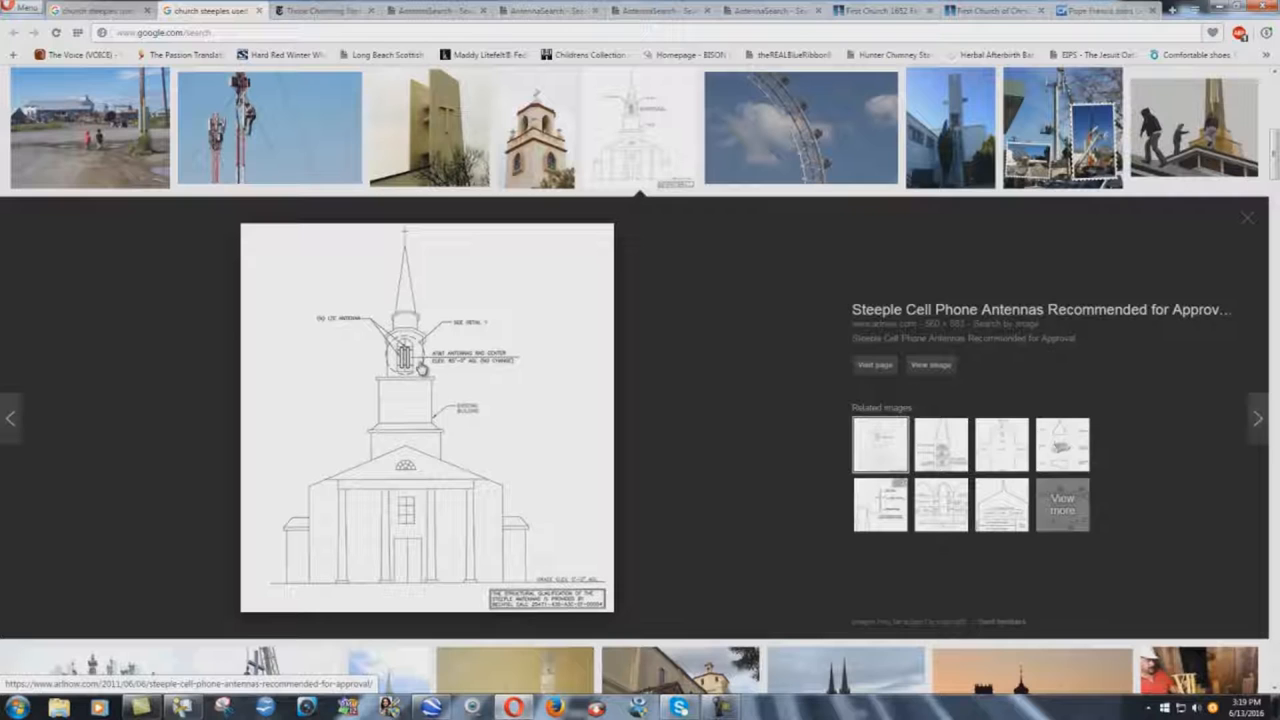
{"action": "mouse_move", "coordinate": [458, 430]}
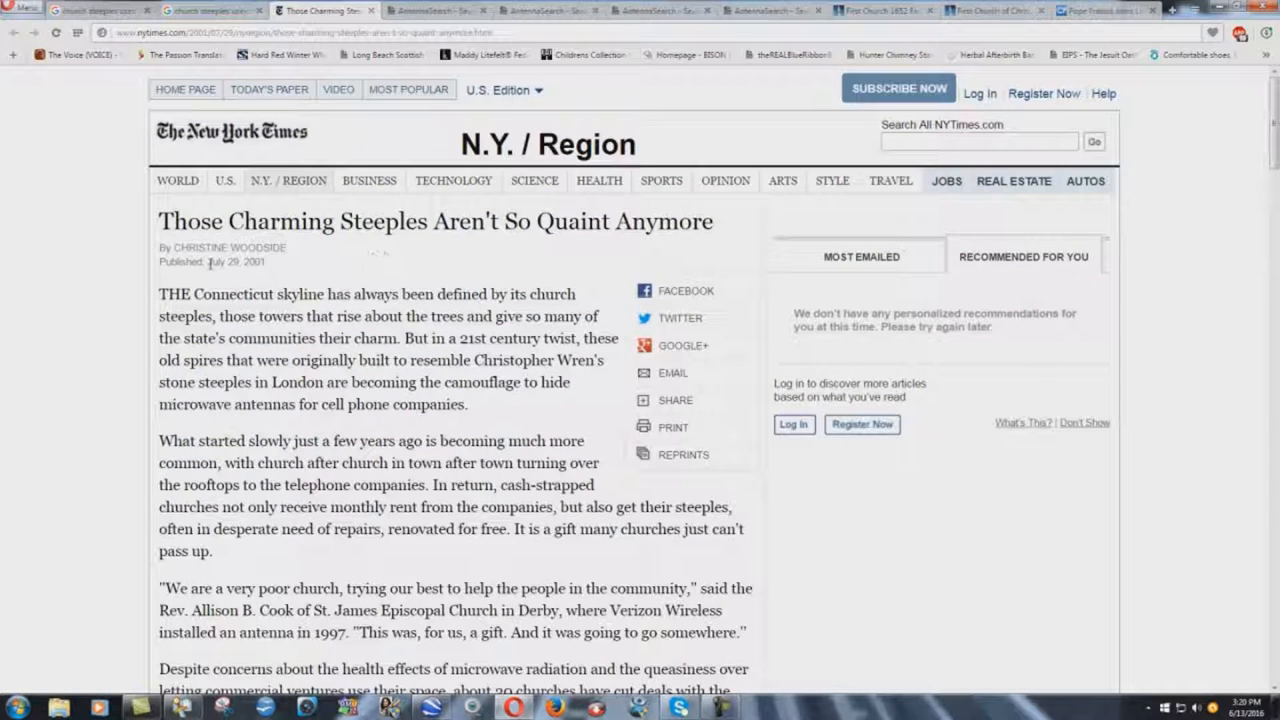
- Open the NYTimes.com steeples article and highlight 'microwave' in the opening paragraph while reading
{"action": "double_click", "coordinate": [236, 260]}
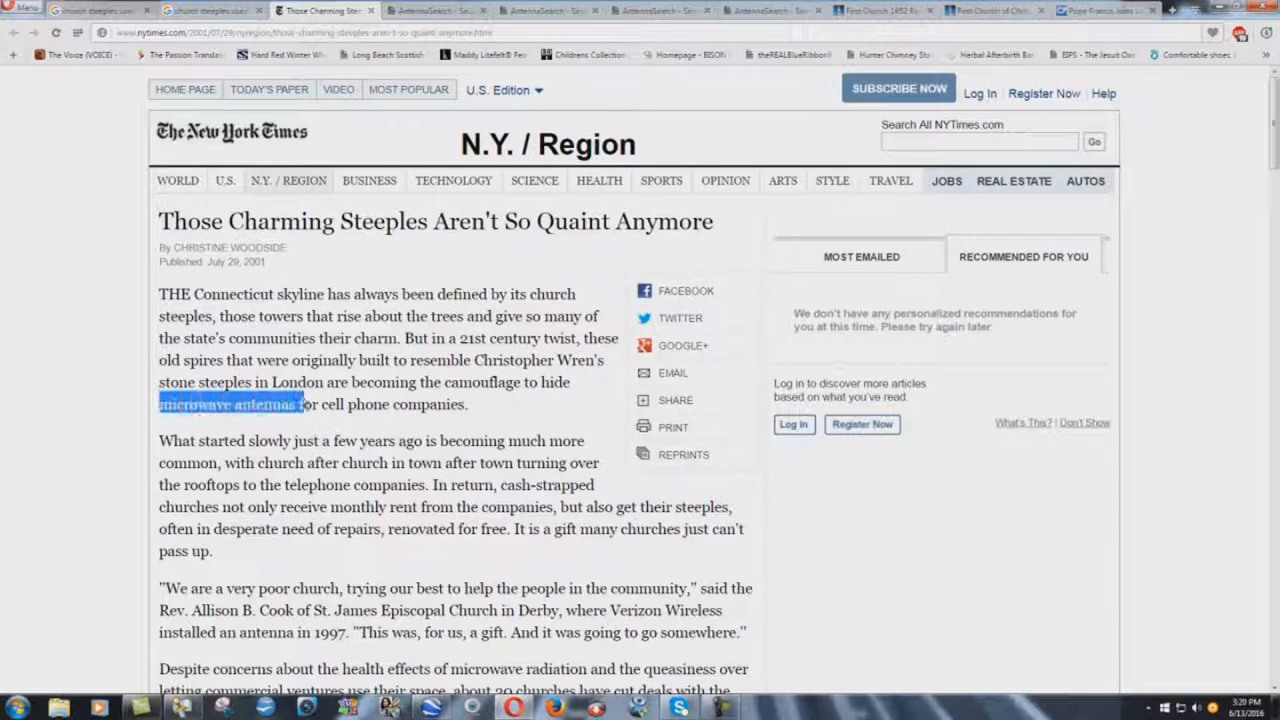
{"action": "left_click_drag", "start_coordinate": [300, 404], "coordinate": [468, 404]}
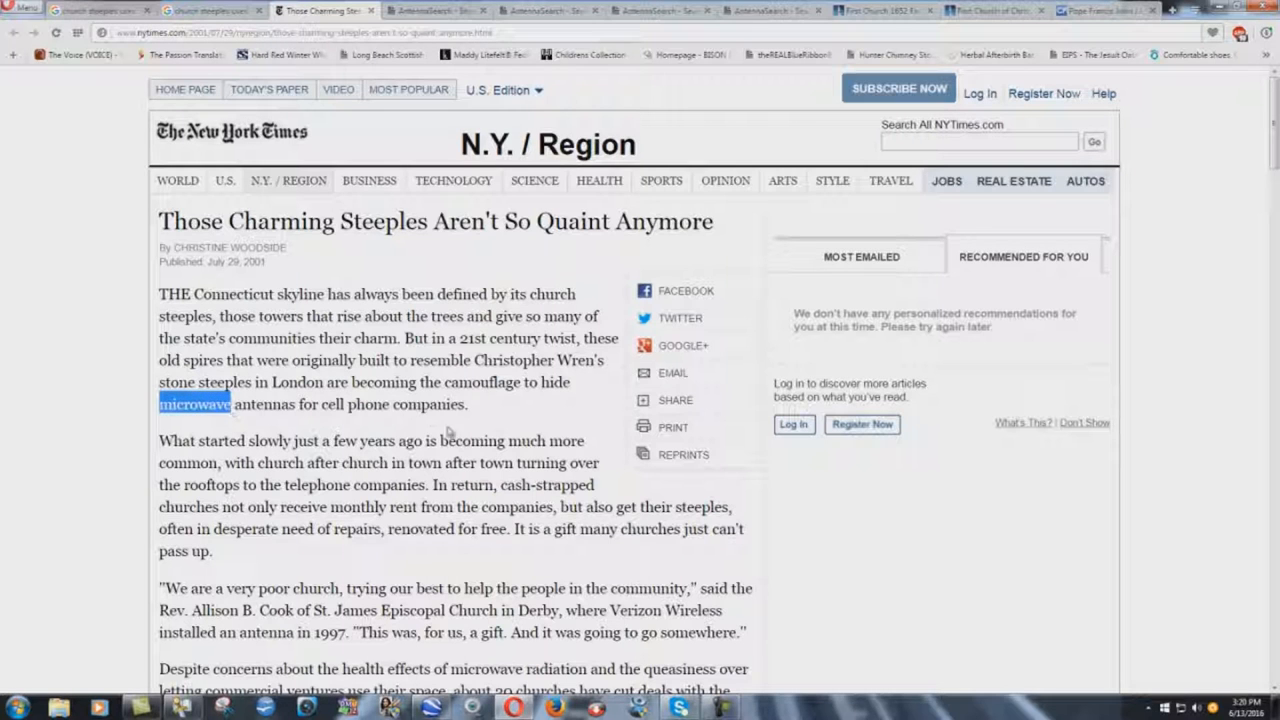
{"action": "scroll", "scroll_direction": "down", "scroll_amount": 3}
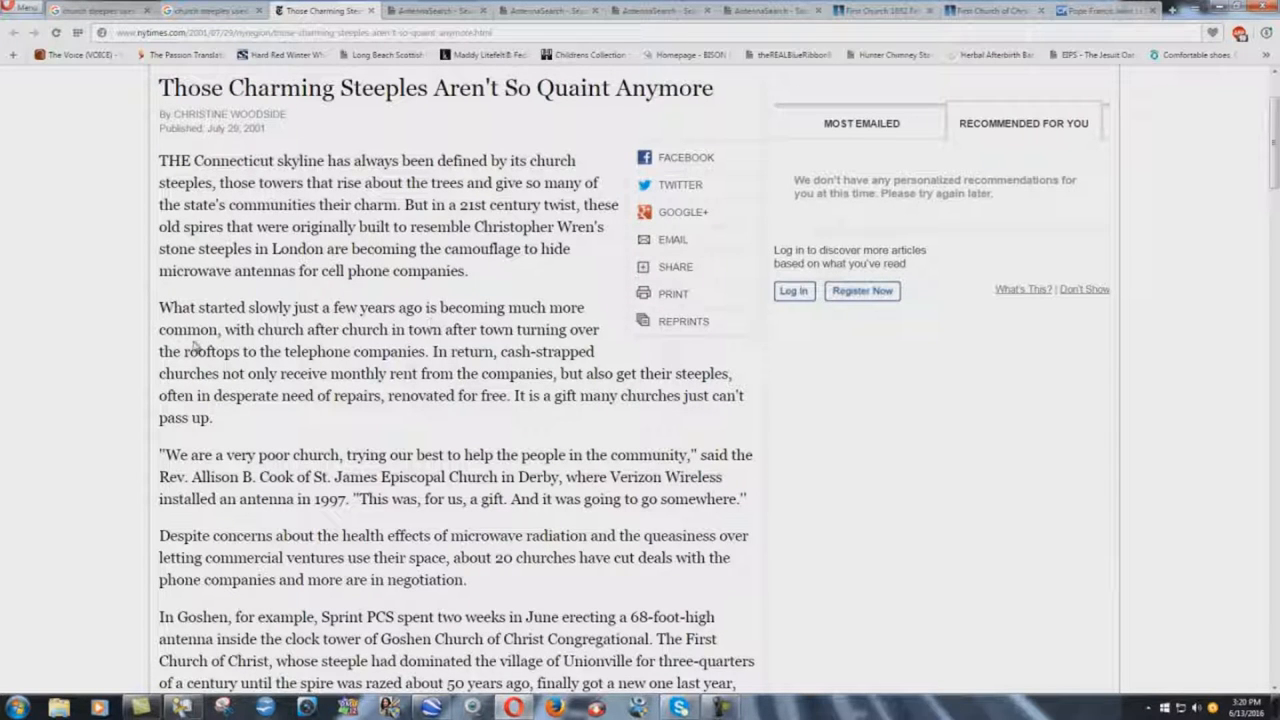
{"action": "mouse_move", "coordinate": [410, 344]}
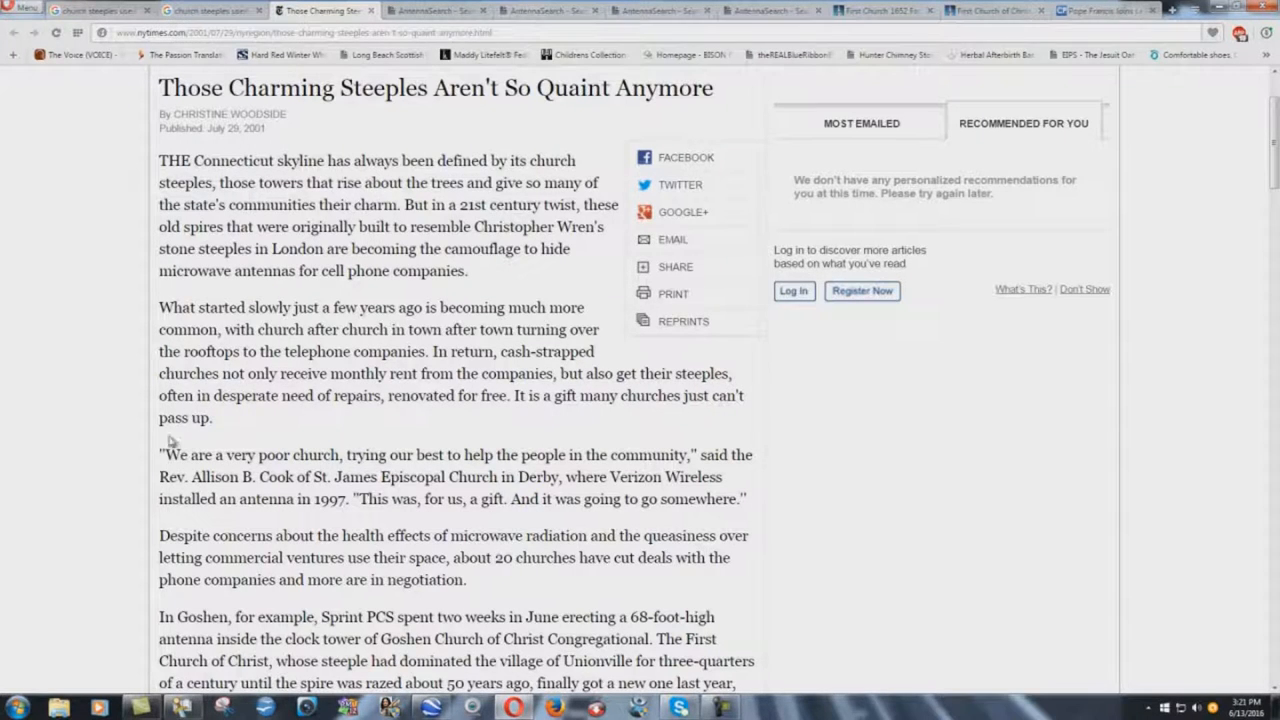
{"action": "scroll", "scroll_direction": "down", "scroll_amount": 3}
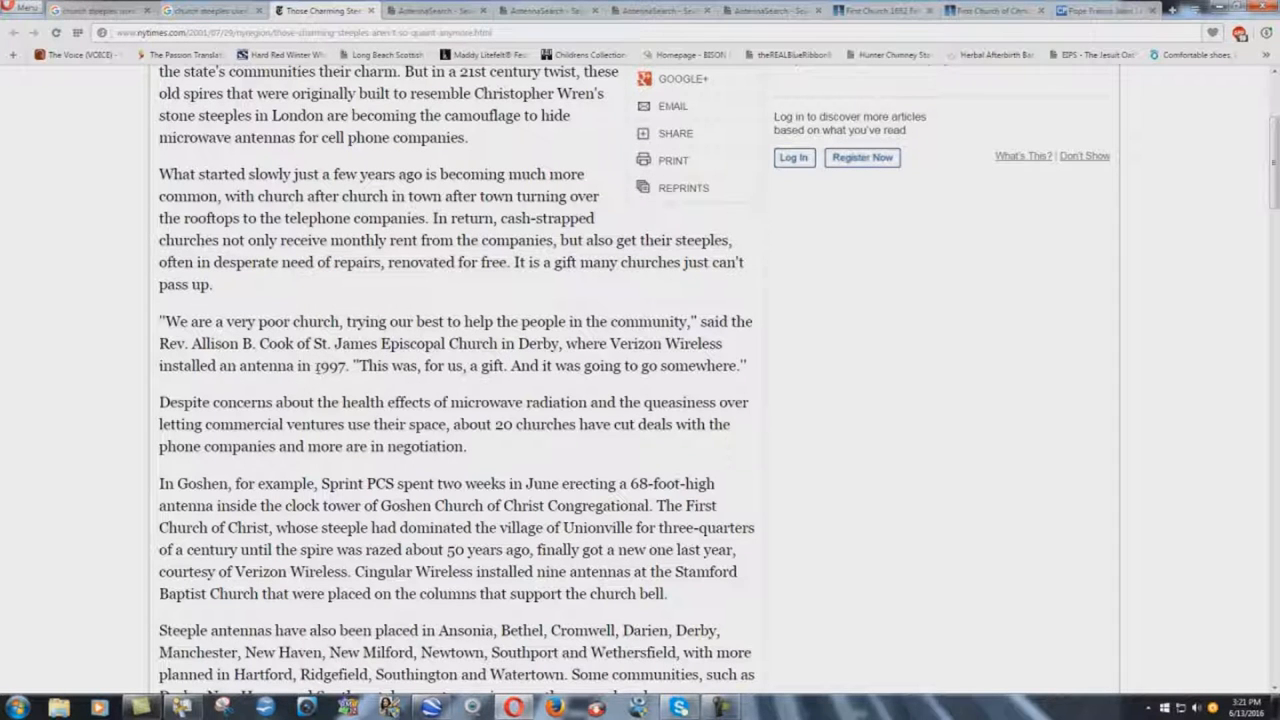
{"action": "double_click", "coordinate": [328, 364]}
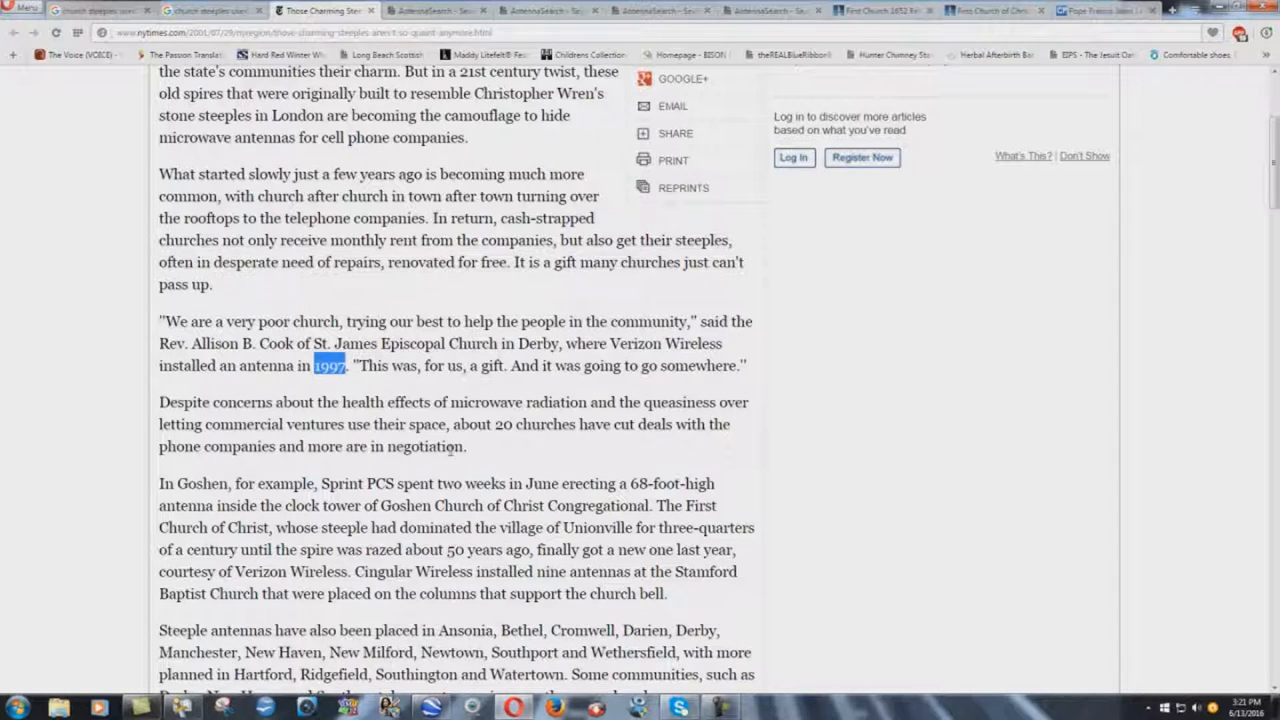
{"action": "mouse_move", "coordinate": [336, 384]}
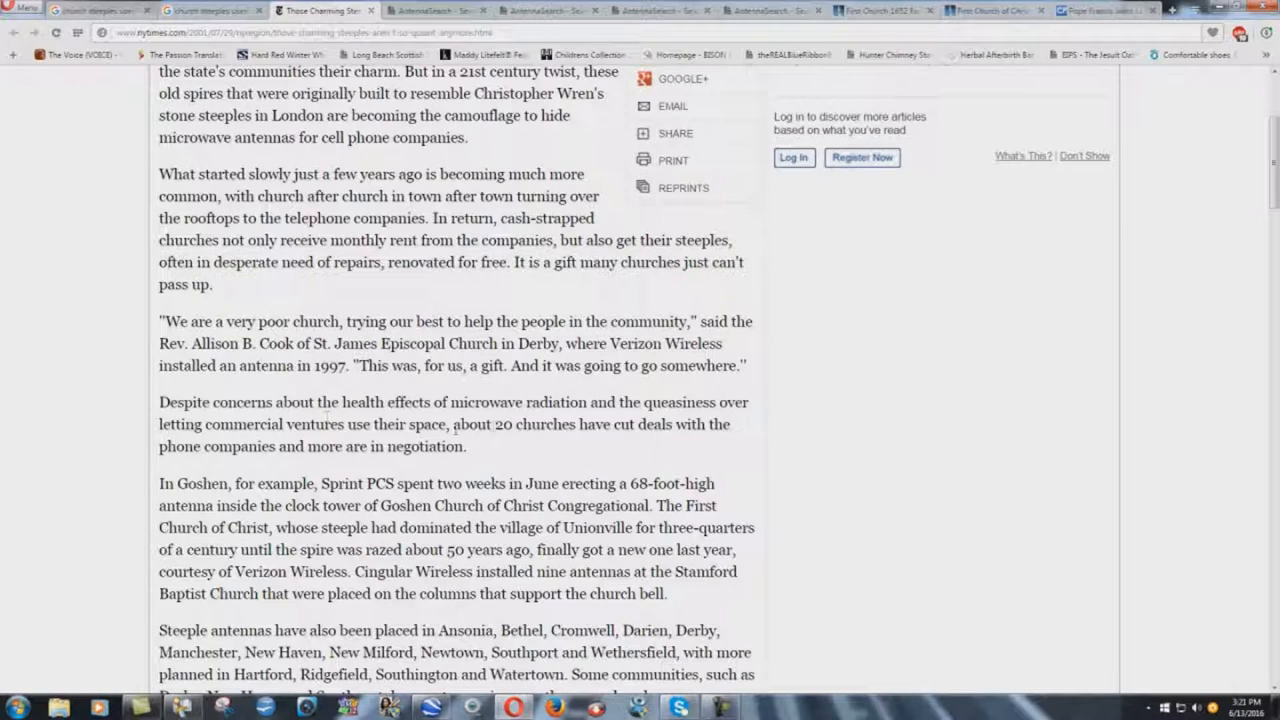
{"action": "mouse_move", "coordinate": [276, 472]}
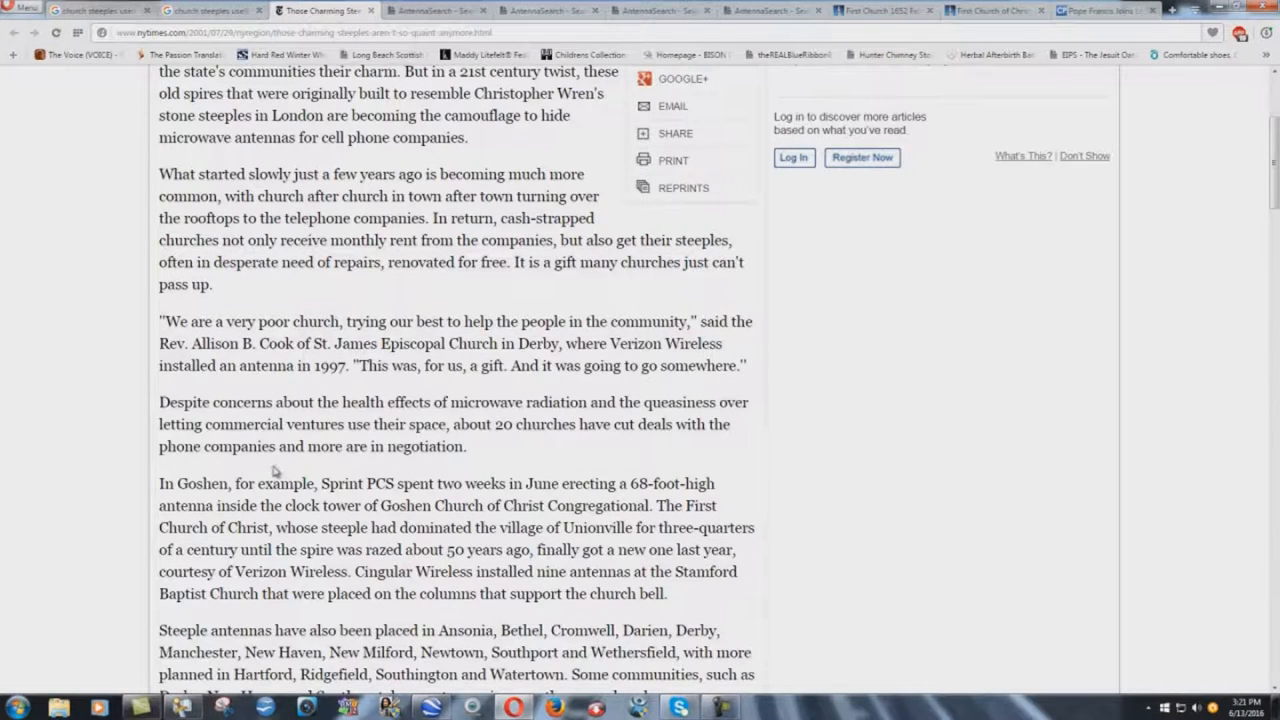
{"action": "scroll", "scroll_direction": "down", "scroll_amount": 3}
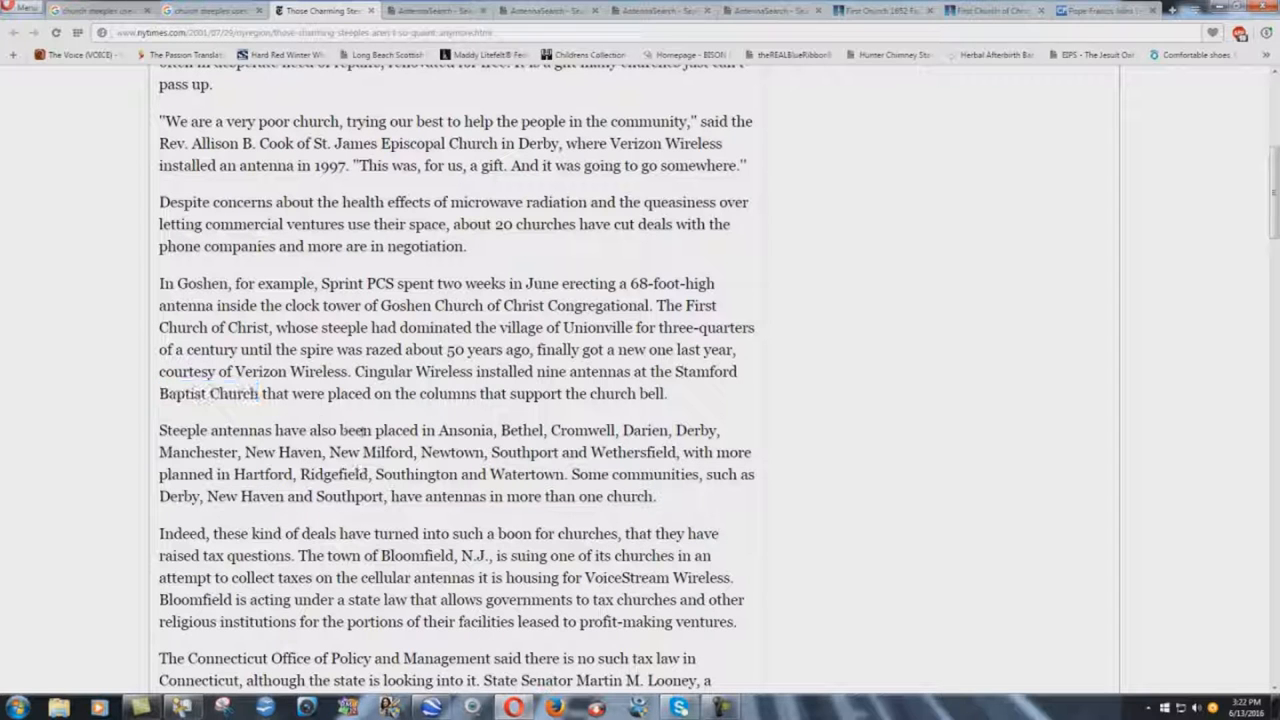
{"action": "scroll", "scroll_direction": "down", "scroll_amount": 3}
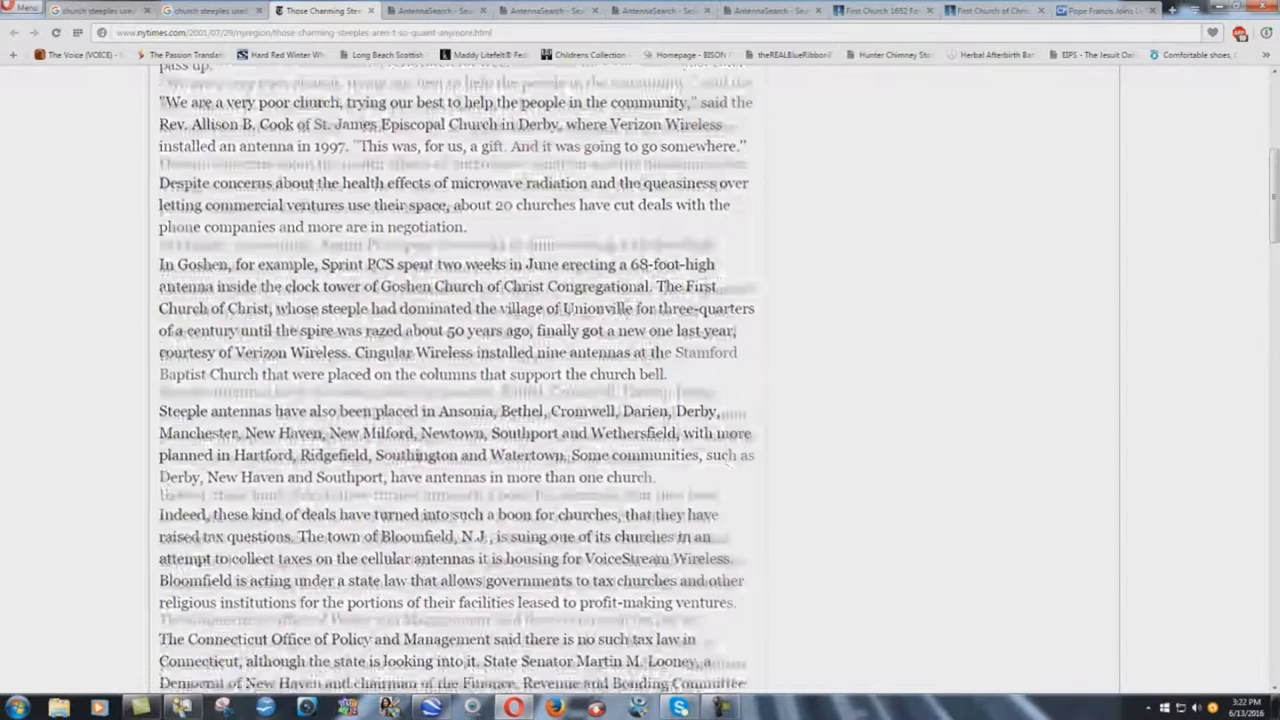
{"action": "scroll", "scroll_direction": "down", "scroll_amount": 3}
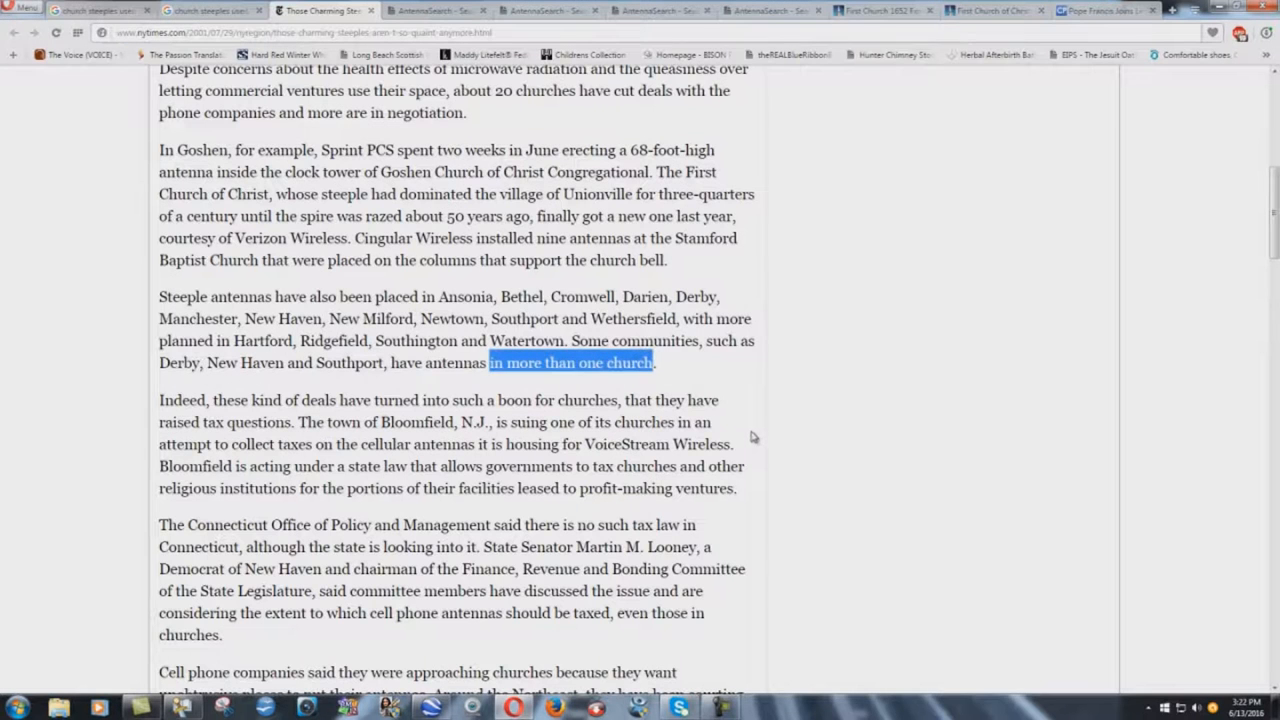
{"action": "scroll", "scroll_direction": "down", "scroll_amount": 3}
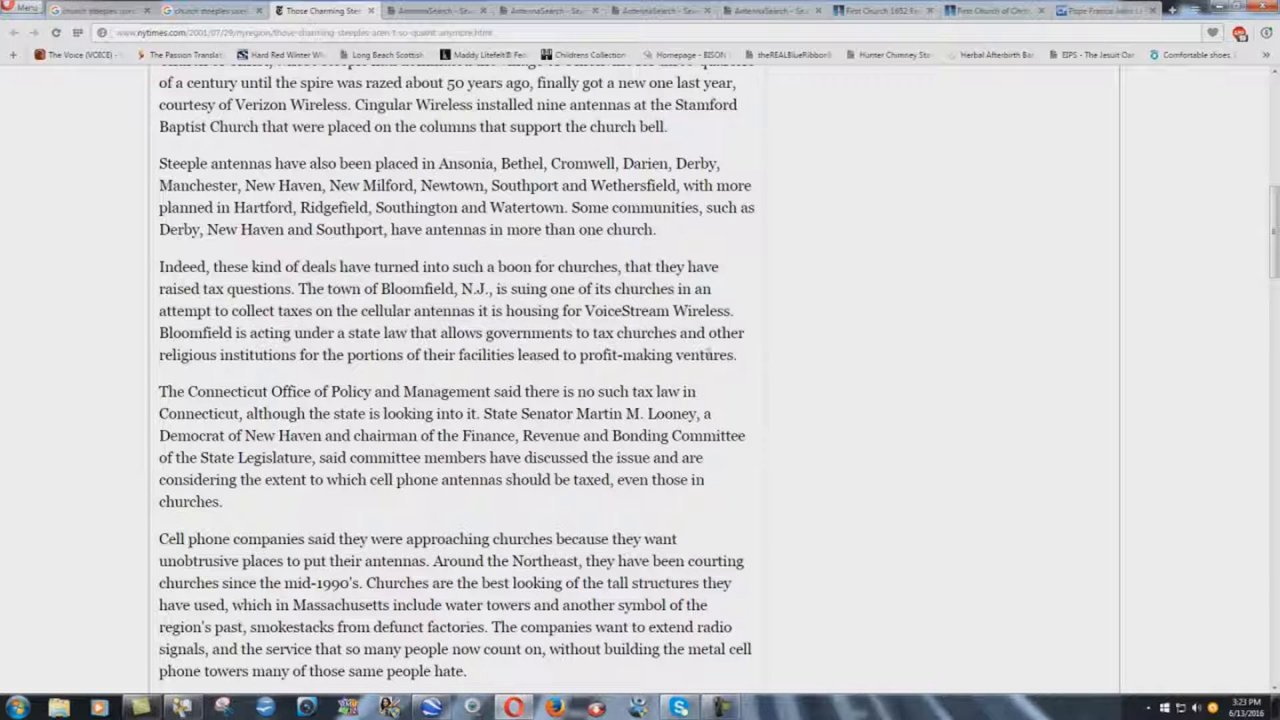
{"action": "mouse_move", "coordinate": [336, 342]}
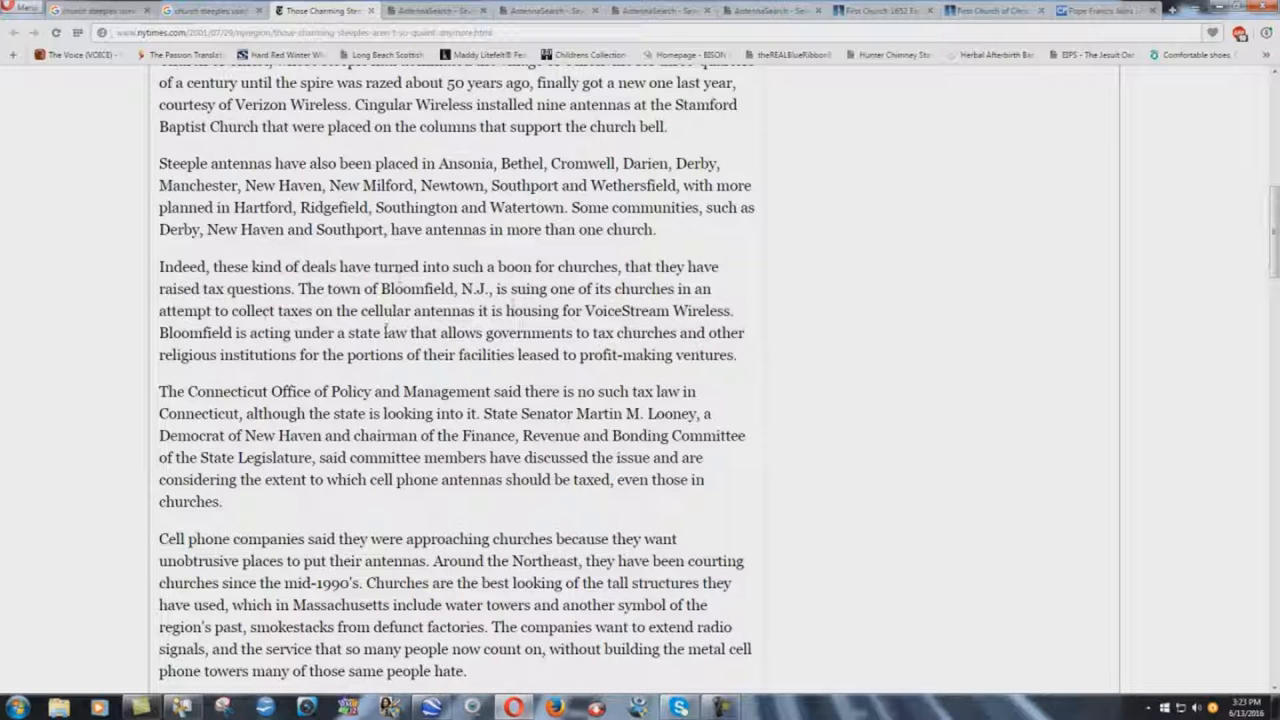
- Read down the article to the First Church of Christ in Unionville and Verizon's fiberglass steeple
{"action": "scroll", "scroll_direction": "down", "scroll_amount": 3}
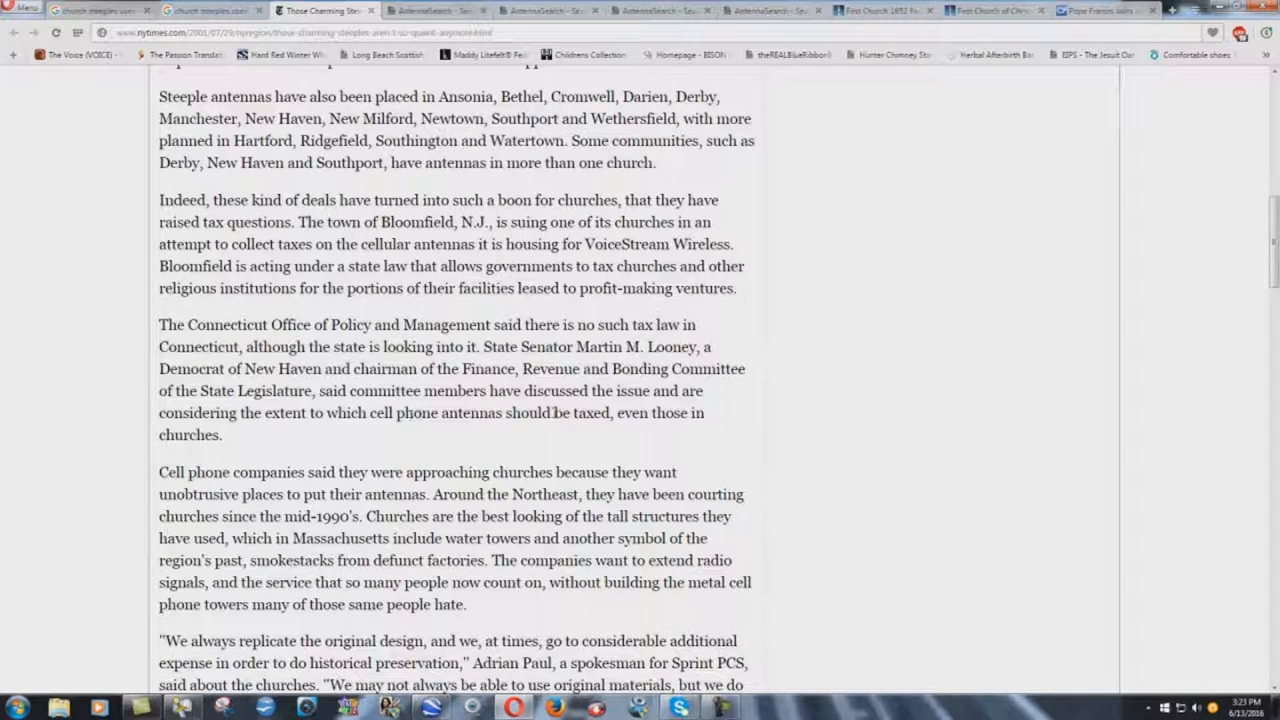
{"action": "scroll", "scroll_direction": "down", "scroll_amount": 3}
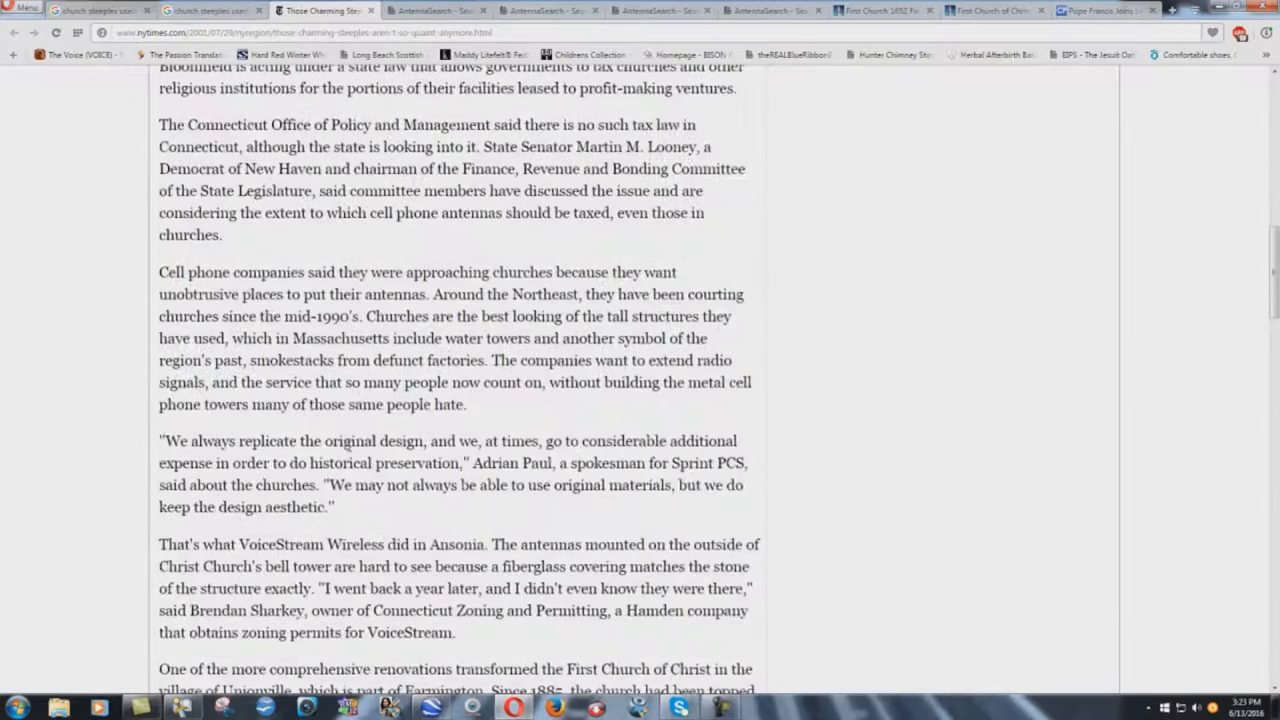
{"action": "scroll", "scroll_direction": "down", "scroll_amount": 3}
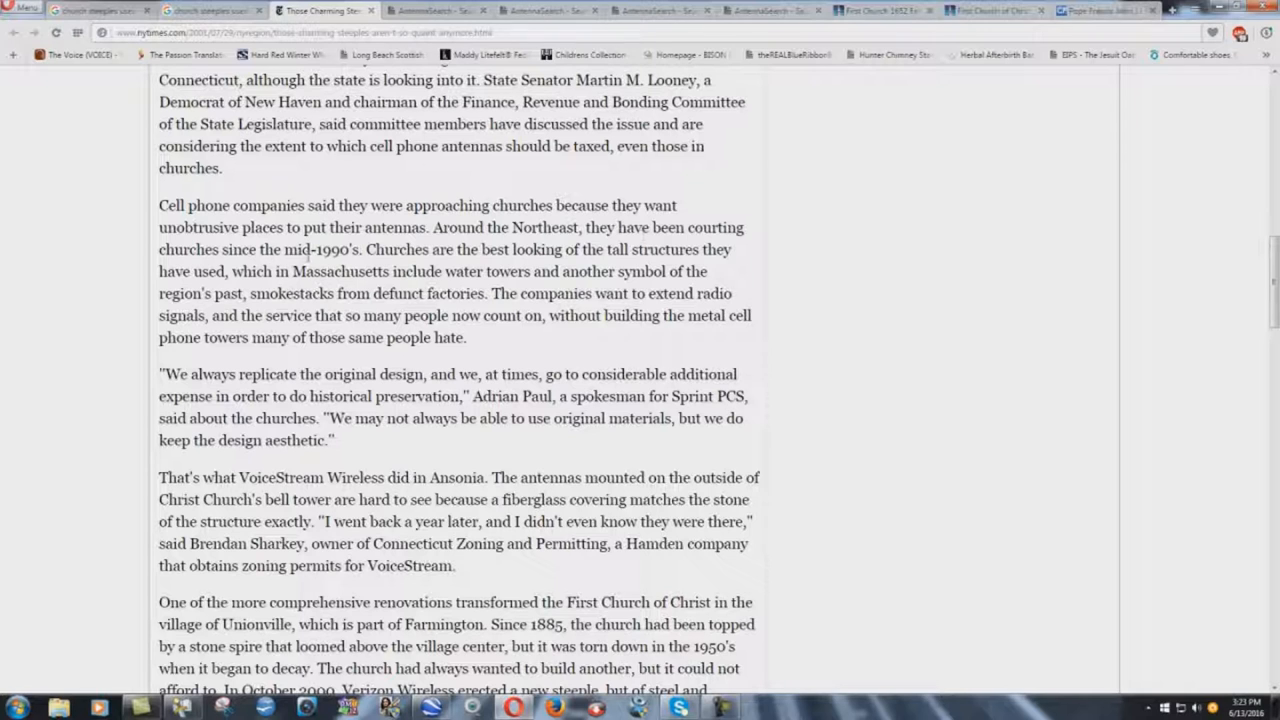
{"action": "double_click", "coordinate": [320, 248]}
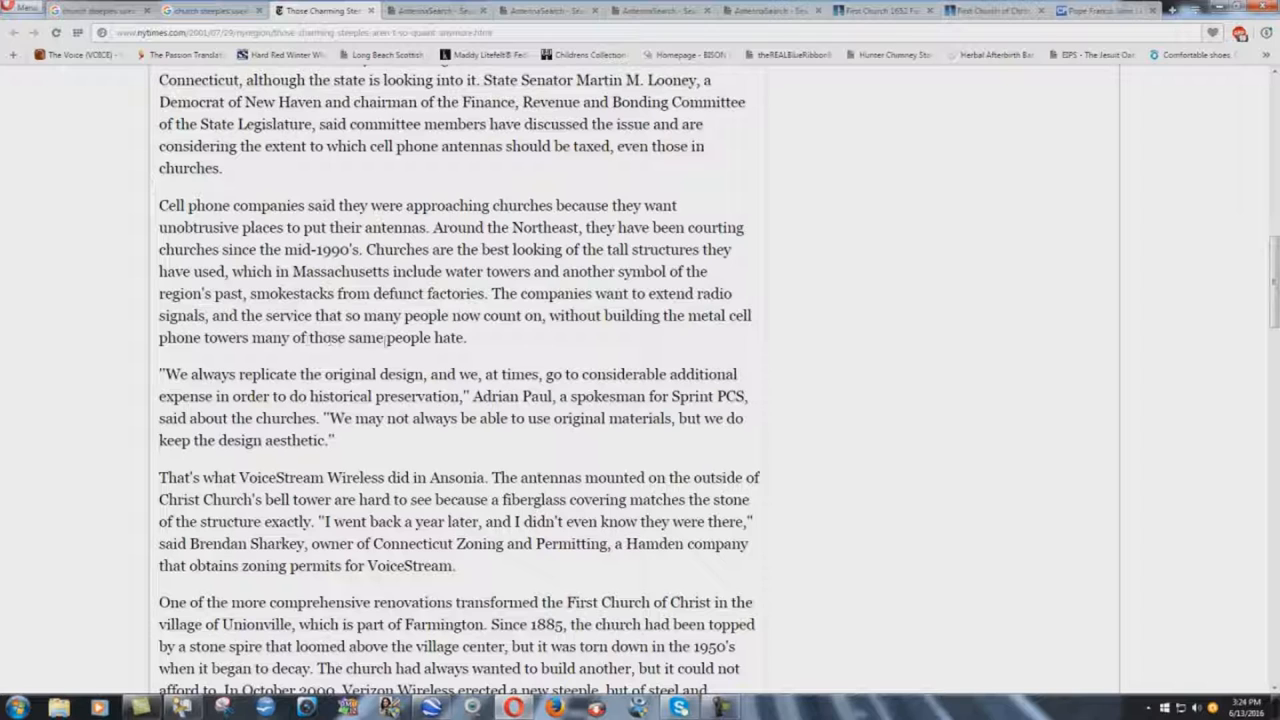
{"action": "scroll", "scroll_direction": "down", "scroll_amount": 3}
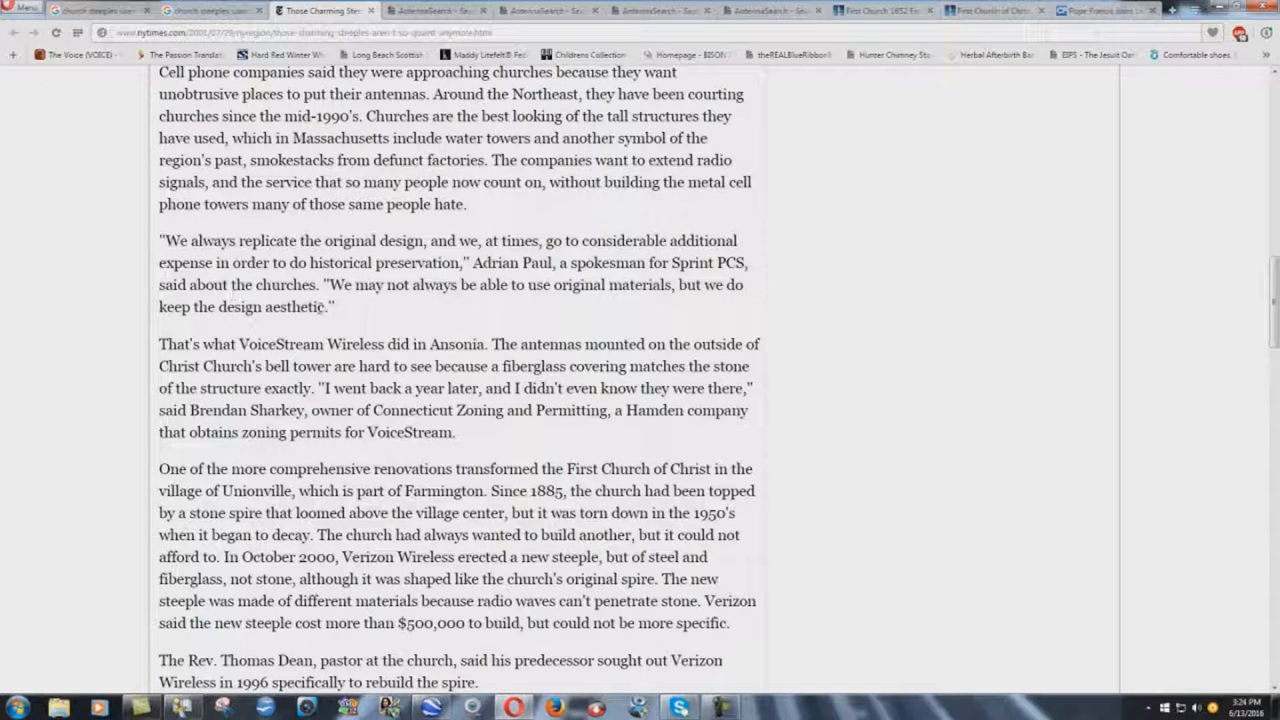
{"action": "scroll", "scroll_direction": "down", "scroll_amount": 3}
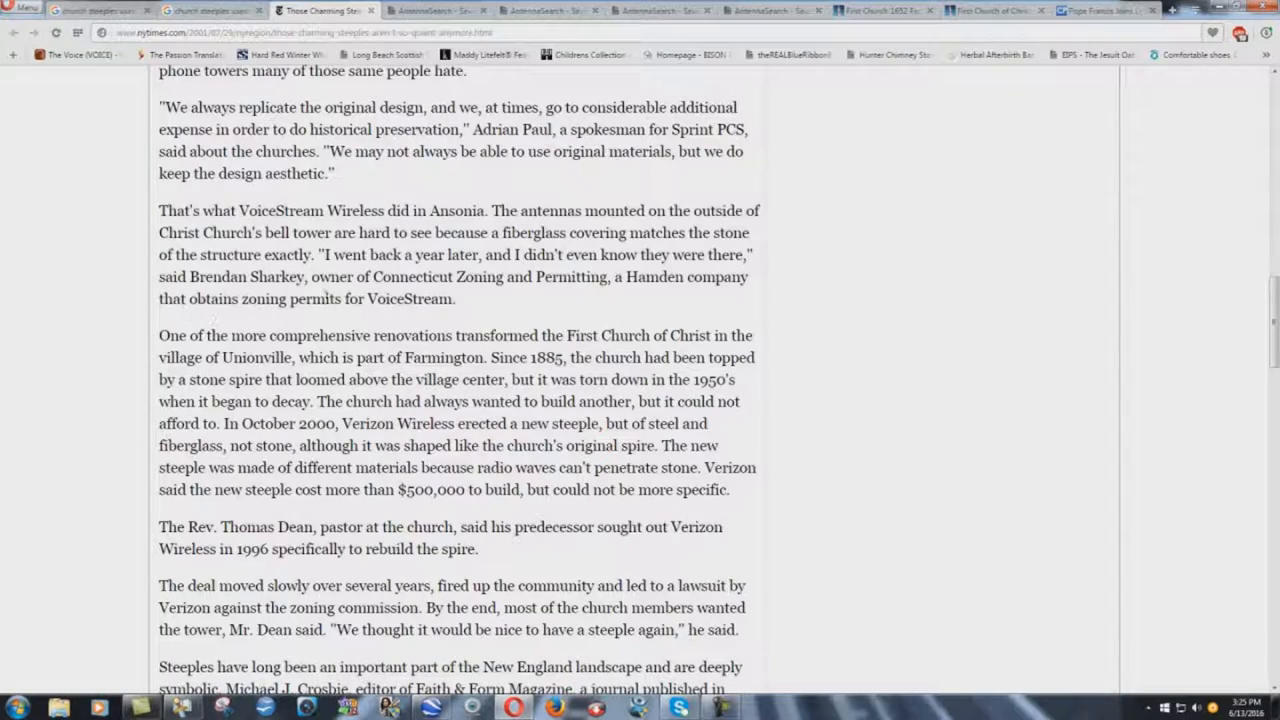
- Read further to Michael J. Crosbie's comments about New England steeples
{"action": "scroll", "scroll_direction": "down", "scroll_amount": 3}
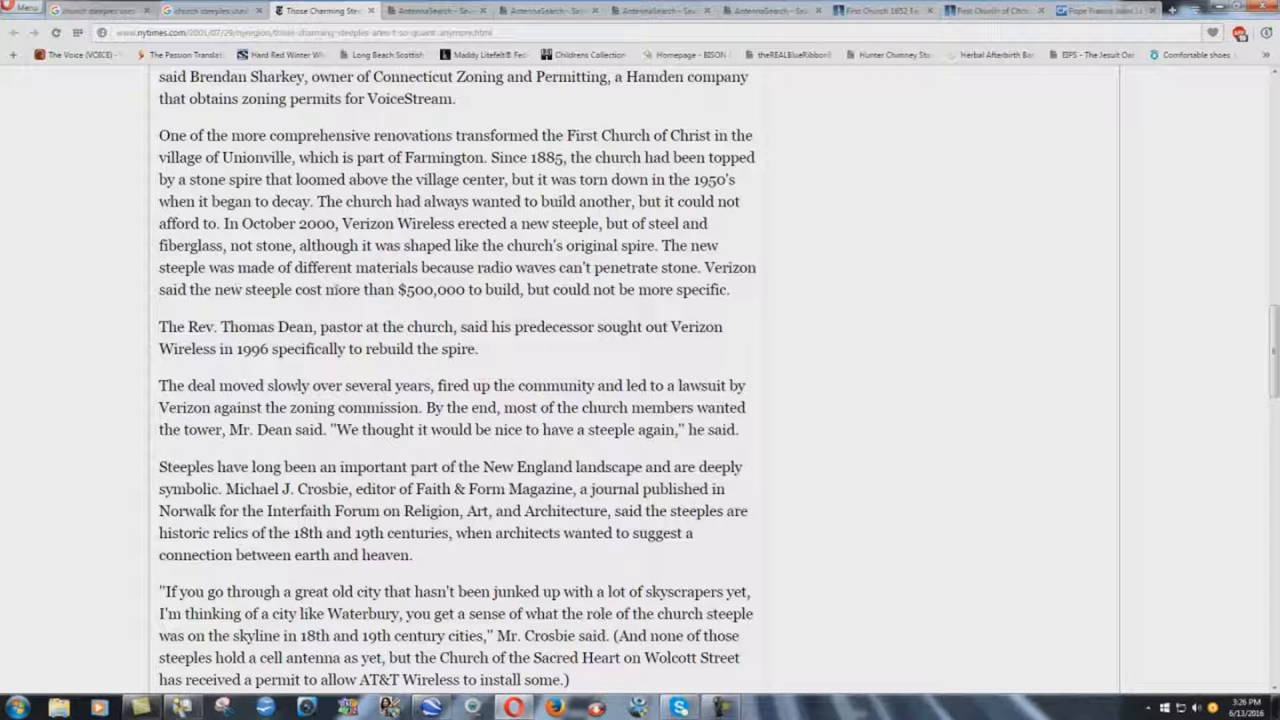
- Highlight the $500,000 cost of Verizon's new Unionville steeple
{"action": "double_click", "coordinate": [438, 288]}
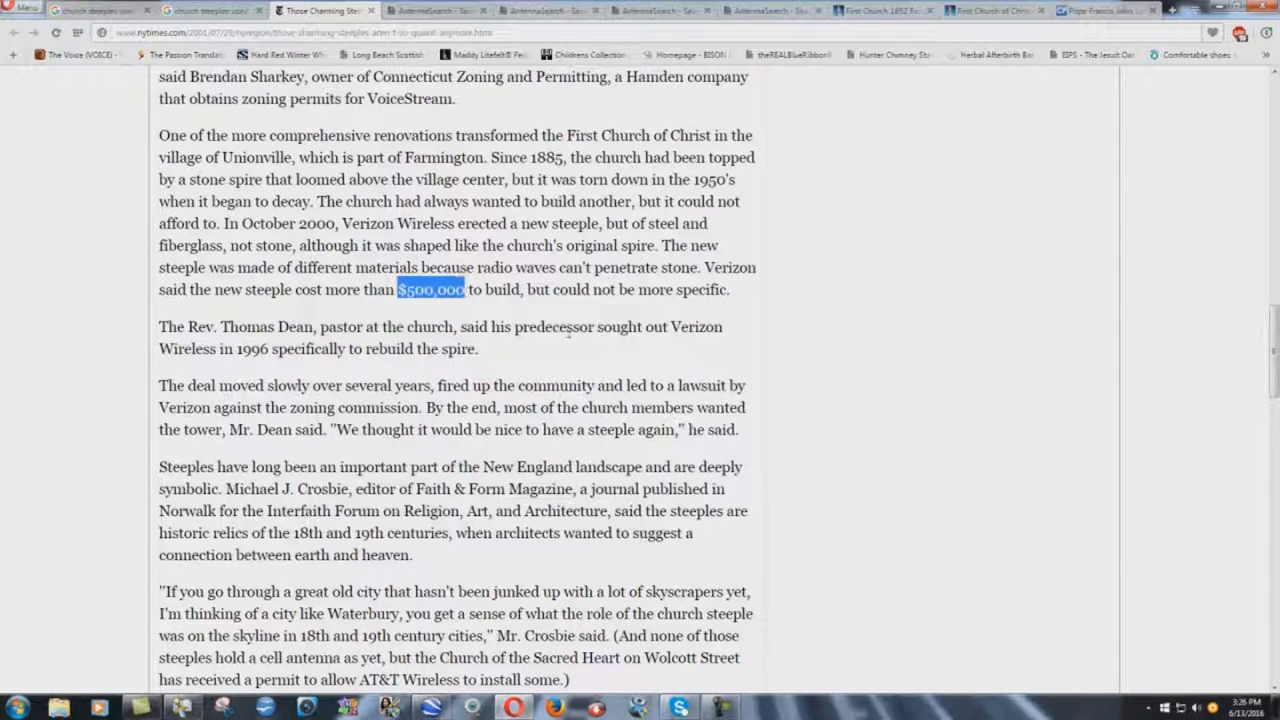
{"action": "mouse_move", "coordinate": [568, 350]}
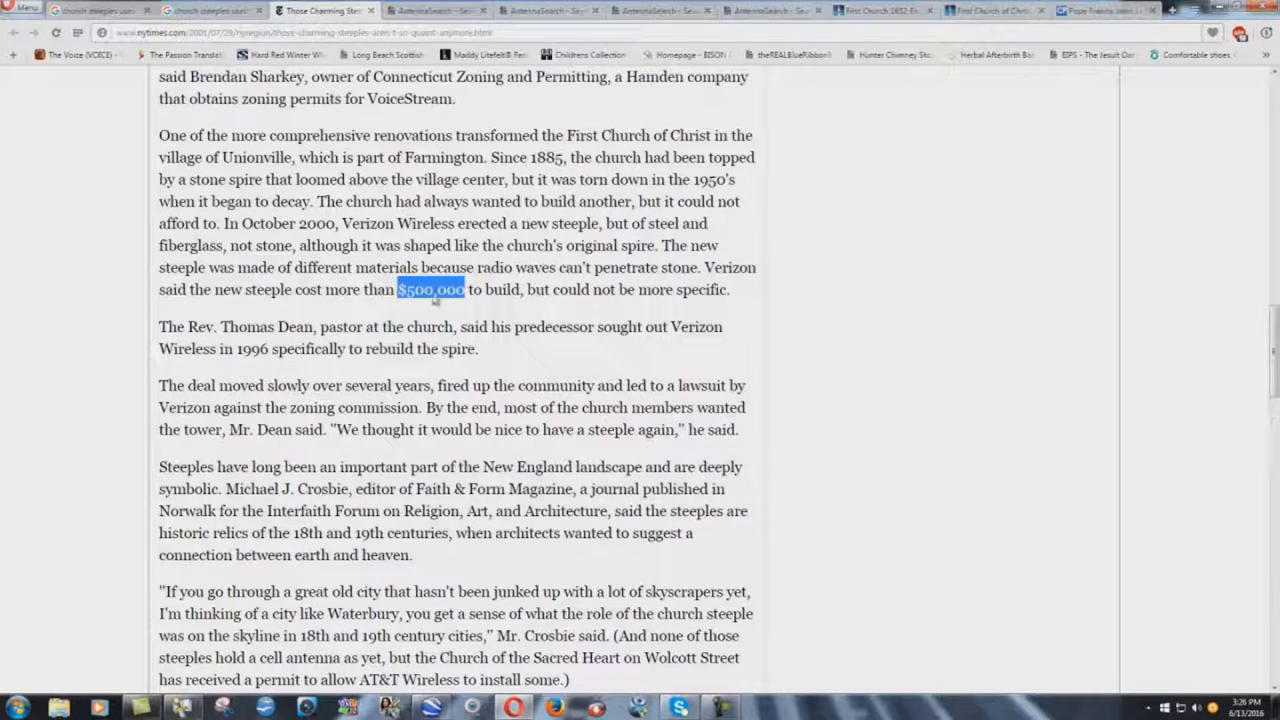
{"action": "mouse_move", "coordinate": [418, 314]}
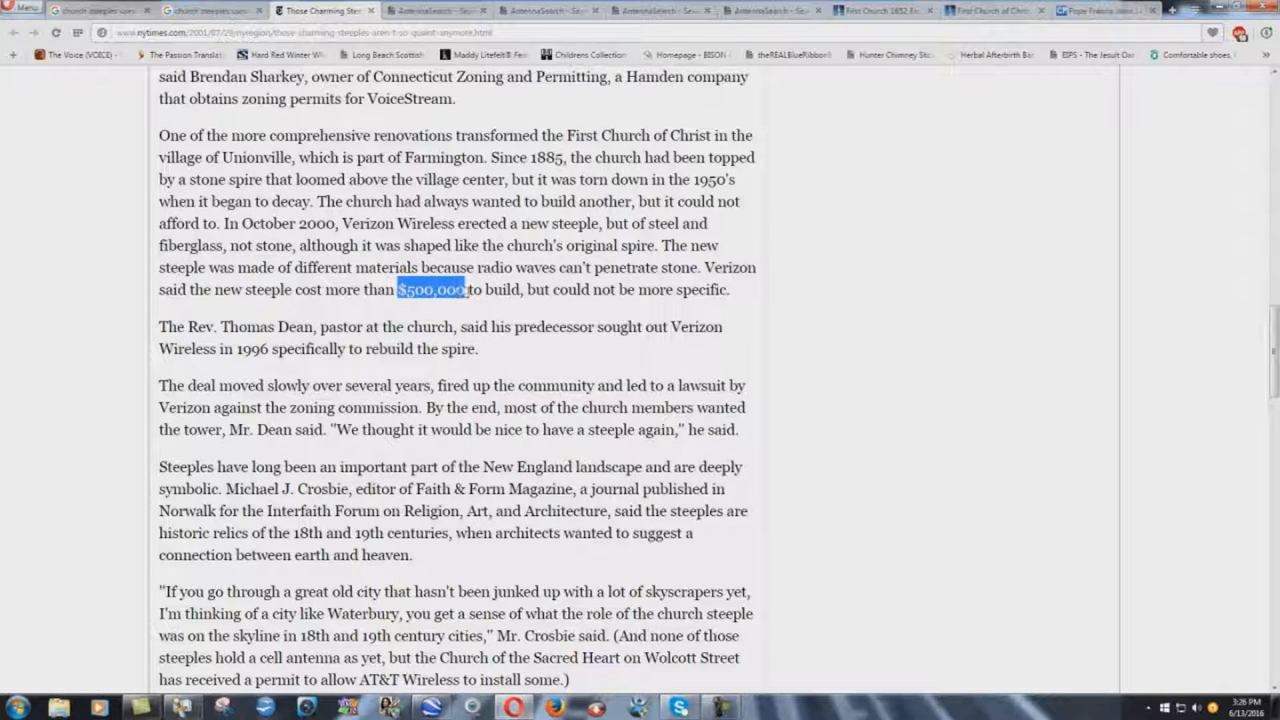
{"action": "mouse_move", "coordinate": [458, 308]}
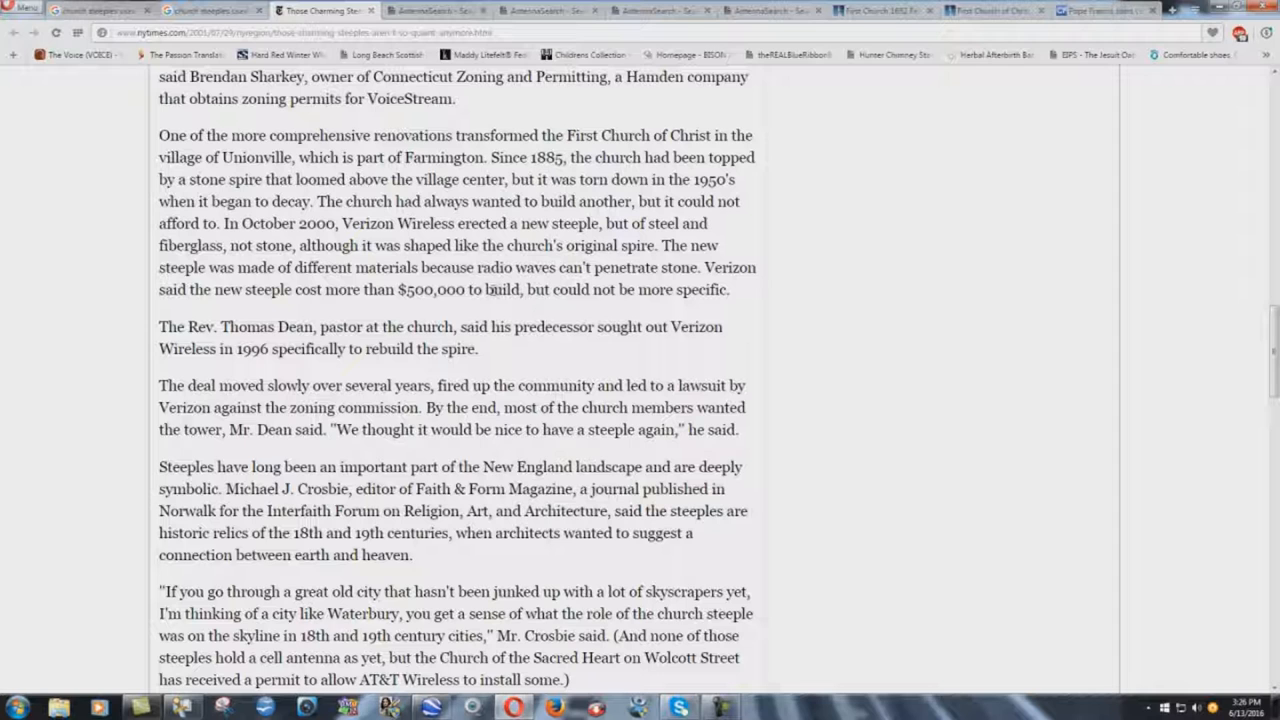
- Switch to the First Church 1652 website and view its Interim Senior Minister page
{"action": "left_click", "coordinate": [882, 10]}
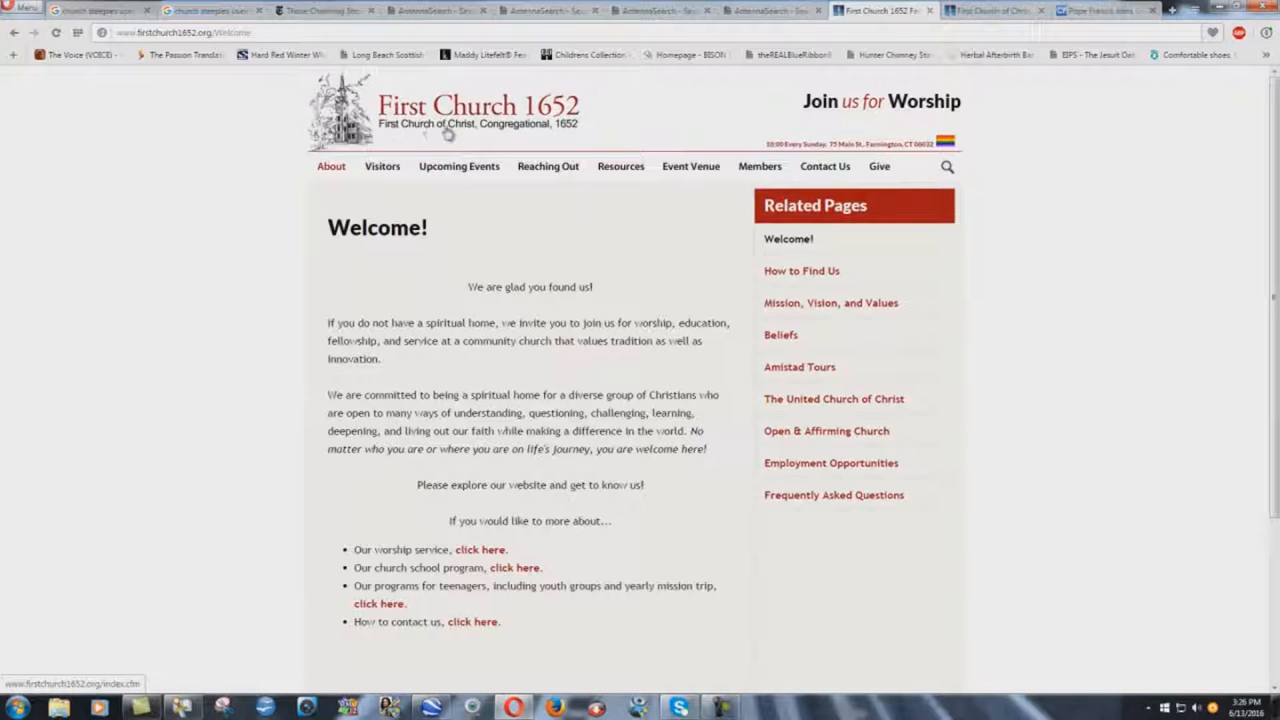
{"action": "mouse_move", "coordinate": [978, 148]}
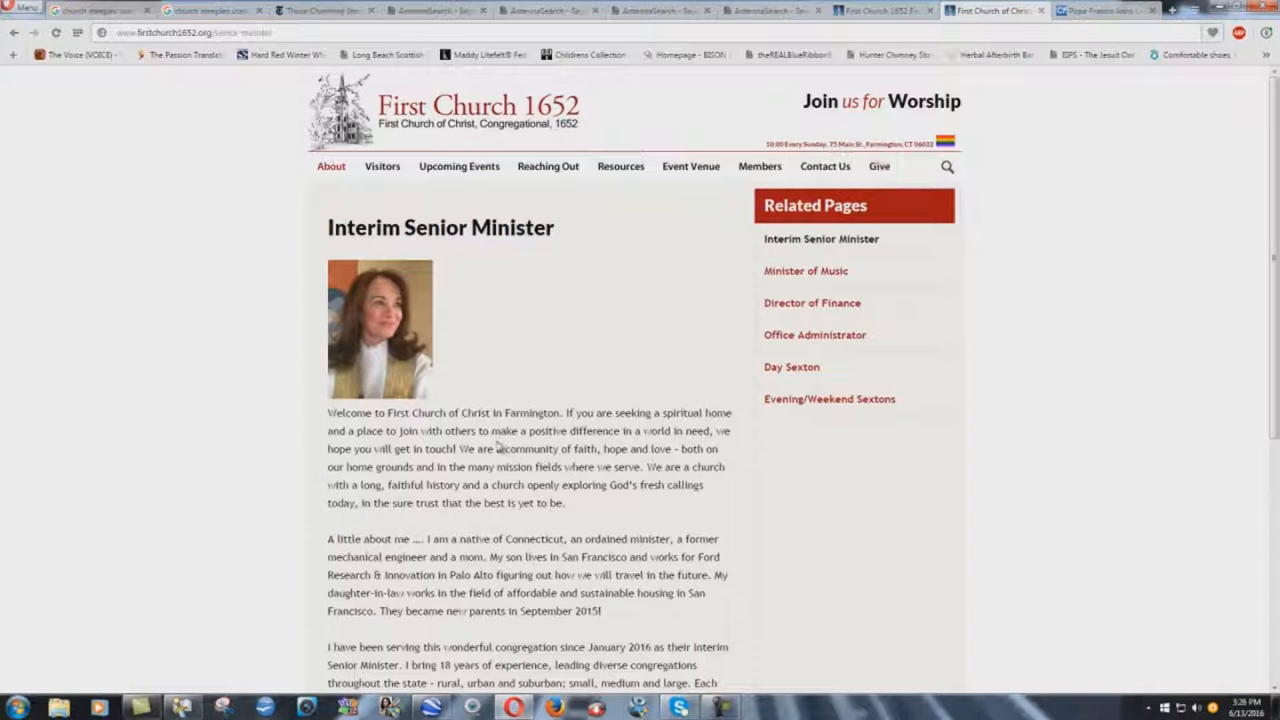
{"action": "scroll", "scroll_direction": "down", "scroll_amount": 3}
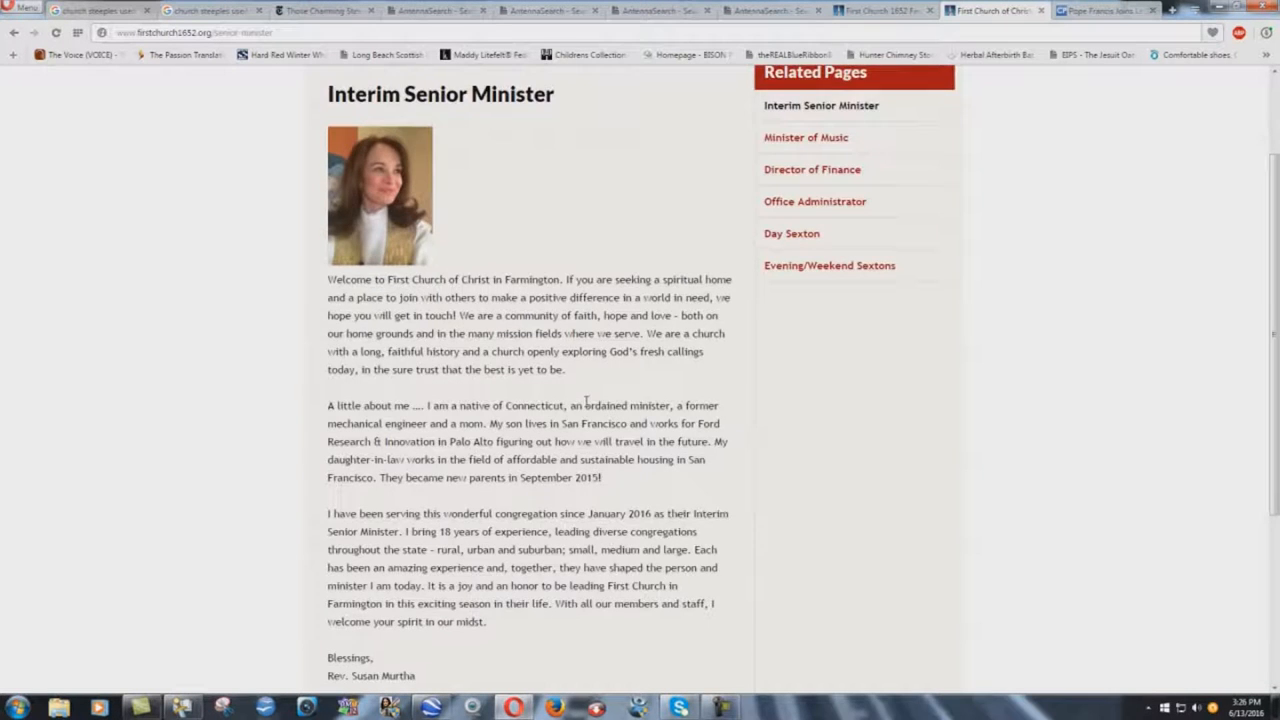
{"action": "scroll", "scroll_direction": "up", "scroll_amount": 3}
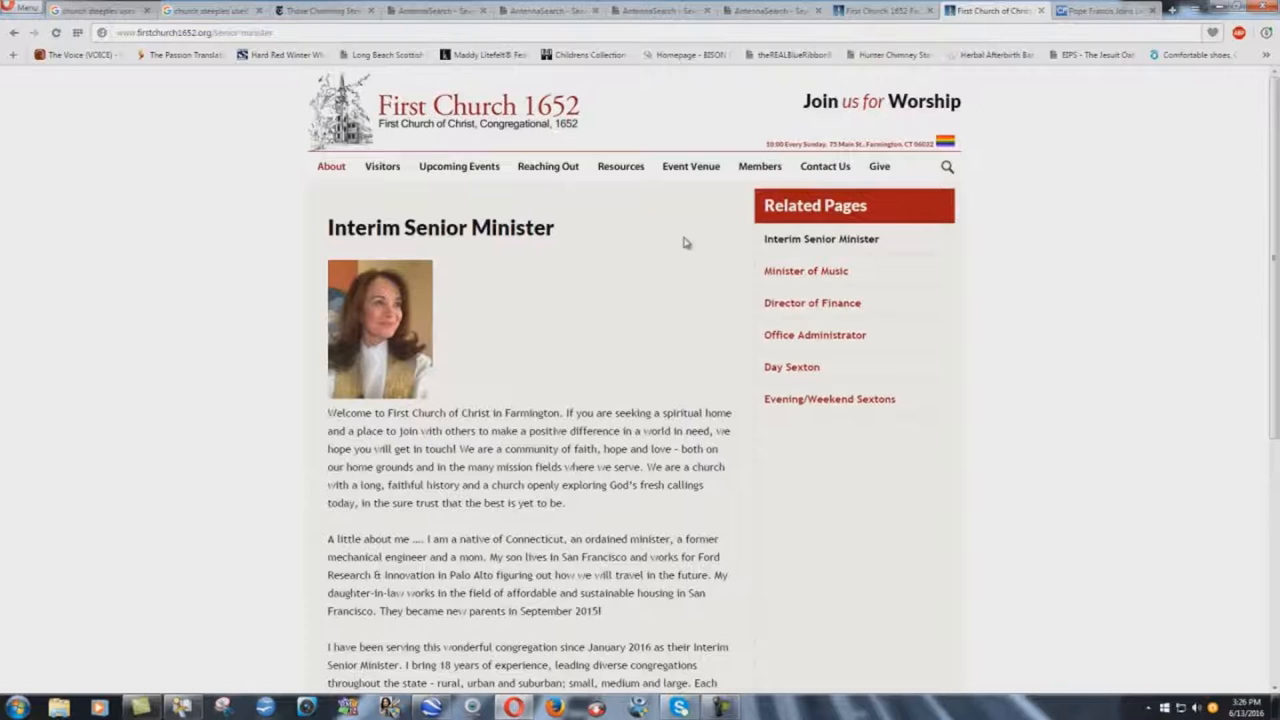
- View the church's Meetinghouse History page, glance at the NYT tab, then show the AntennaSearch Bridgewater, Maine results
{"action": "left_click", "coordinate": [382, 166]}
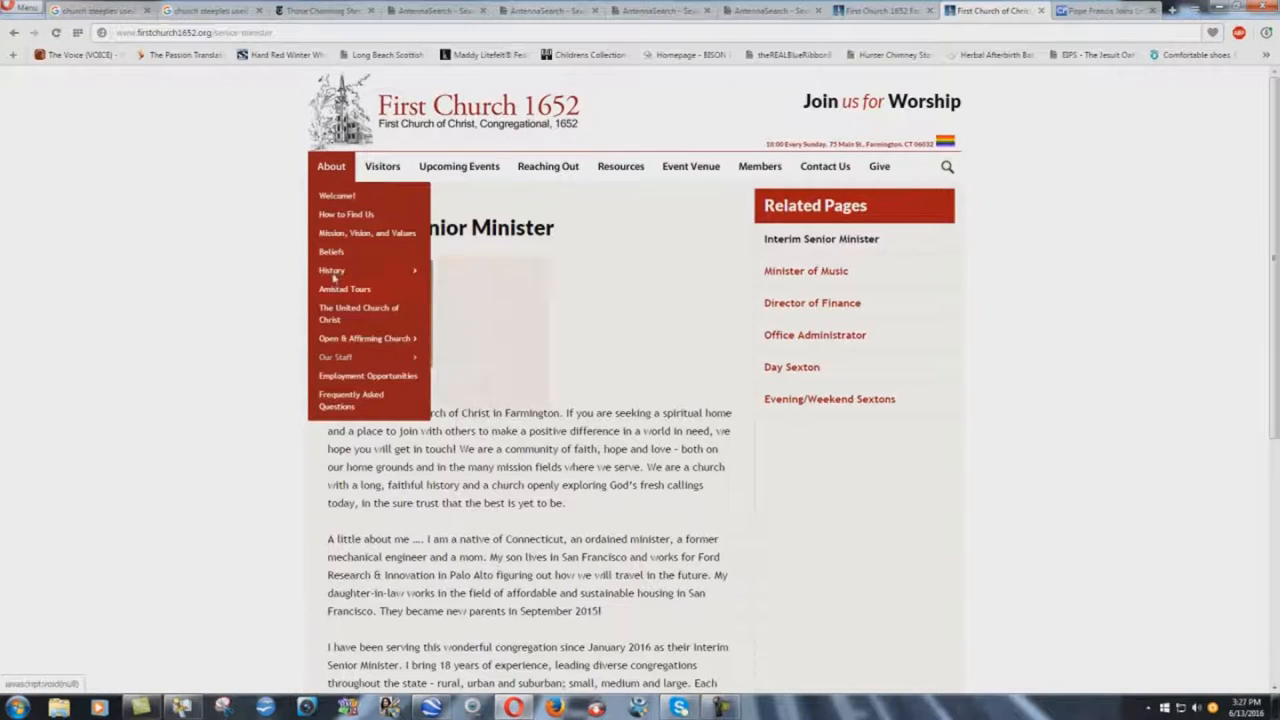
{"action": "mouse_move", "coordinate": [332, 270]}
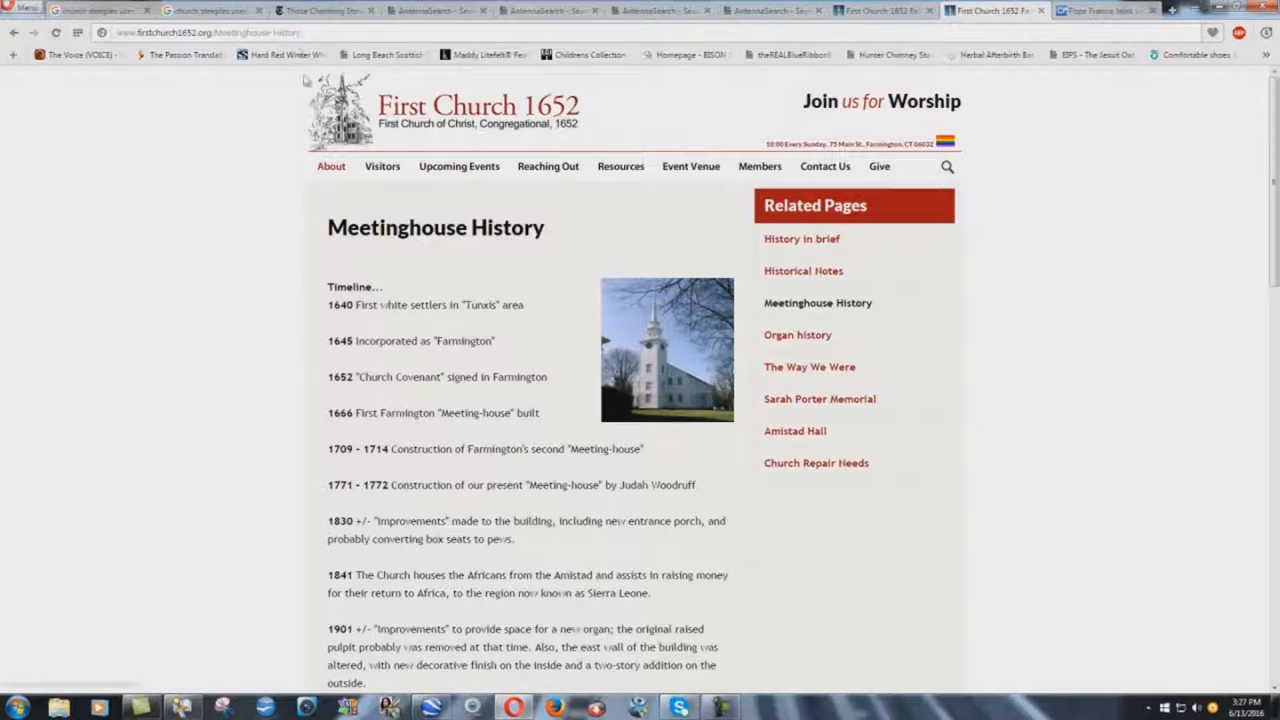
{"action": "left_click", "coordinate": [324, 10]}
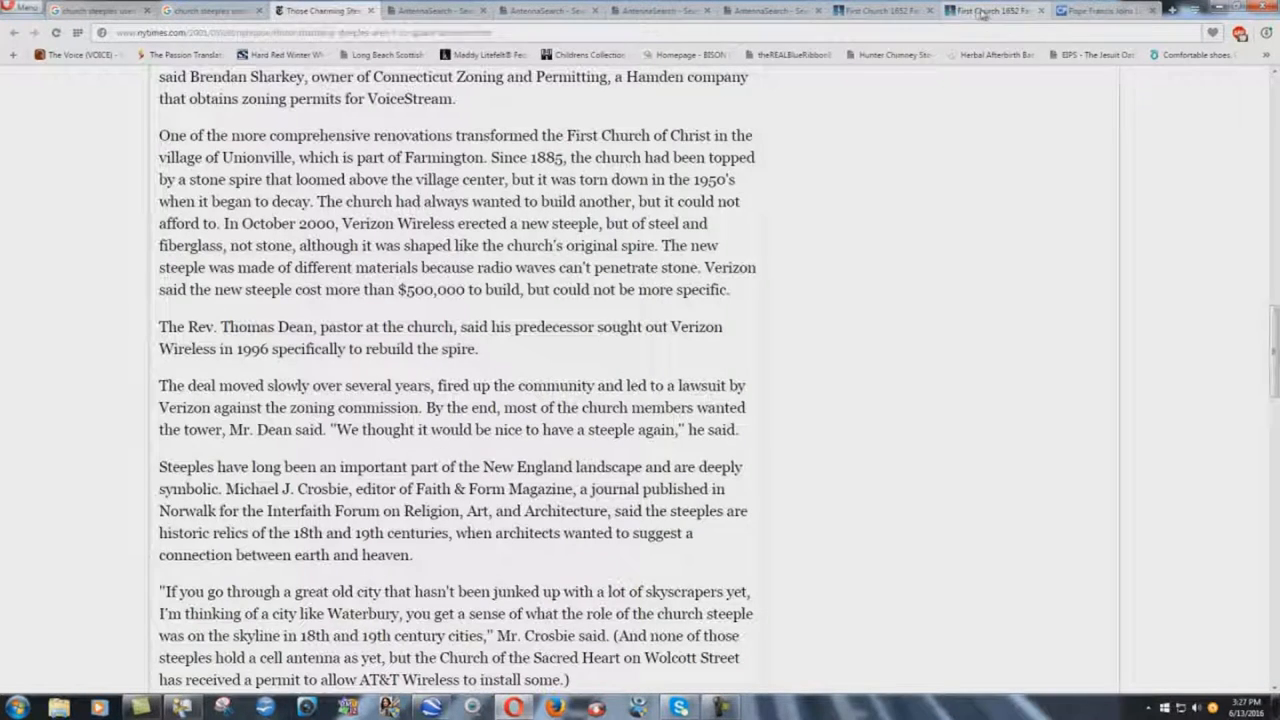
{"action": "left_click", "coordinate": [990, 10]}
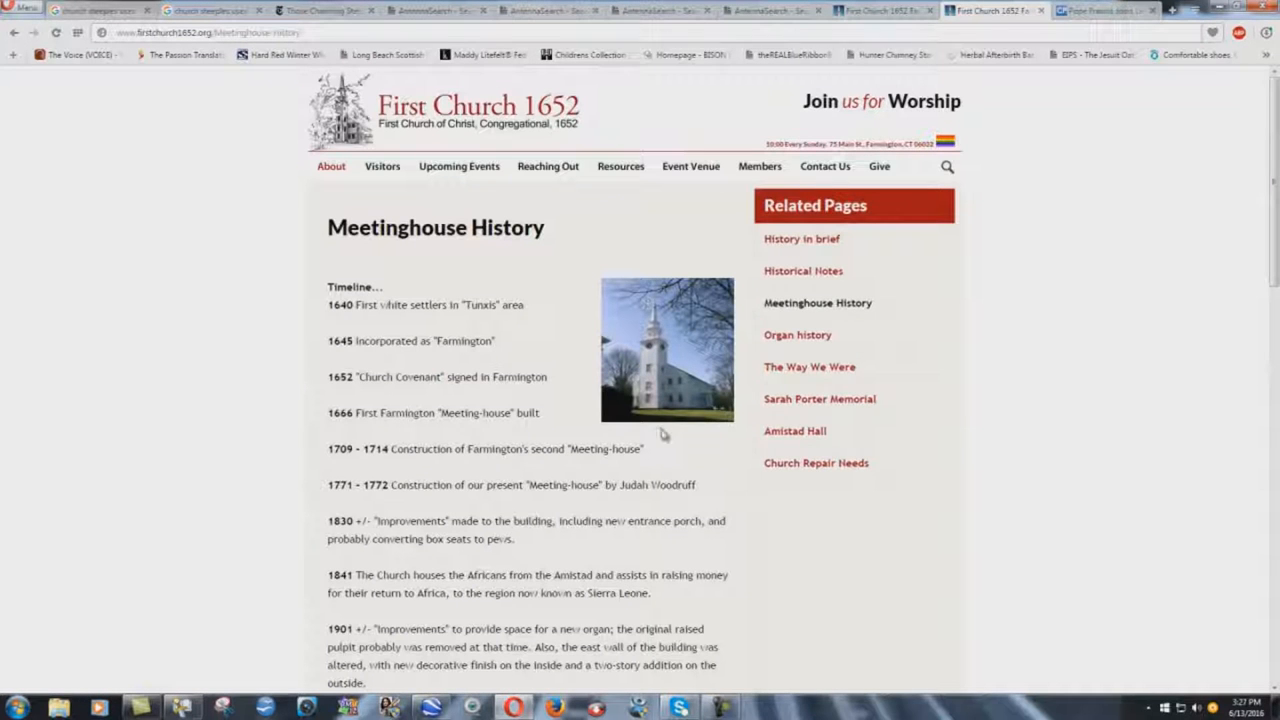
{"action": "mouse_move", "coordinate": [658, 50]}
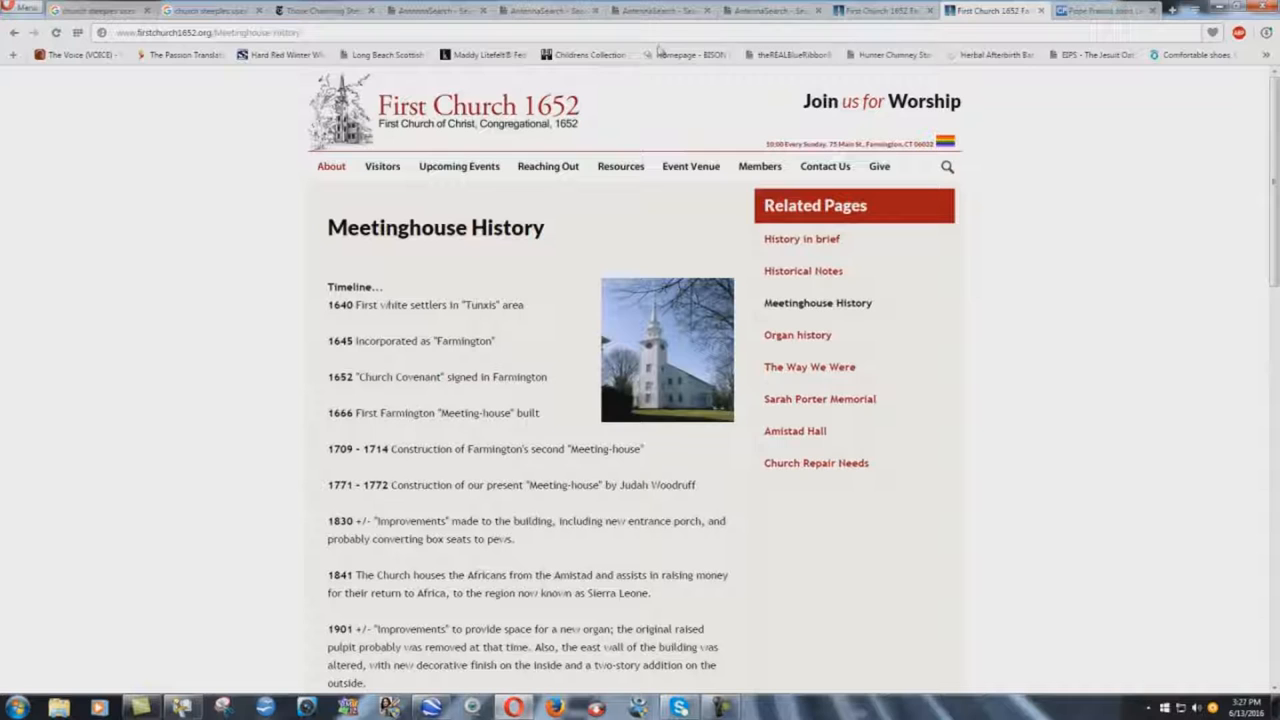
{"action": "left_click", "coordinate": [436, 10]}
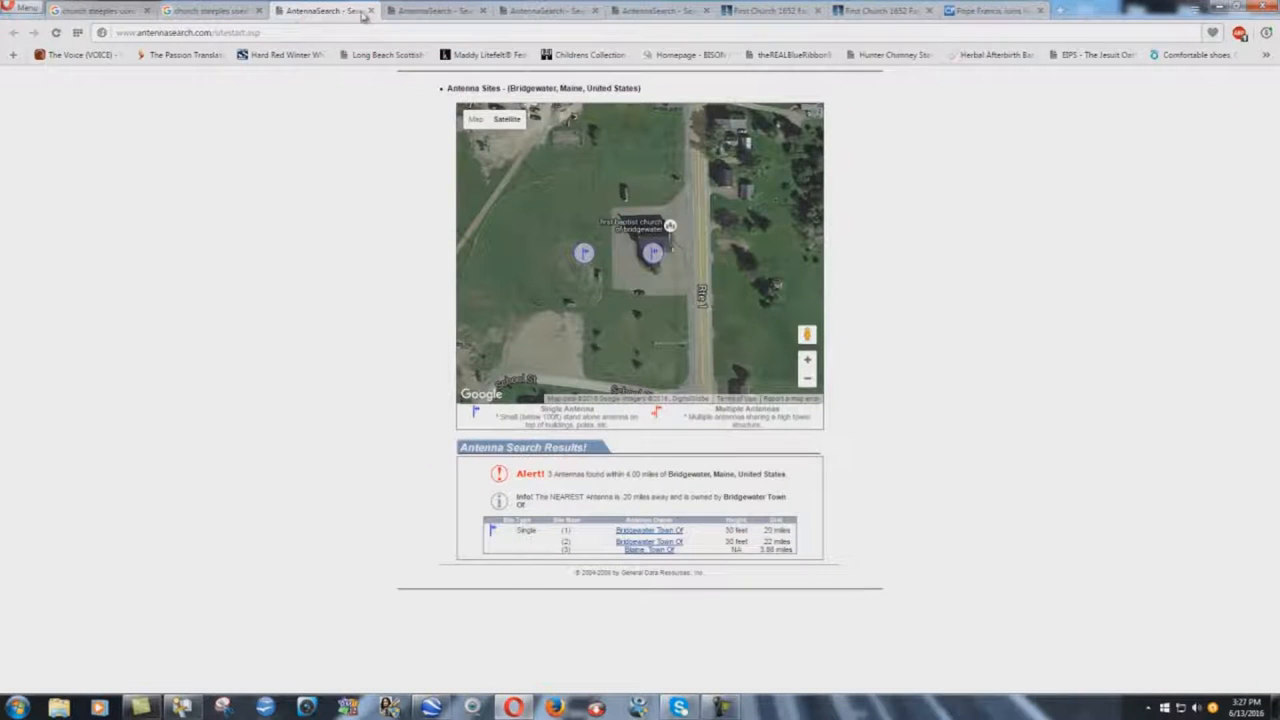
- Return to the steeples article and read down to Crosbie's remark on churches unable to afford restoration
{"action": "left_click", "coordinate": [208, 10]}
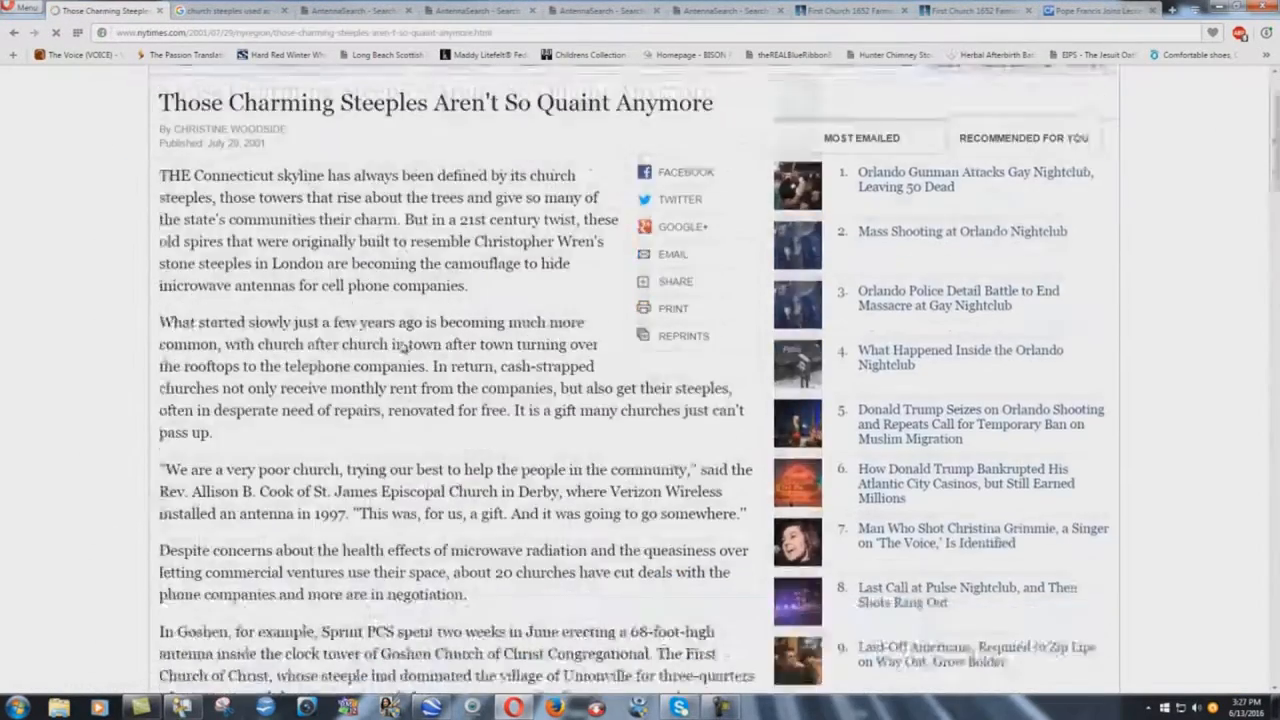
{"action": "scroll", "scroll_direction": "down", "scroll_amount": 3}
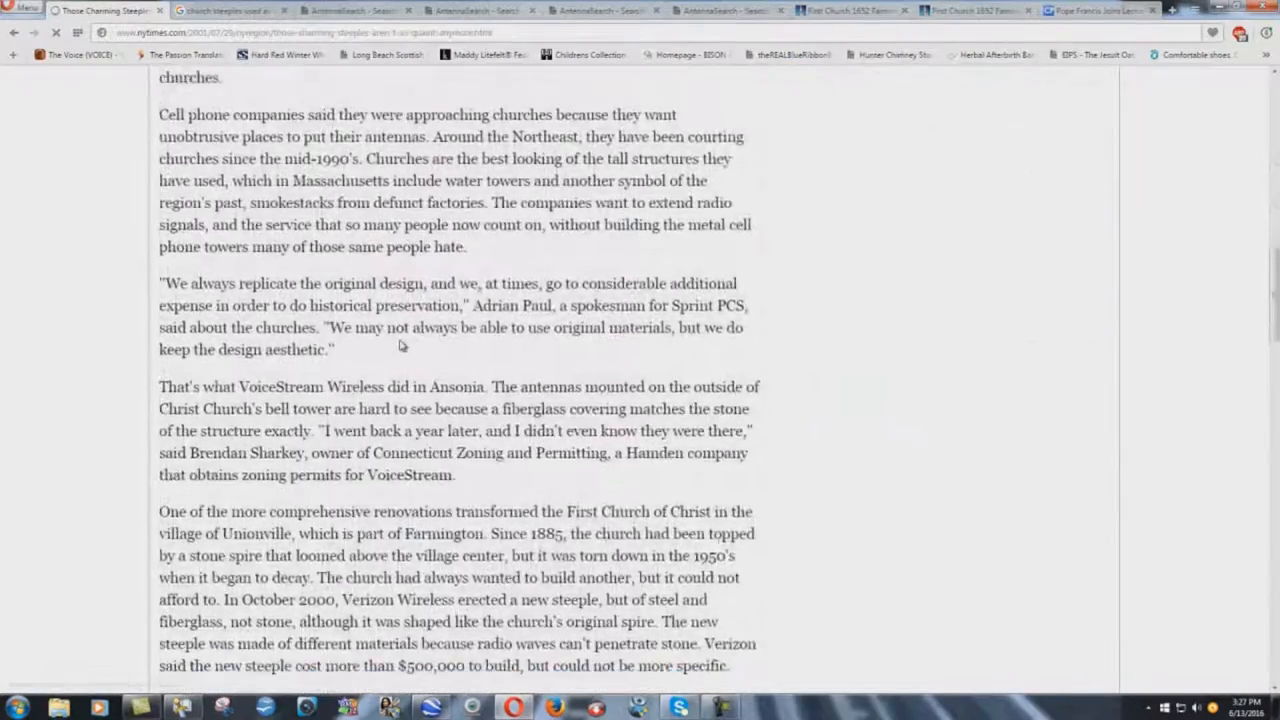
{"action": "scroll", "scroll_direction": "down", "scroll_amount": 3}
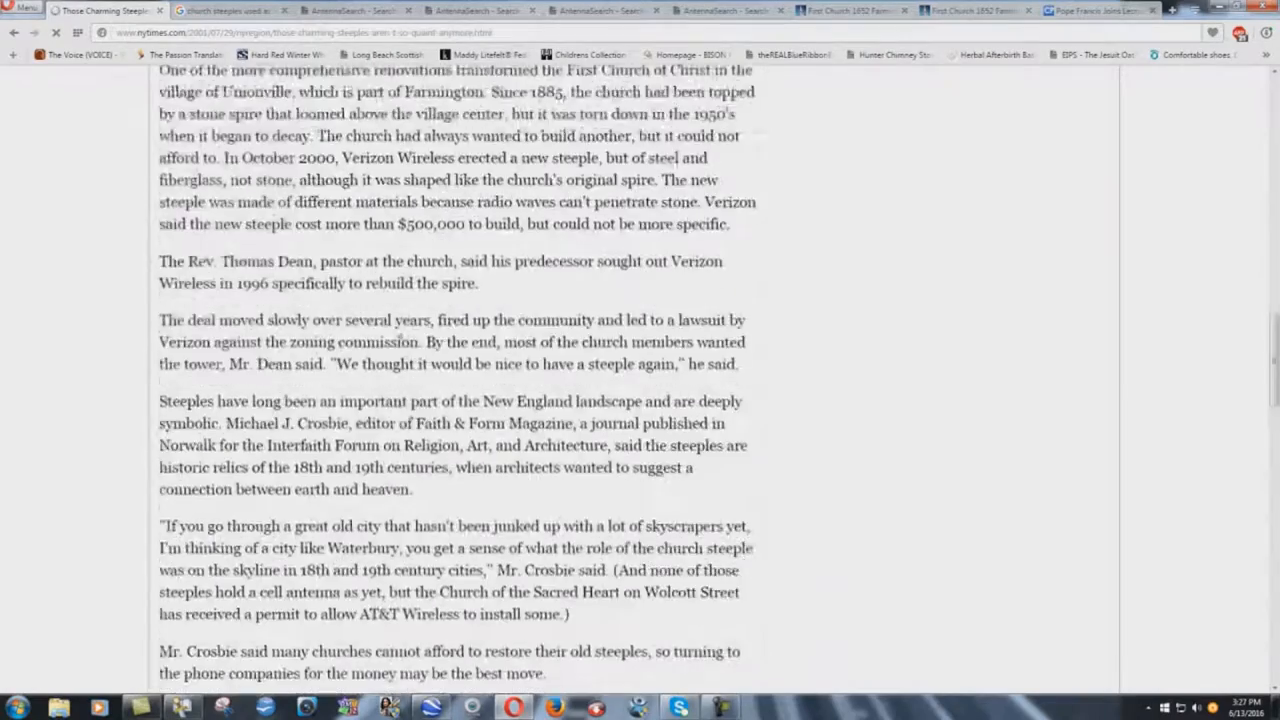
{"action": "scroll", "scroll_direction": "down", "scroll_amount": 3}
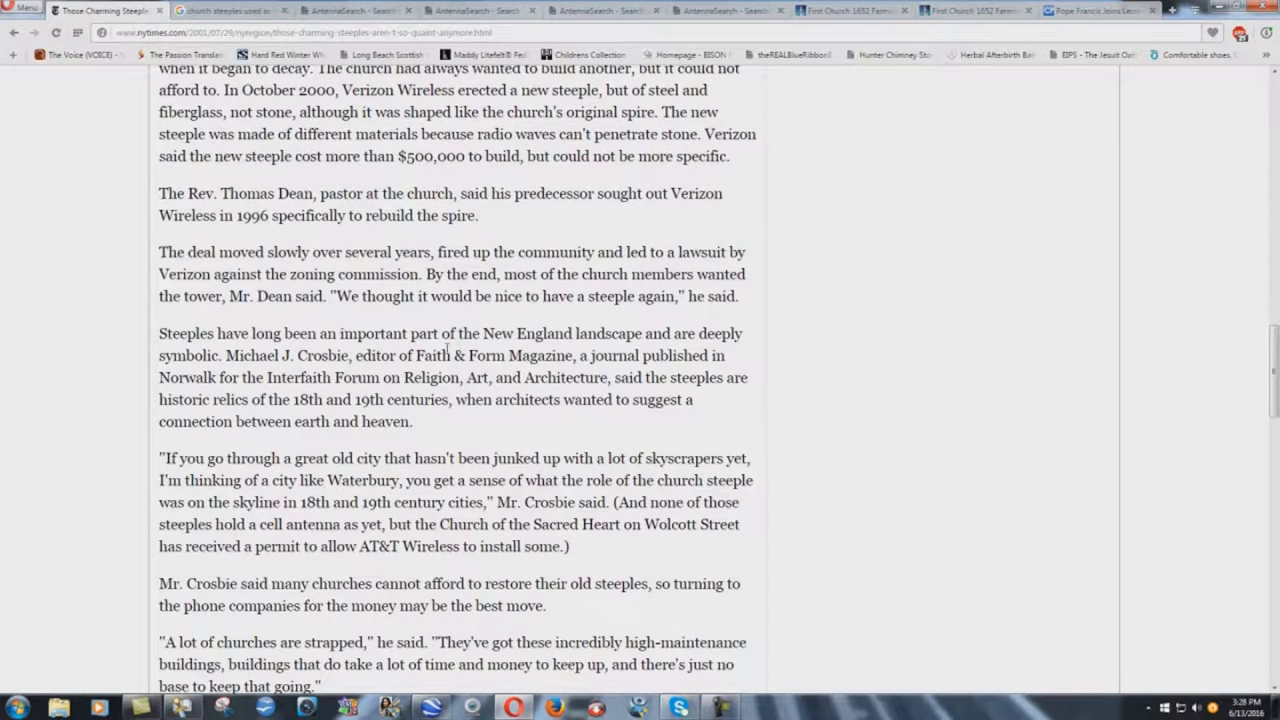
{"action": "scroll", "scroll_direction": "down", "scroll_amount": 3}
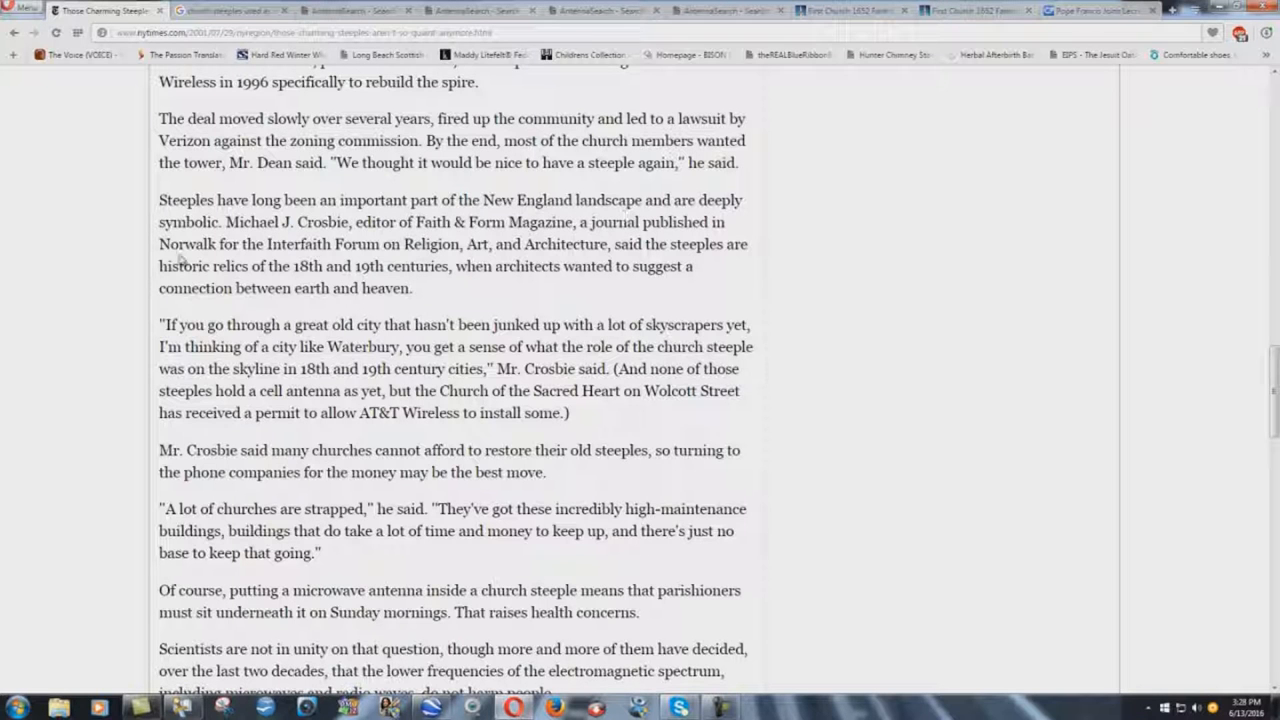
{"action": "double_click", "coordinate": [180, 220]}
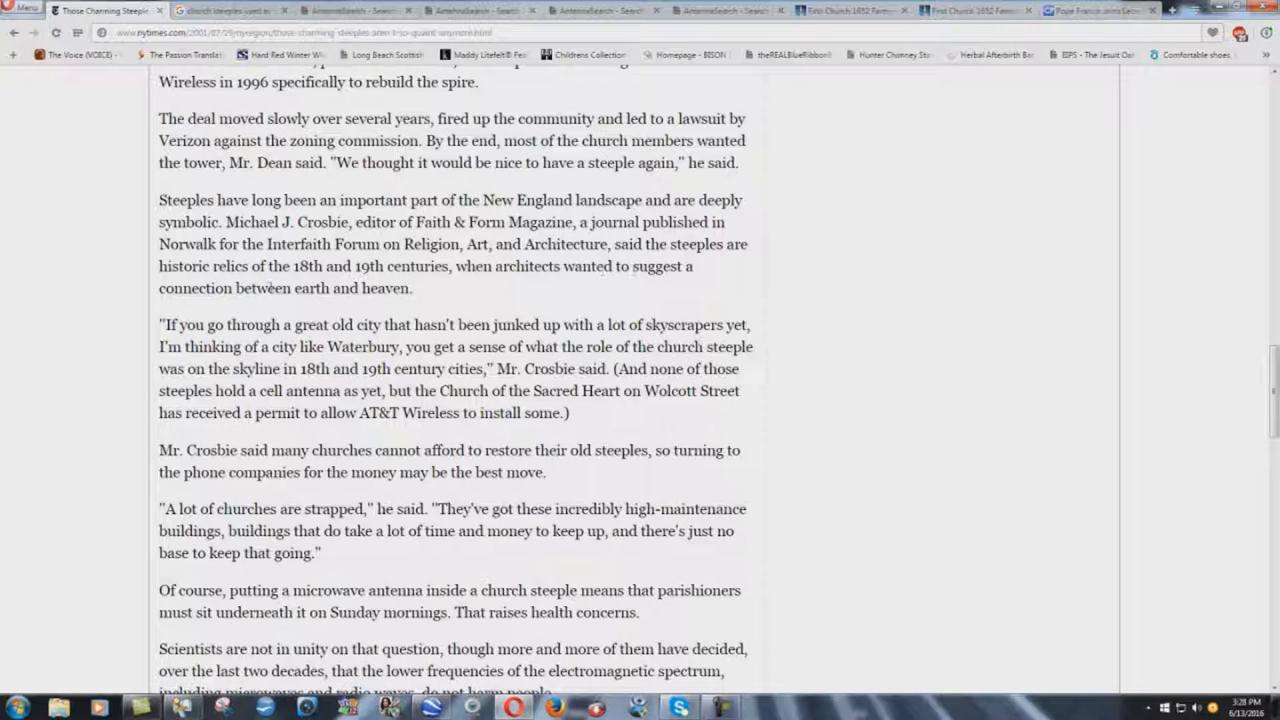
{"action": "left_click_drag", "start_coordinate": [236, 288], "coordinate": [410, 288]}
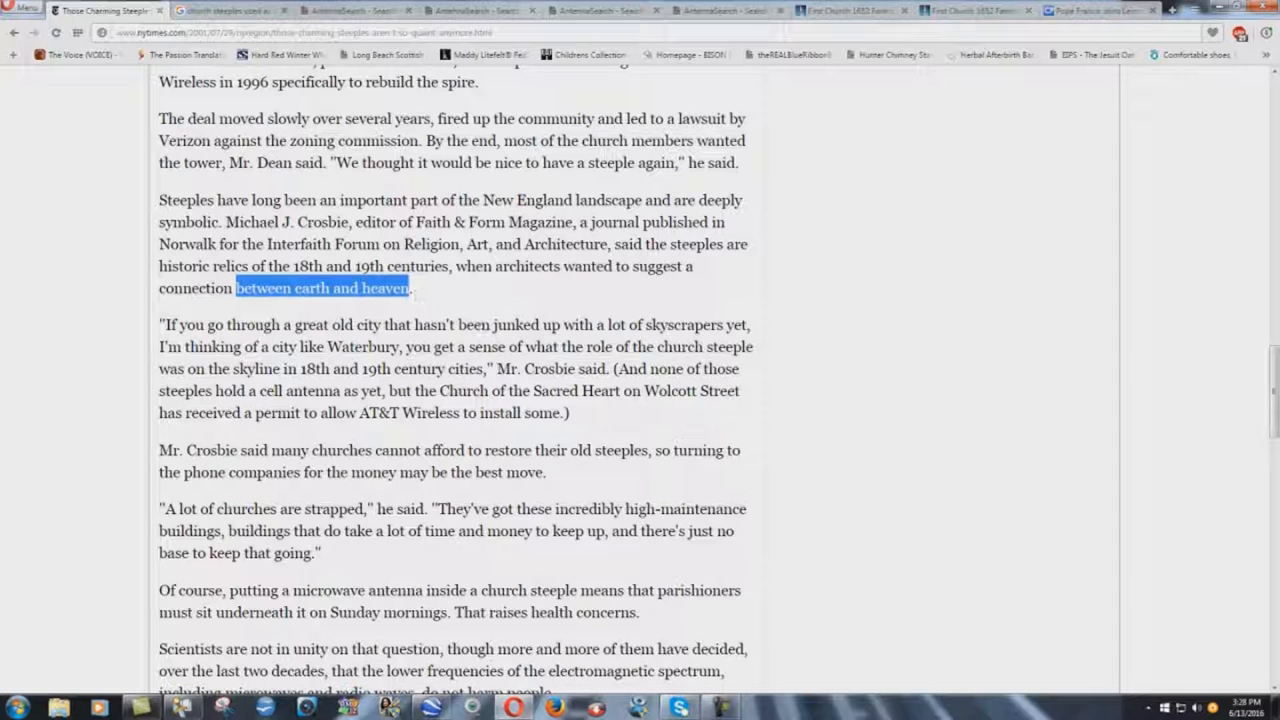
{"action": "mouse_move", "coordinate": [328, 310]}
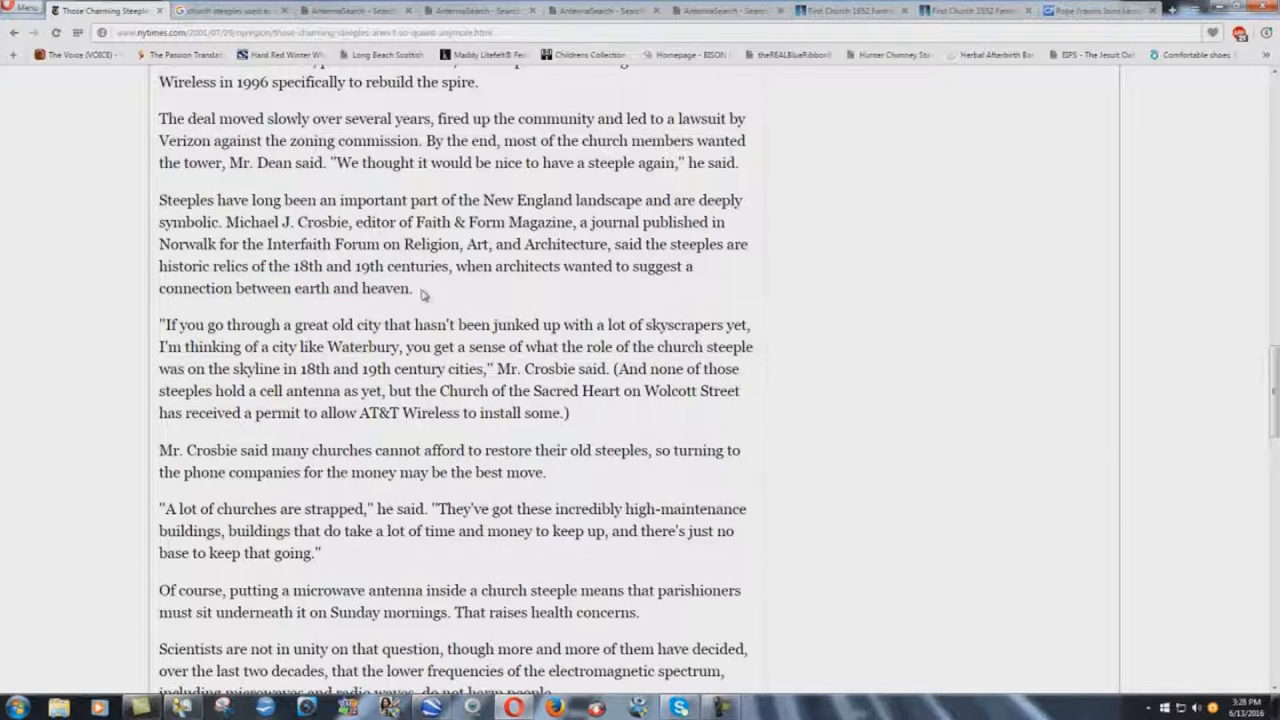
{"action": "mouse_move", "coordinate": [396, 308]}
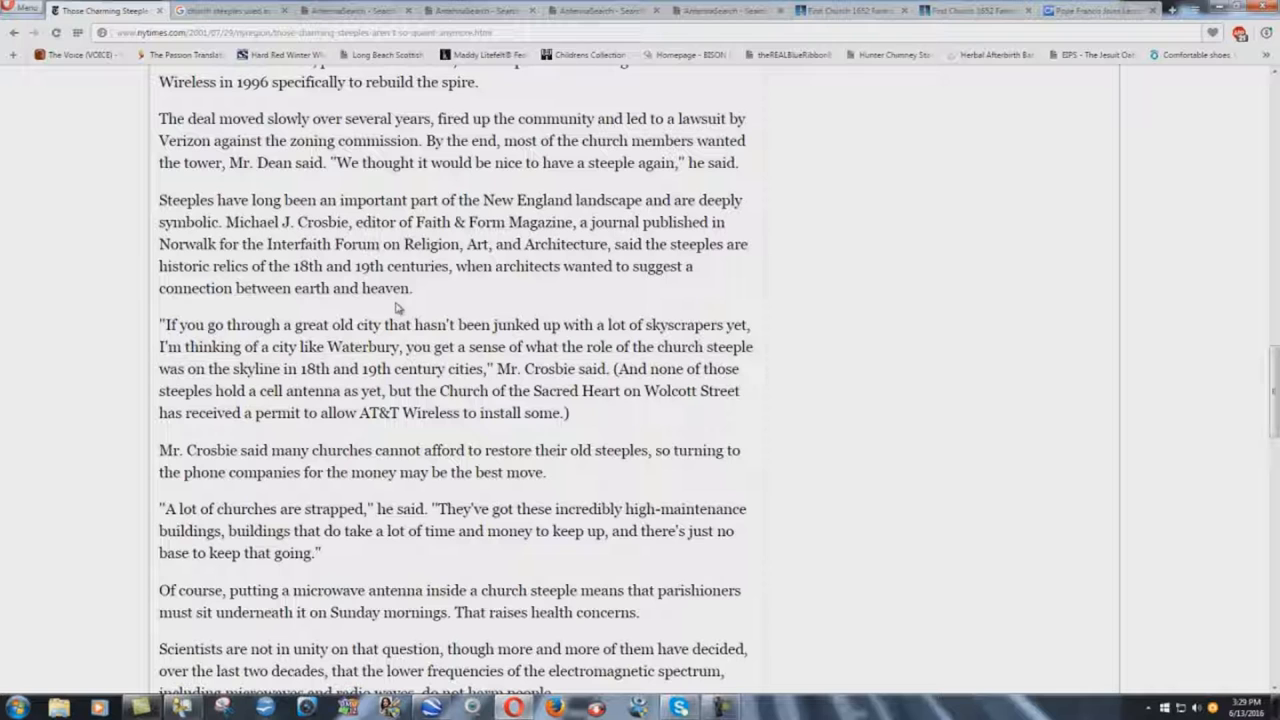
{"action": "mouse_move", "coordinate": [350, 308]}
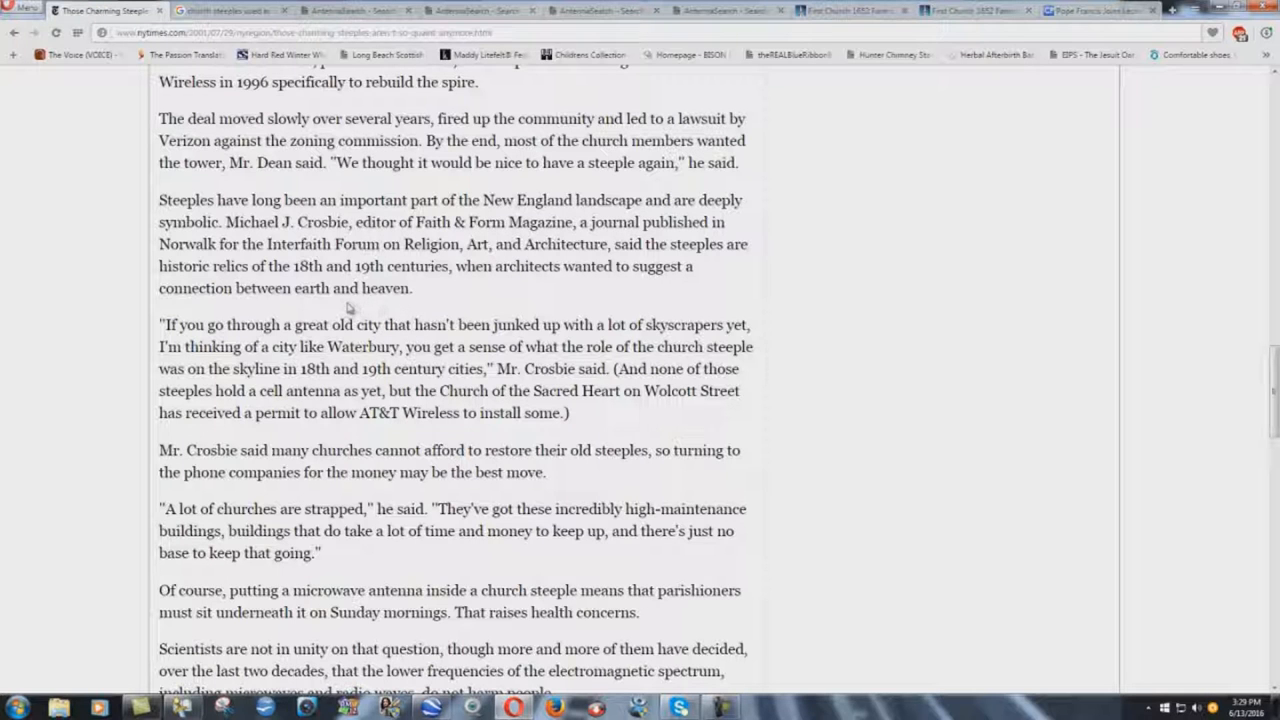
{"action": "mouse_move", "coordinate": [416, 304]}
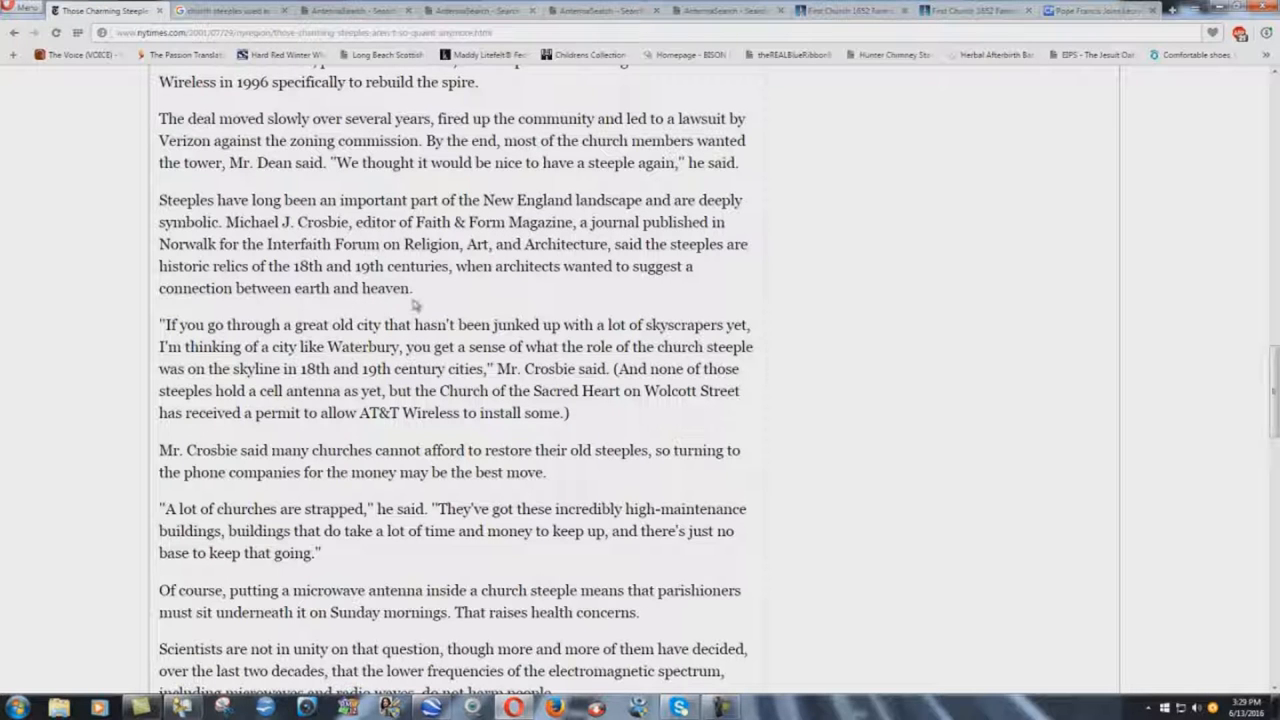
{"action": "mouse_move", "coordinate": [384, 312]}
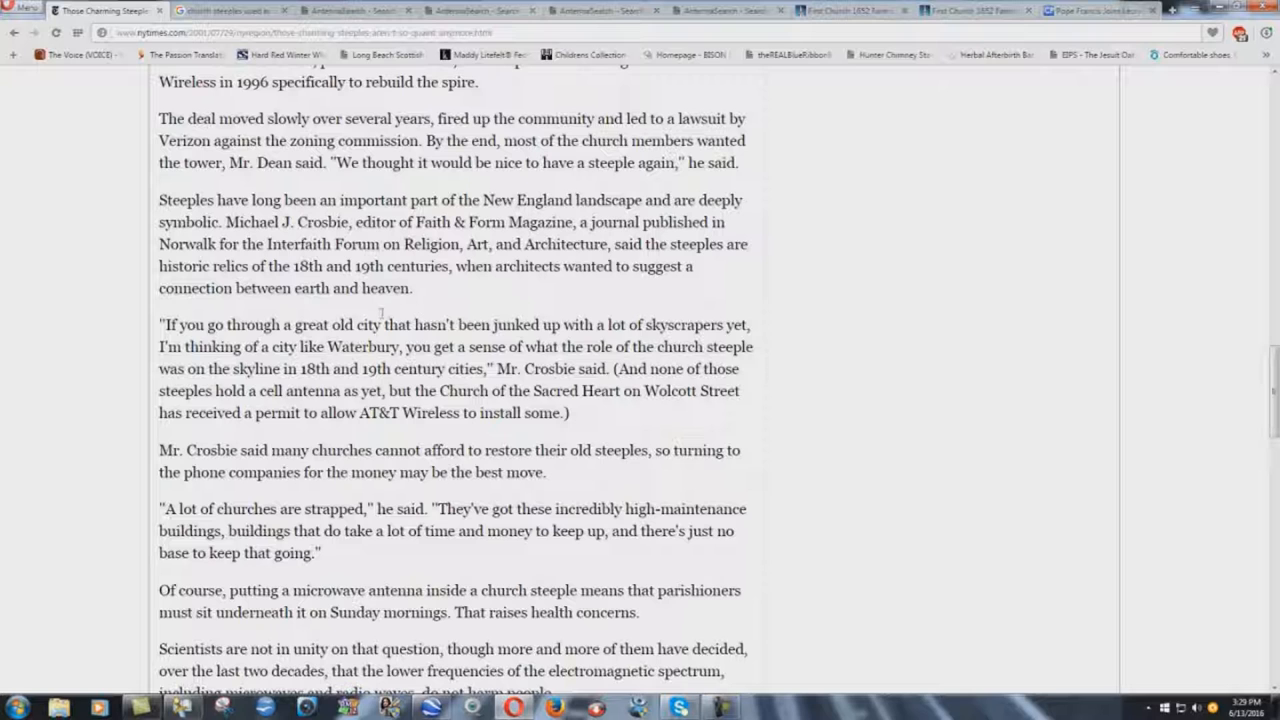
{"action": "scroll", "scroll_direction": "down", "scroll_amount": 3}
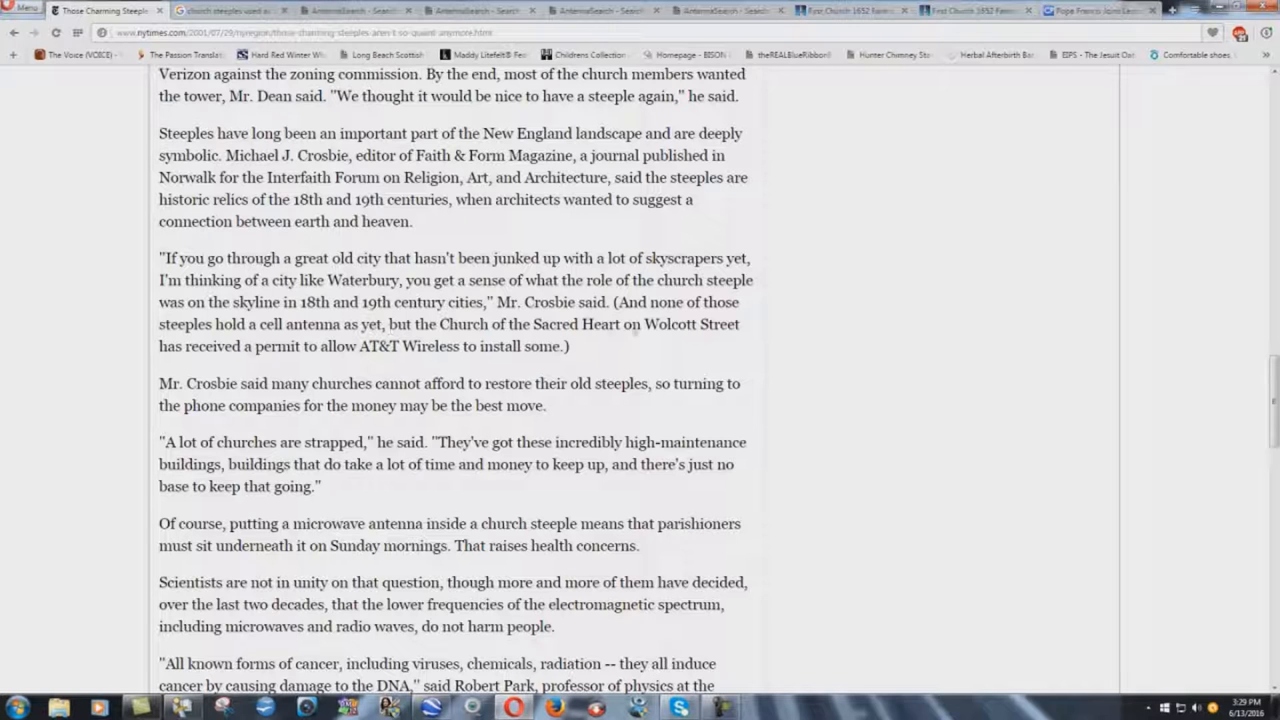
{"action": "mouse_move", "coordinate": [744, 332]}
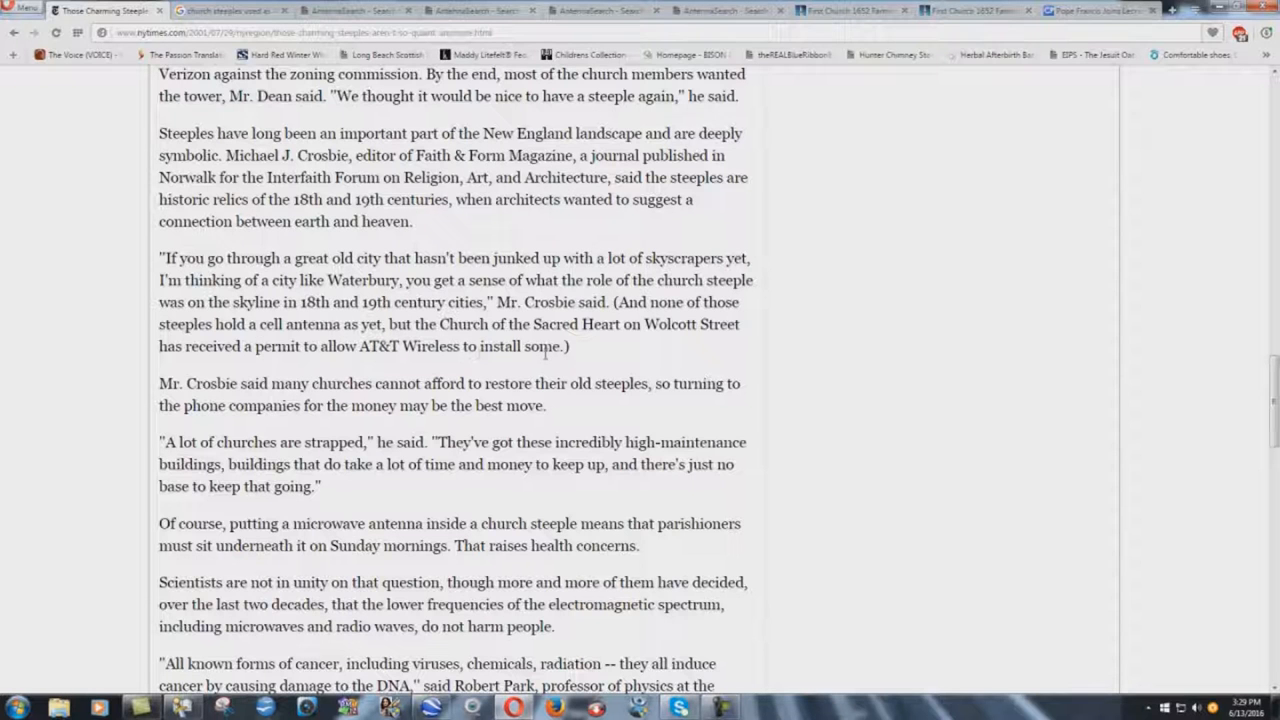
{"action": "scroll", "scroll_direction": "down", "scroll_amount": 3}
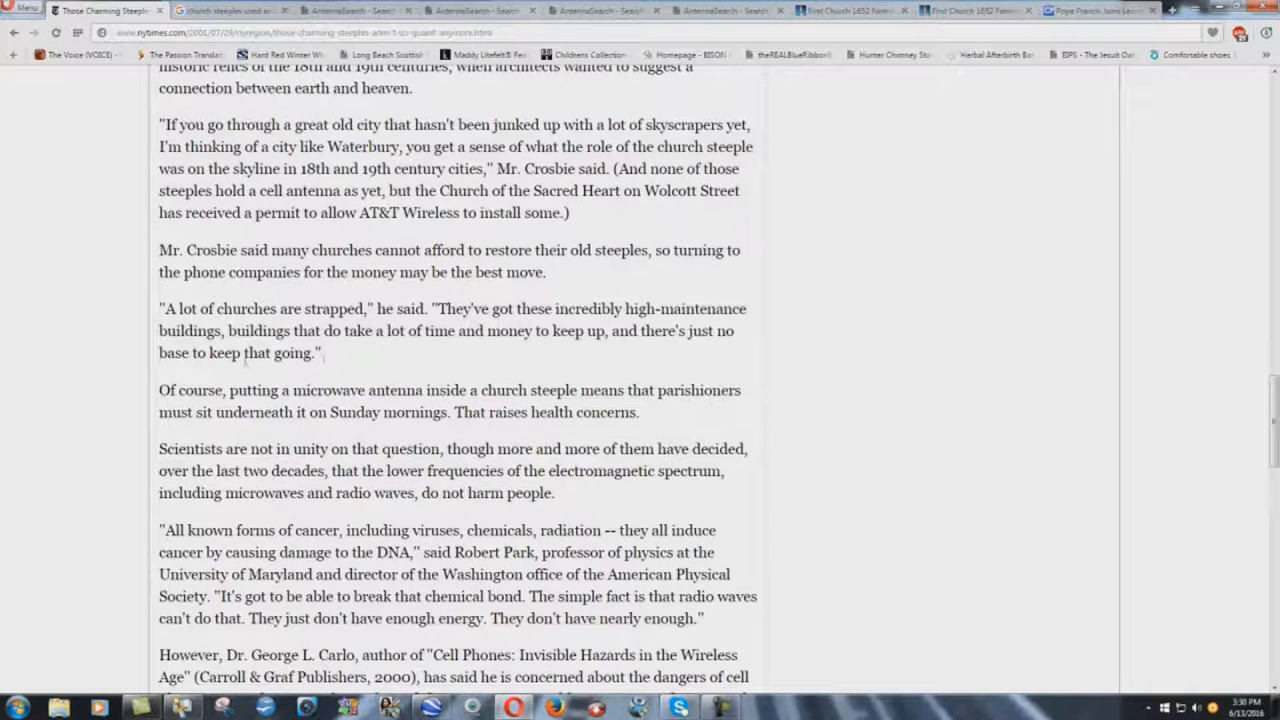
{"action": "scroll", "scroll_direction": "down", "scroll_amount": 3}
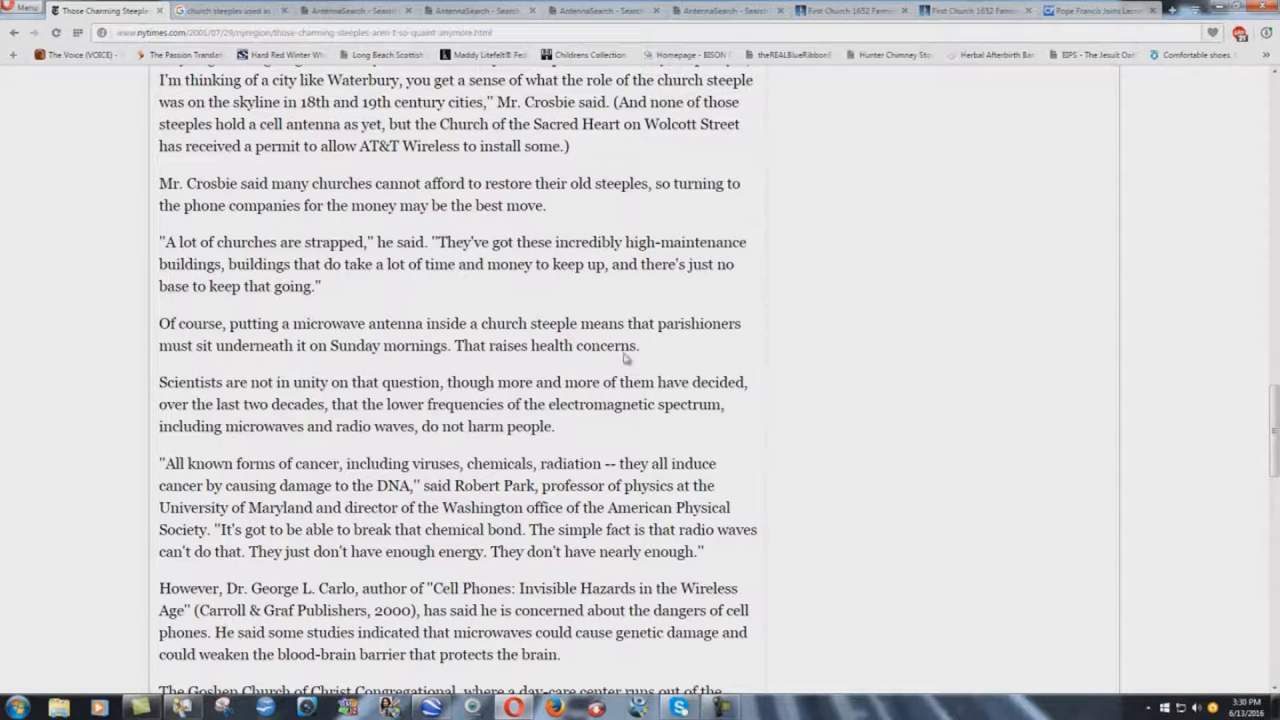
{"action": "scroll", "scroll_direction": "down", "scroll_amount": 3}
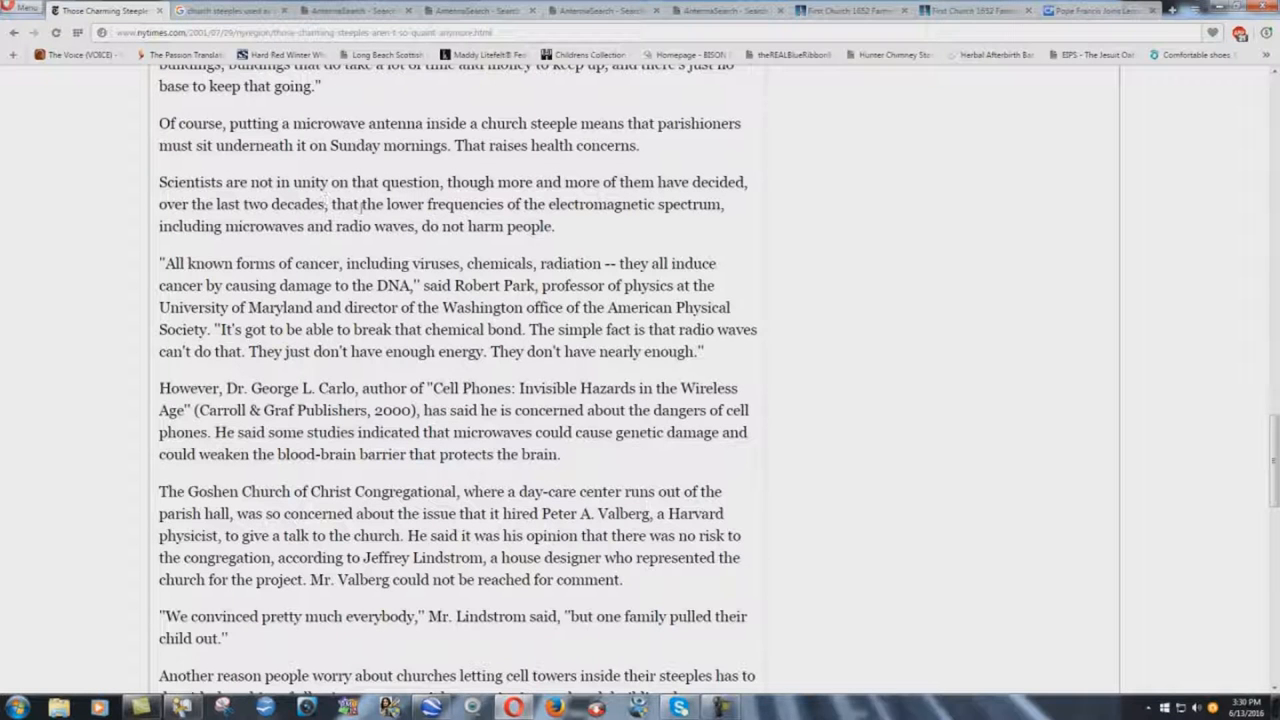
{"action": "mouse_move", "coordinate": [644, 218]}
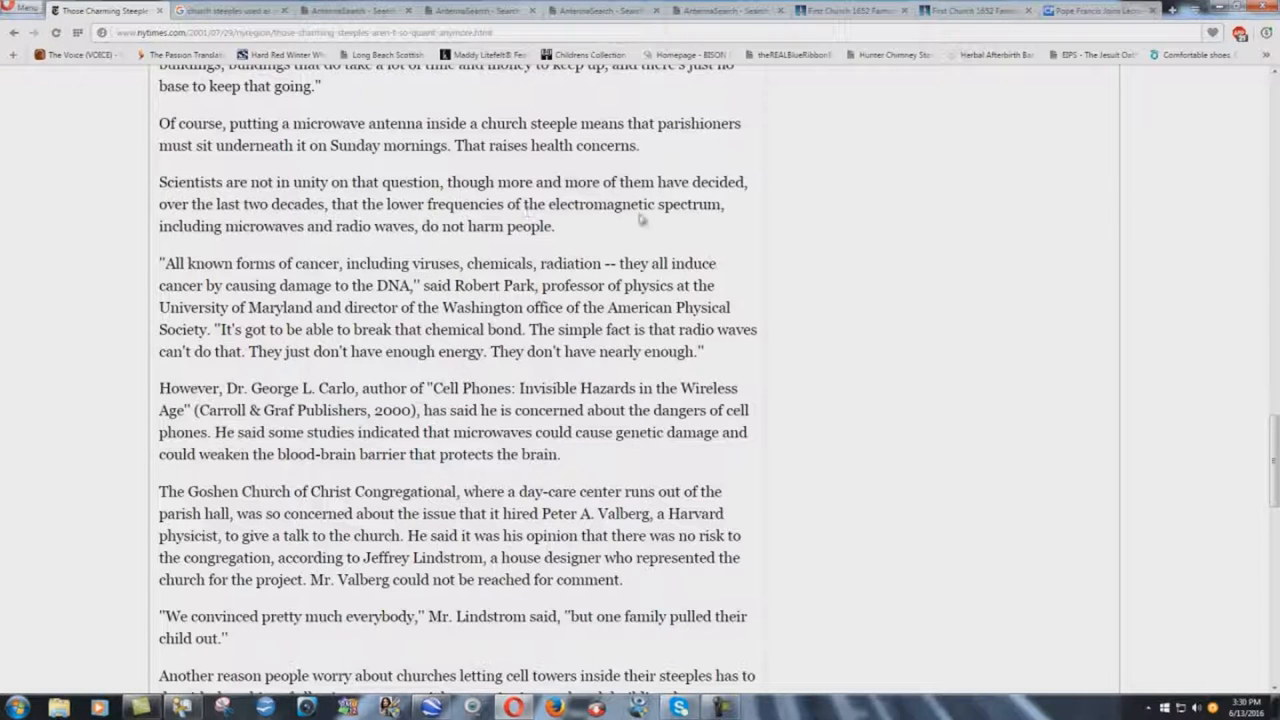
{"action": "mouse_move", "coordinate": [370, 248]}
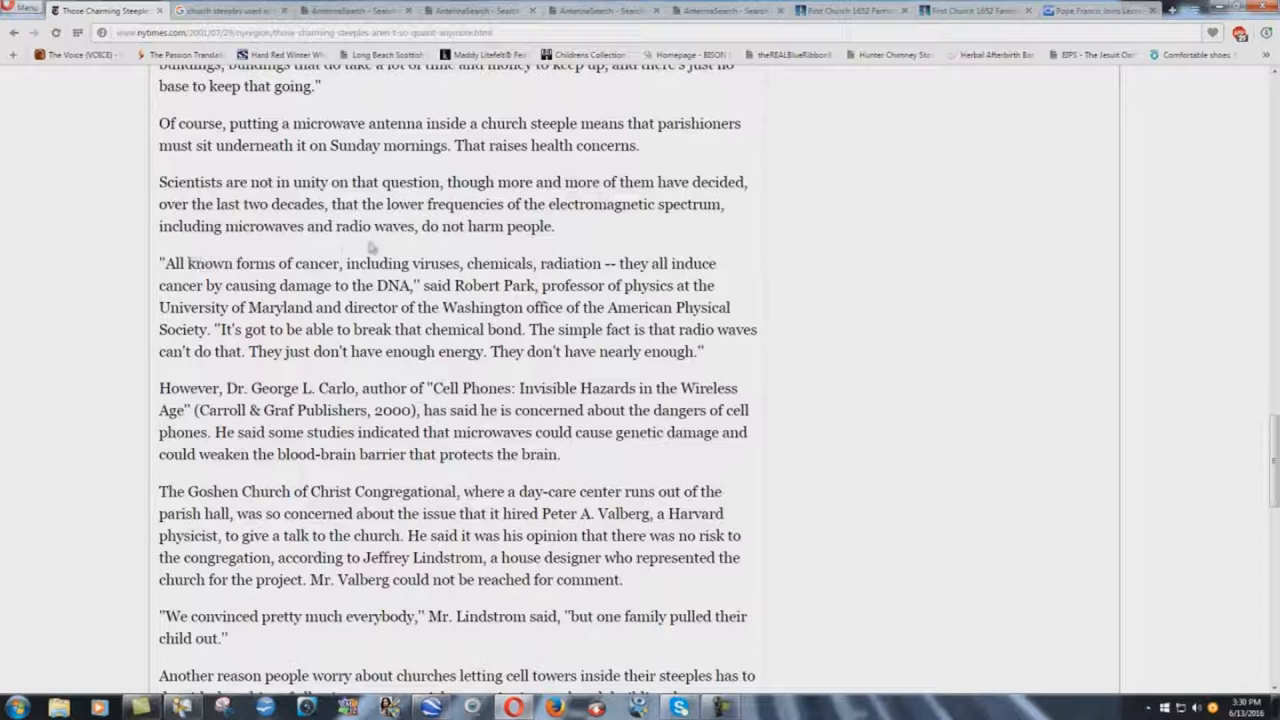
{"action": "left_click_drag", "start_coordinate": [424, 226], "coordinate": [520, 226]}
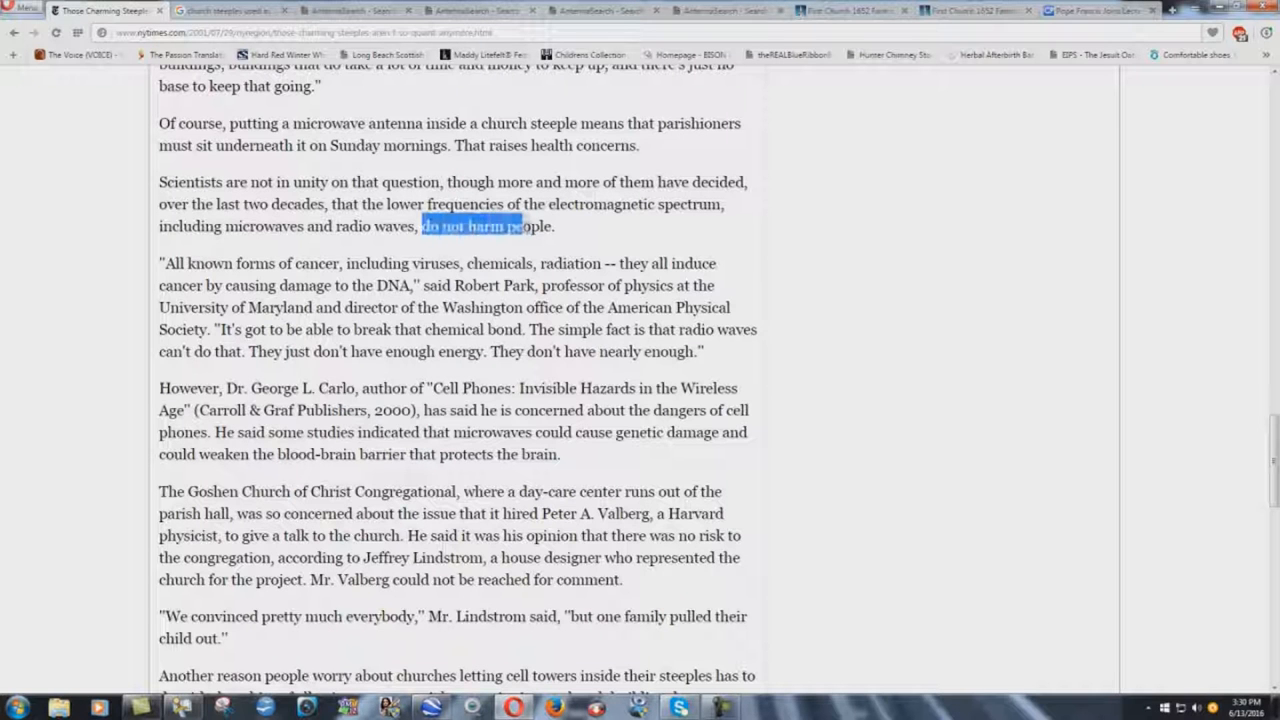
{"action": "left_click_drag", "start_coordinate": [510, 226], "coordinate": [556, 226]}
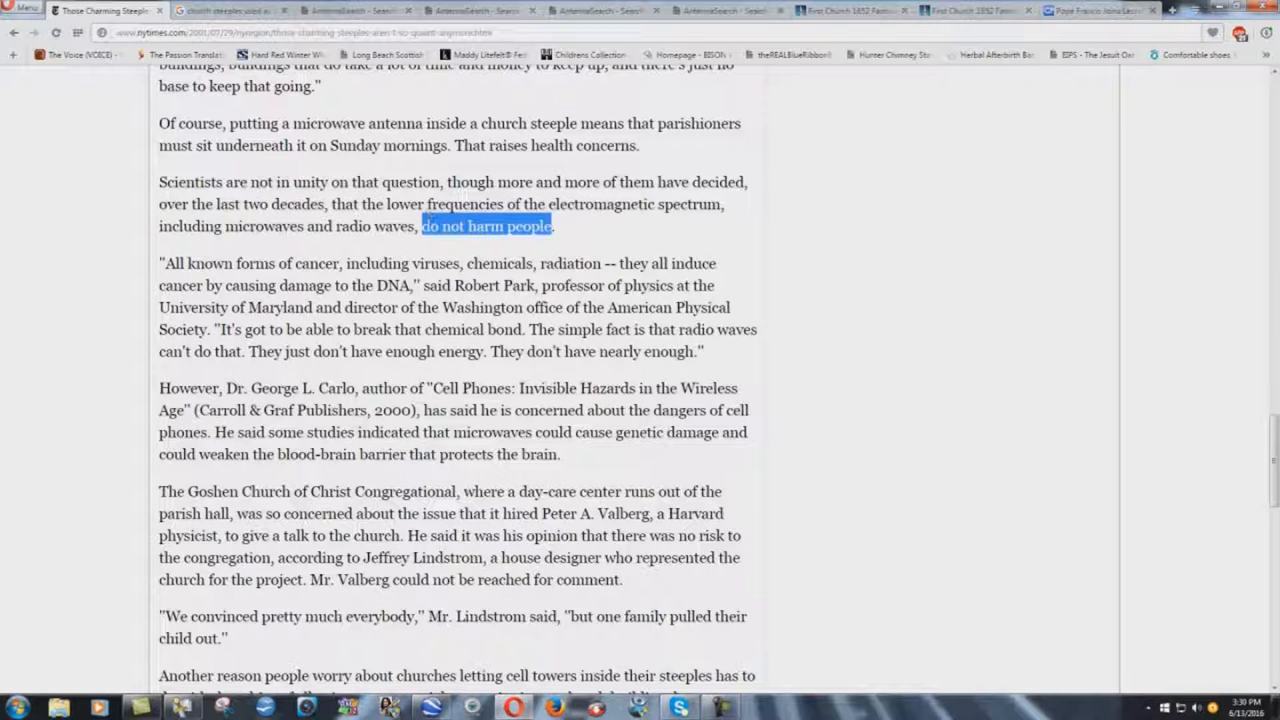
{"action": "left_click", "coordinate": [580, 244]}
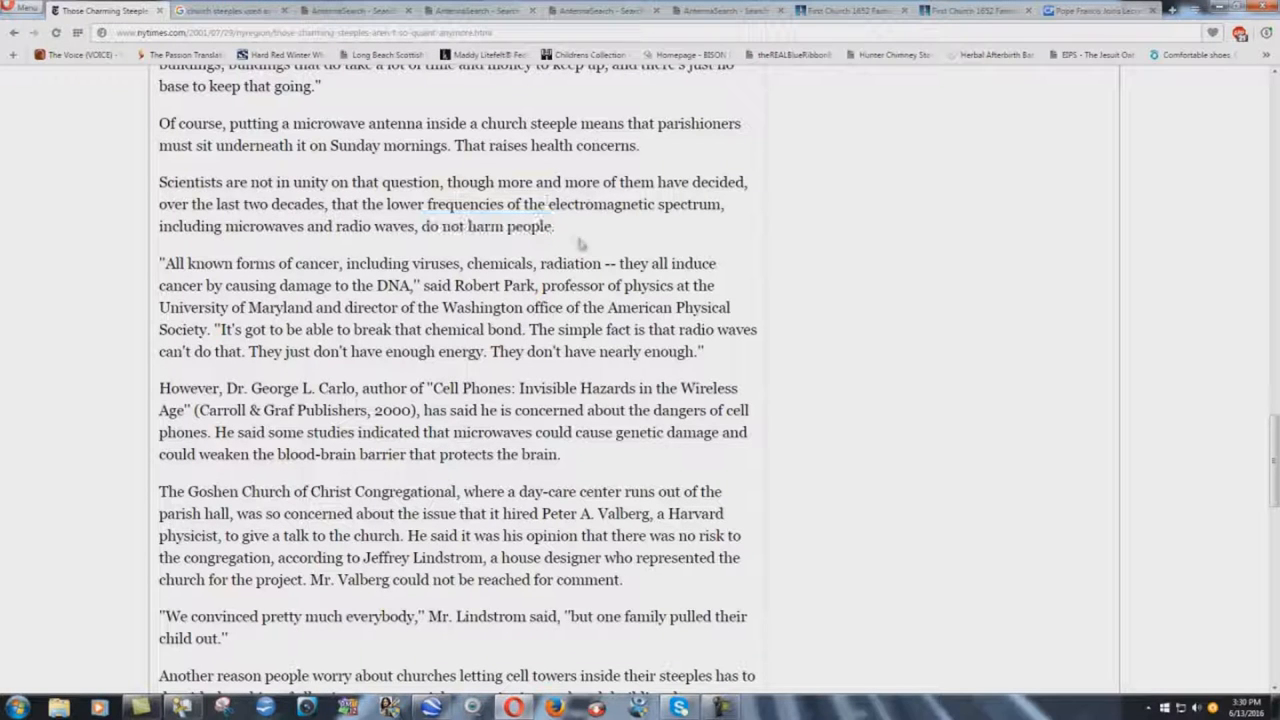
{"action": "double_click", "coordinate": [188, 182]}
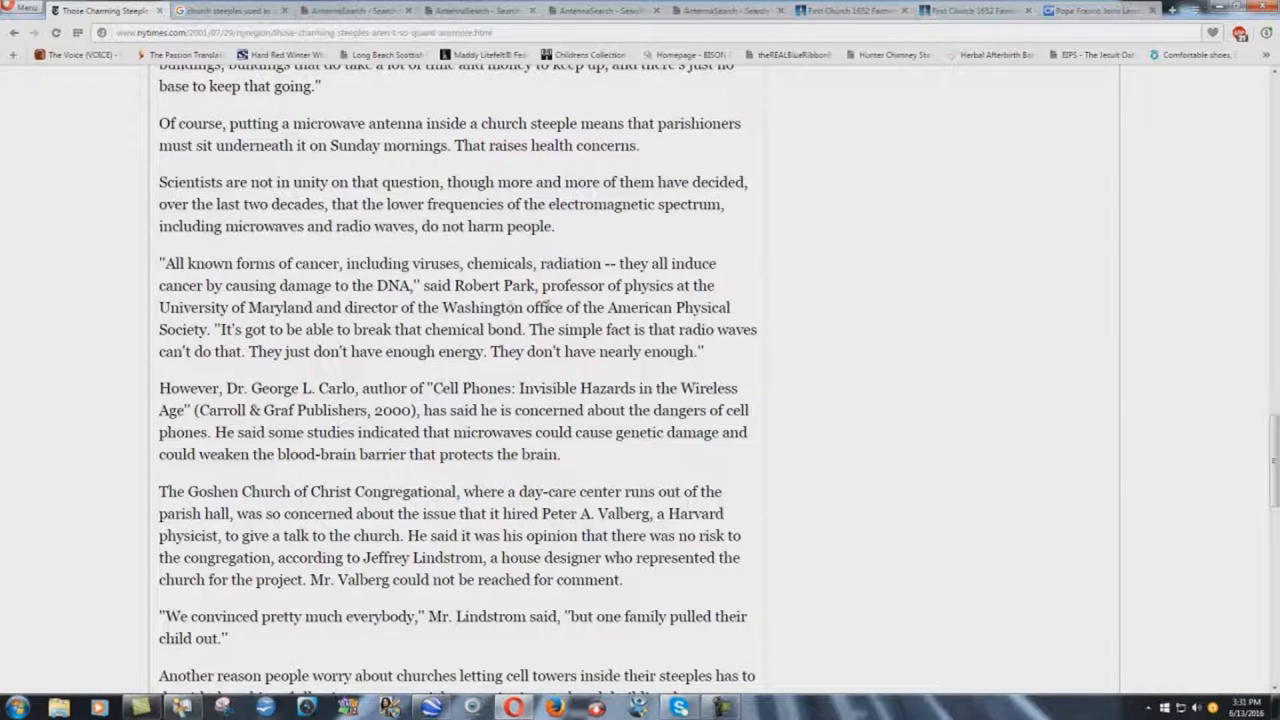
{"action": "scroll", "scroll_direction": "down", "scroll_amount": 3}
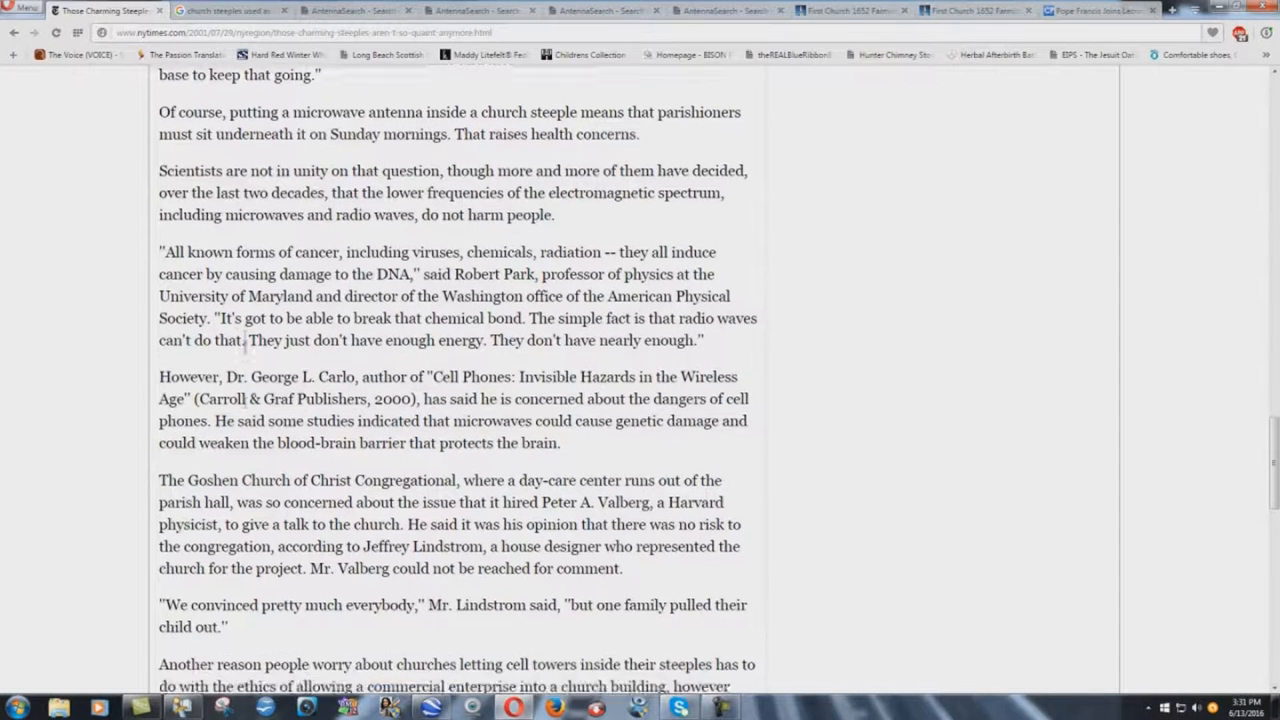
{"action": "scroll", "scroll_direction": "down", "scroll_amount": 3}
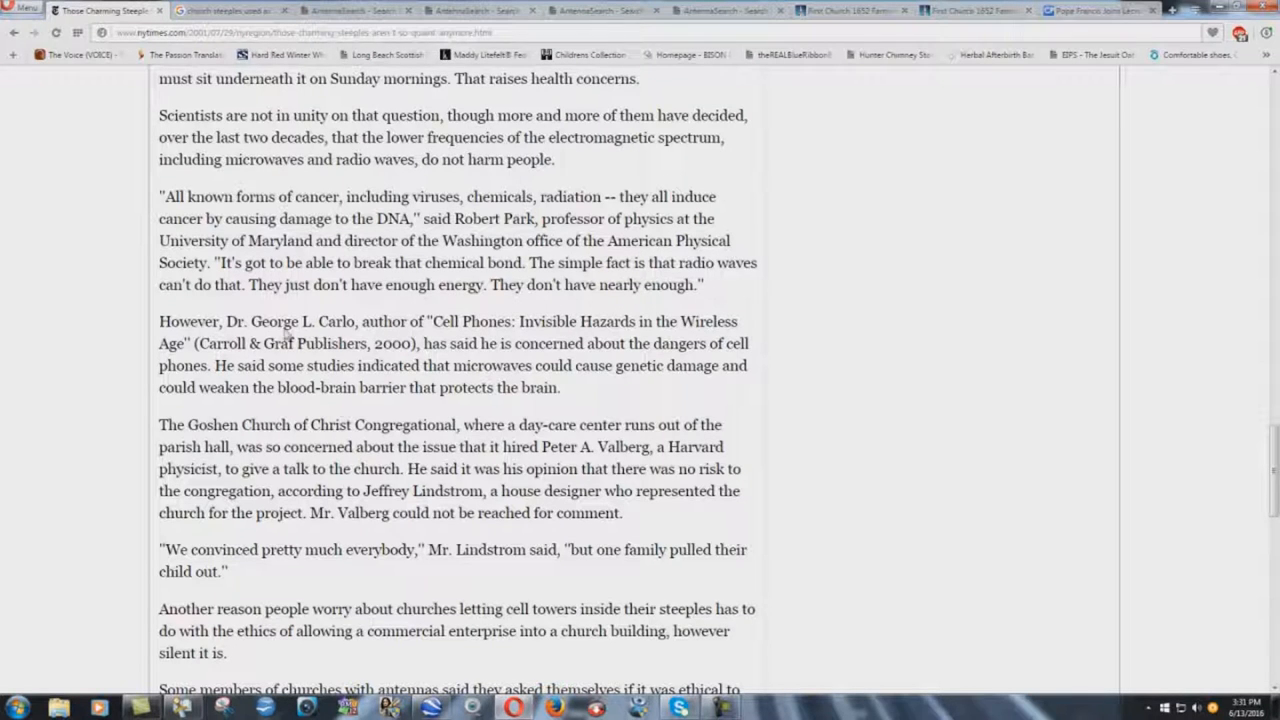
{"action": "scroll", "scroll_direction": "down", "scroll_amount": 3}
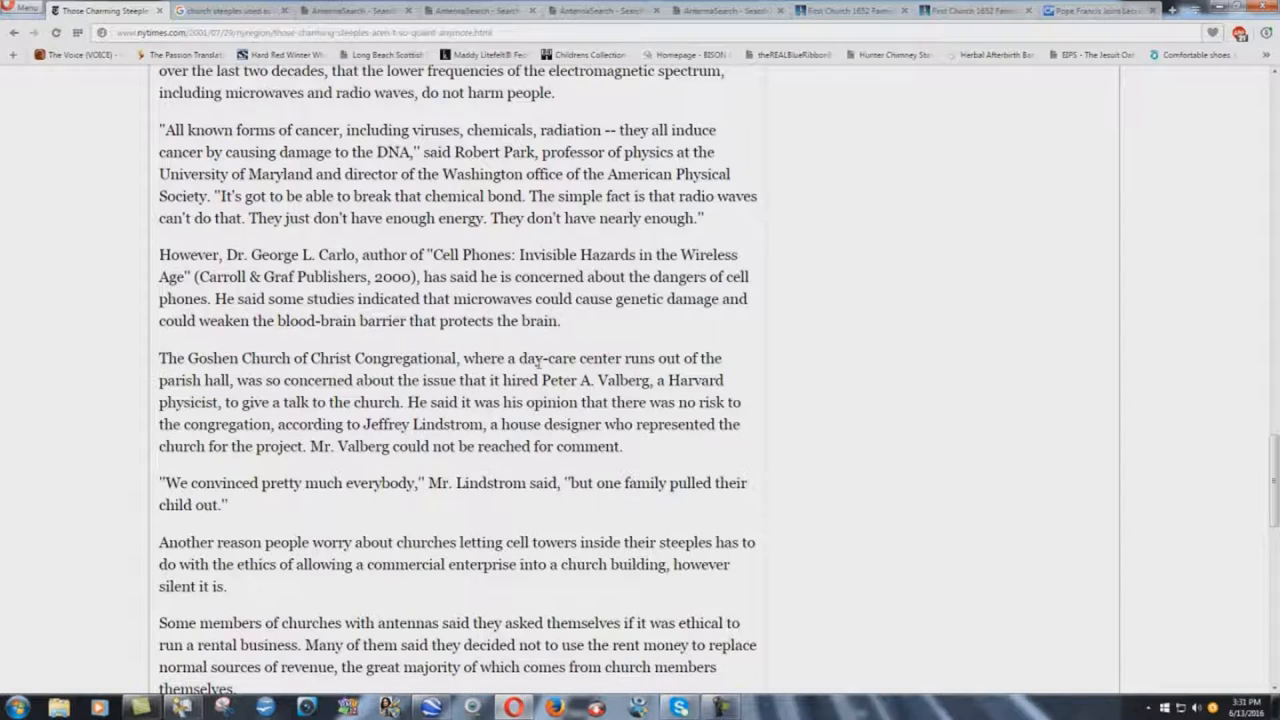
{"action": "mouse_move", "coordinate": [586, 328]}
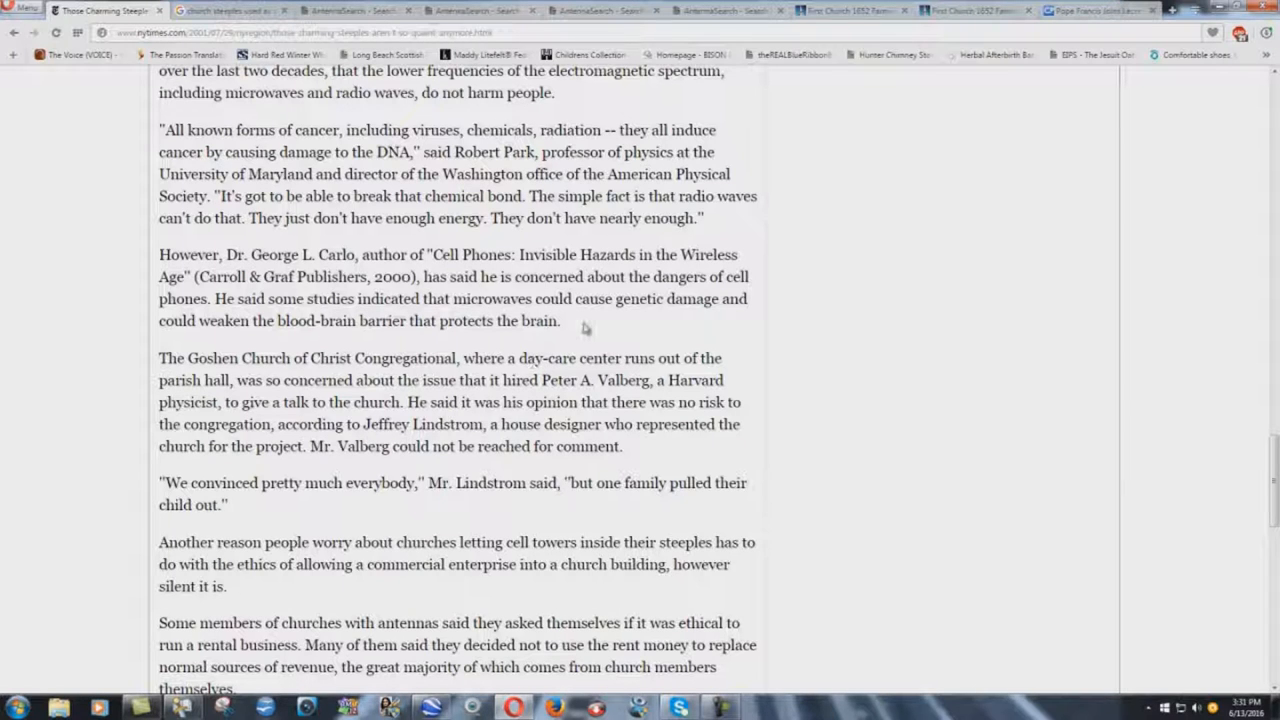
{"action": "mouse_move", "coordinate": [580, 332]}
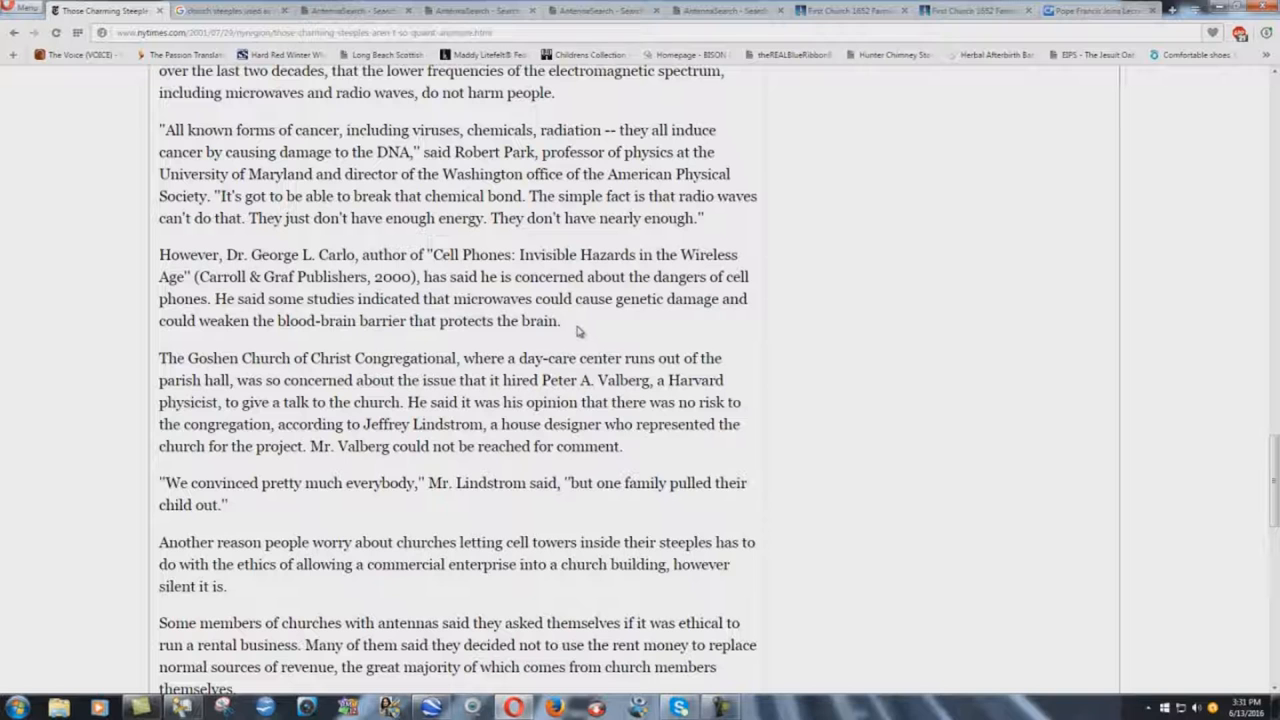
{"action": "scroll", "scroll_direction": "down", "scroll_amount": 3}
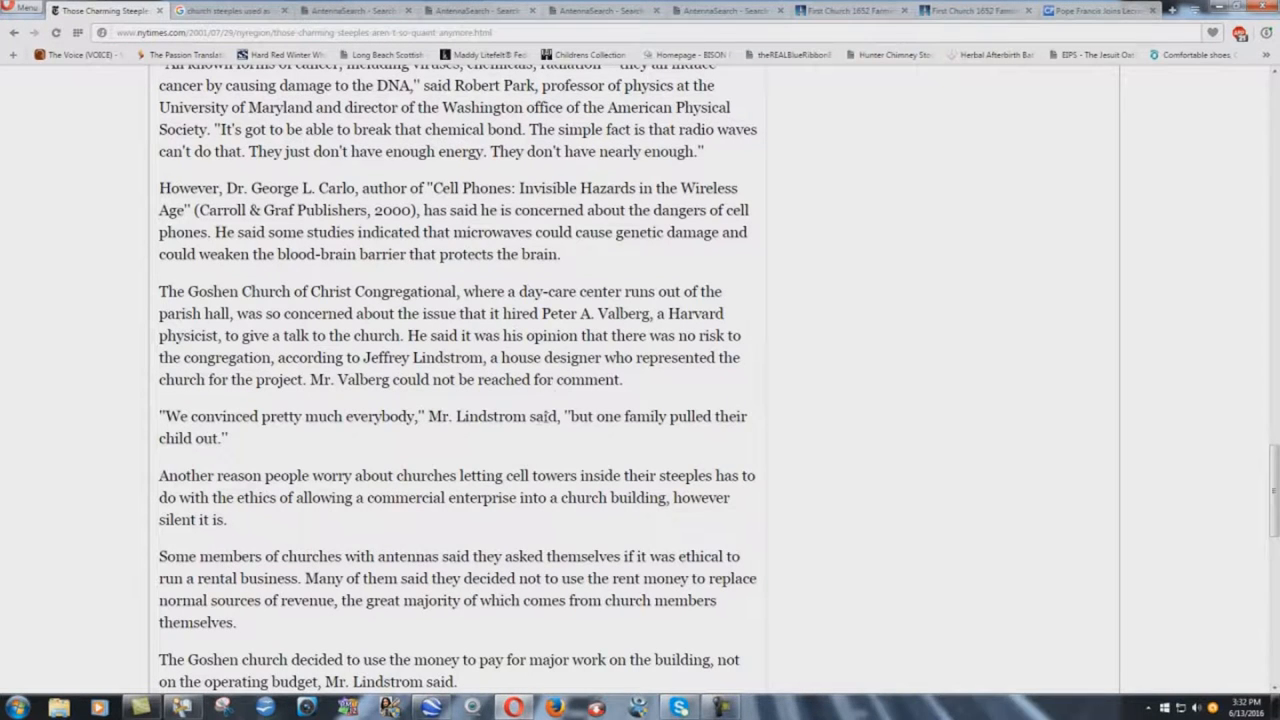
{"action": "scroll", "scroll_direction": "down", "scroll_amount": 3}
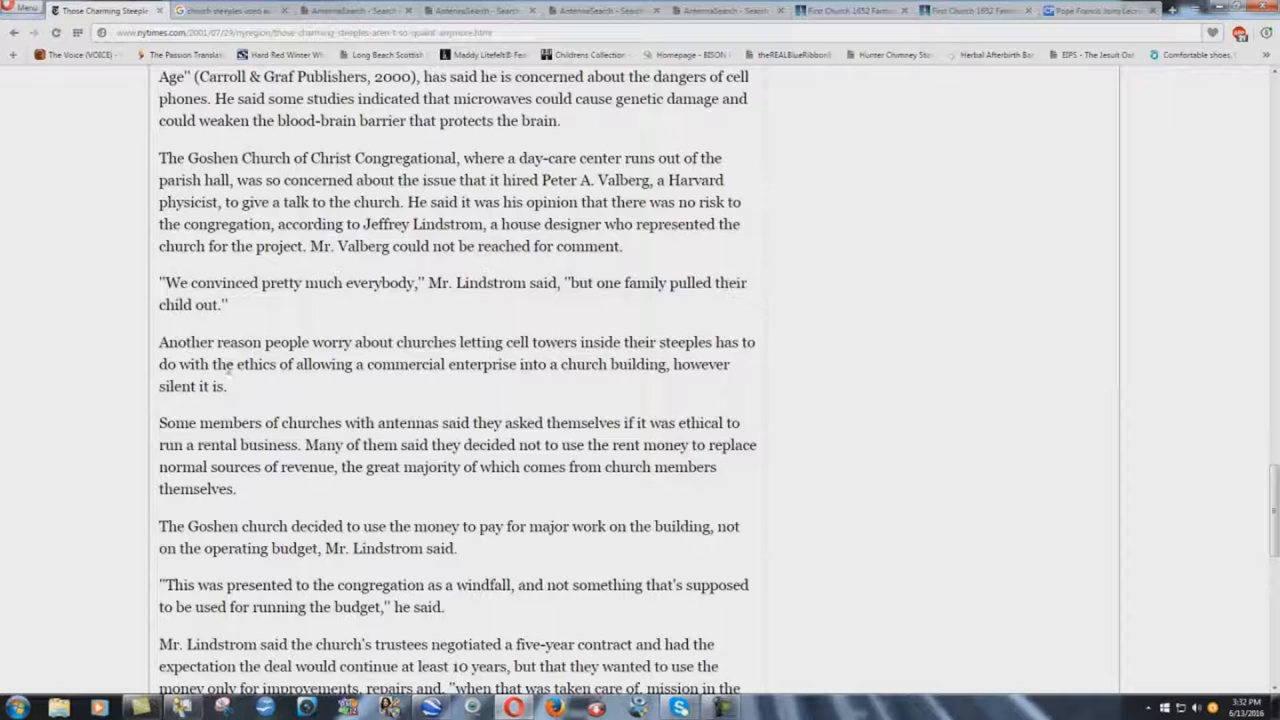
{"action": "scroll", "scroll_direction": "down", "scroll_amount": 3}
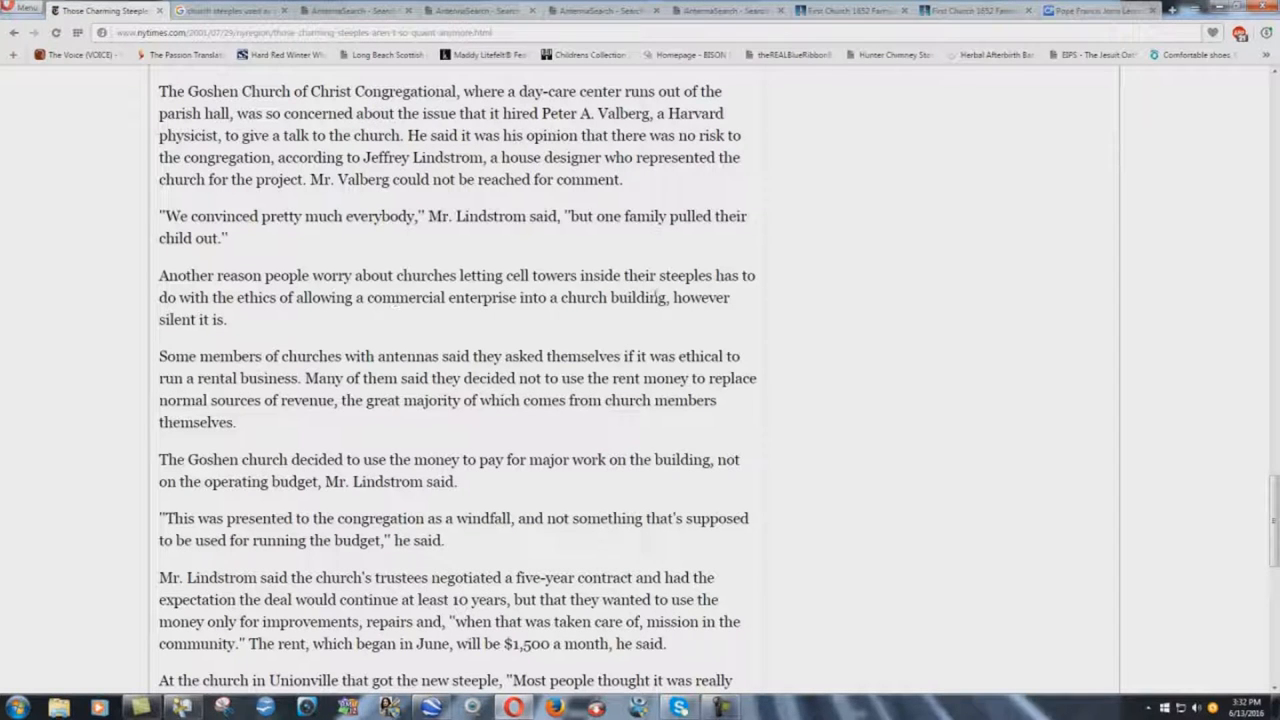
{"action": "mouse_move", "coordinate": [256, 324]}
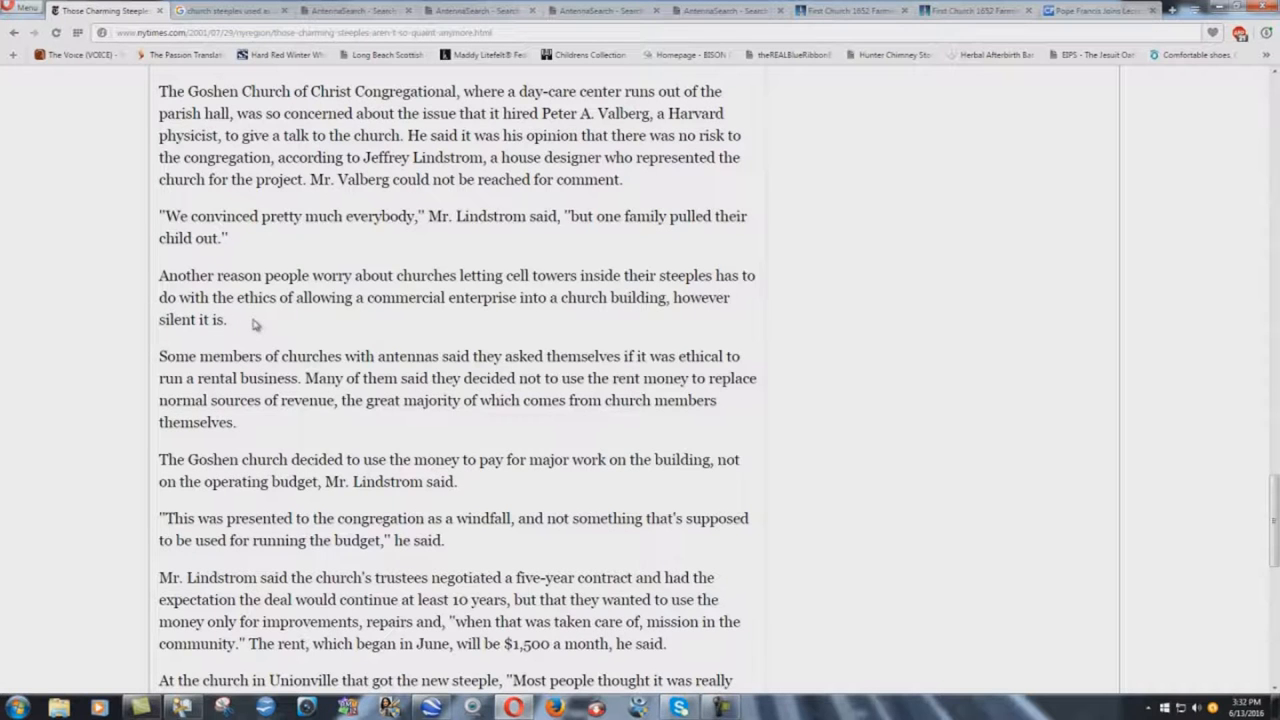
{"action": "scroll", "scroll_direction": "down", "scroll_amount": 3}
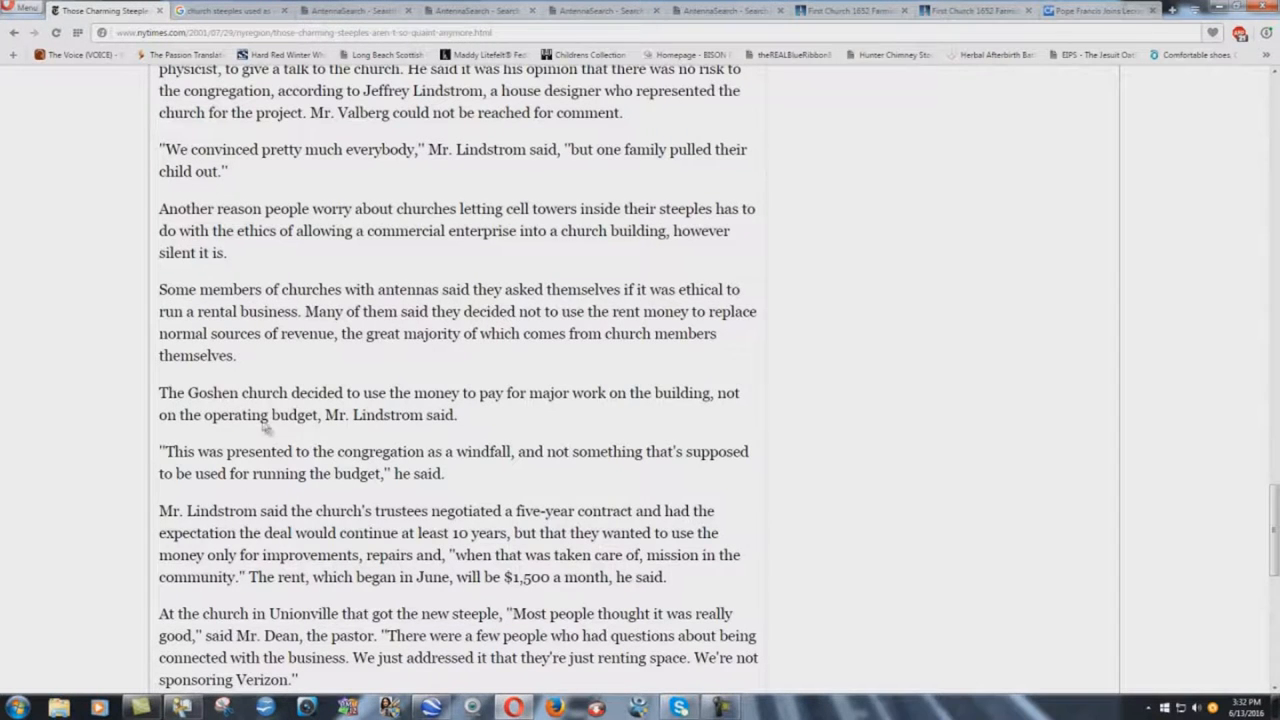
{"action": "scroll", "scroll_direction": "down", "scroll_amount": 3}
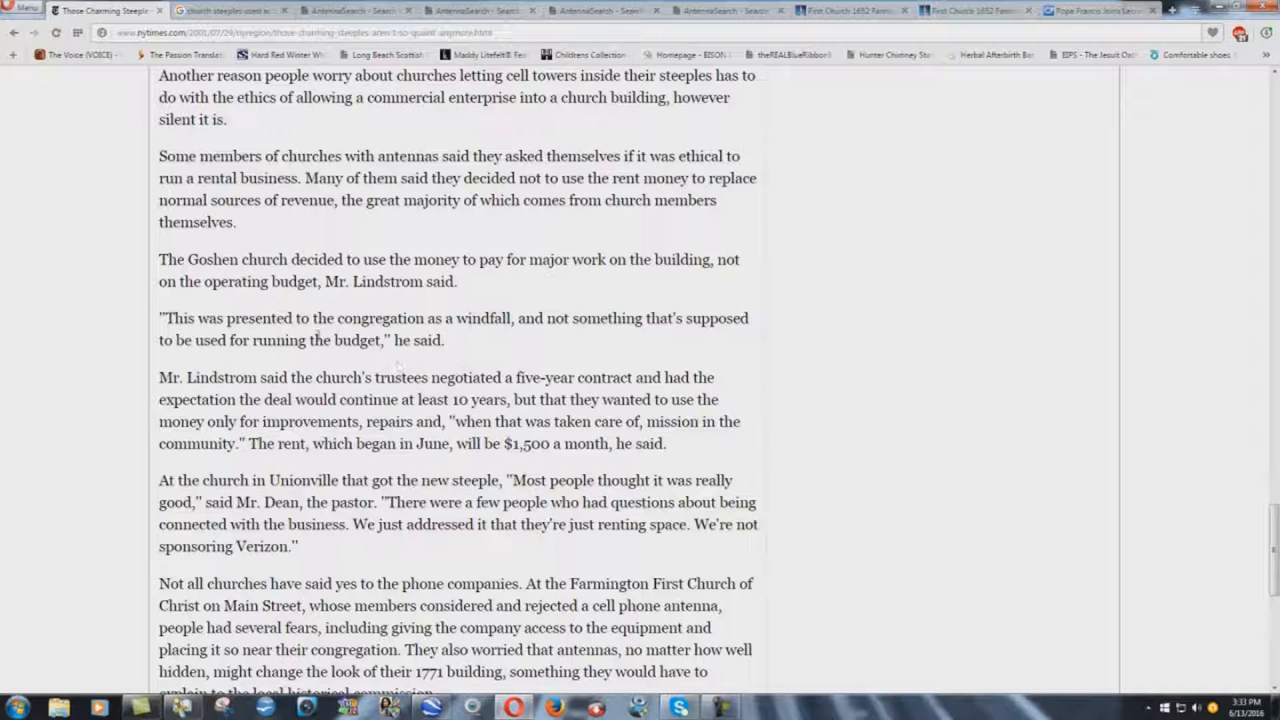
- Read to the end of the article, including the Goshen and Unionville photo captions
{"action": "scroll", "scroll_direction": "down", "scroll_amount": 3}
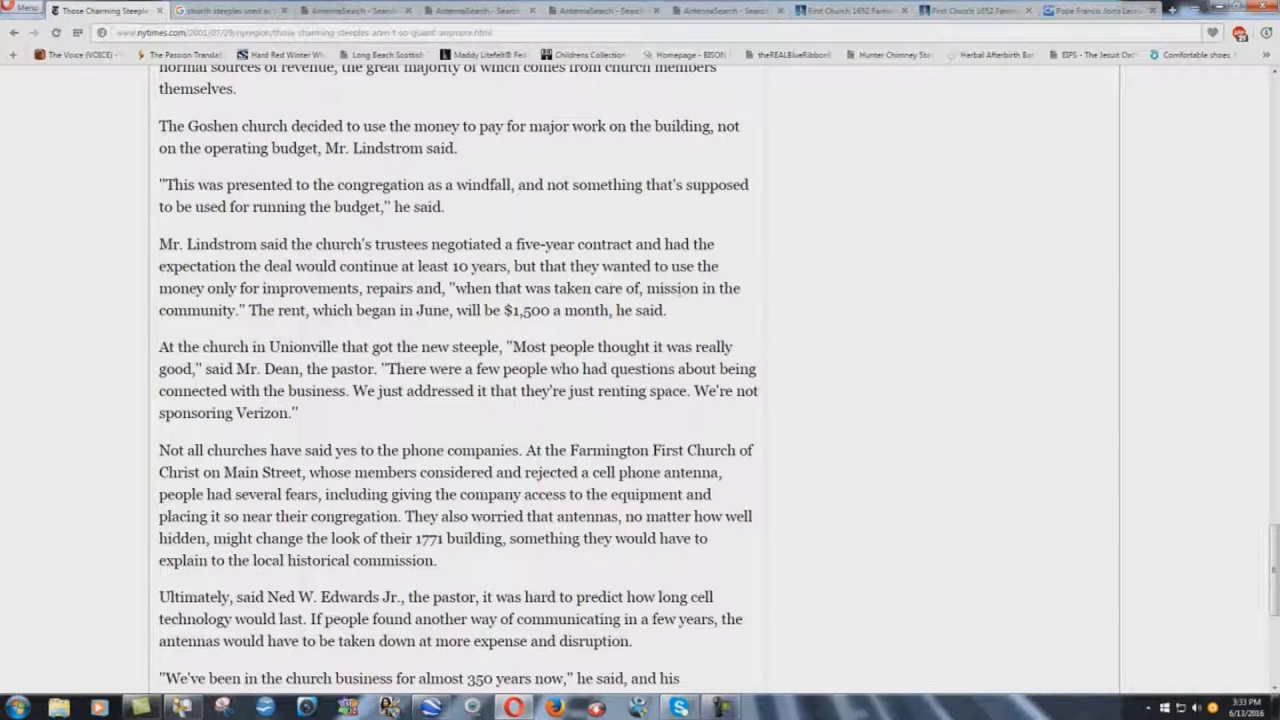
{"action": "mouse_move", "coordinate": [258, 310]}
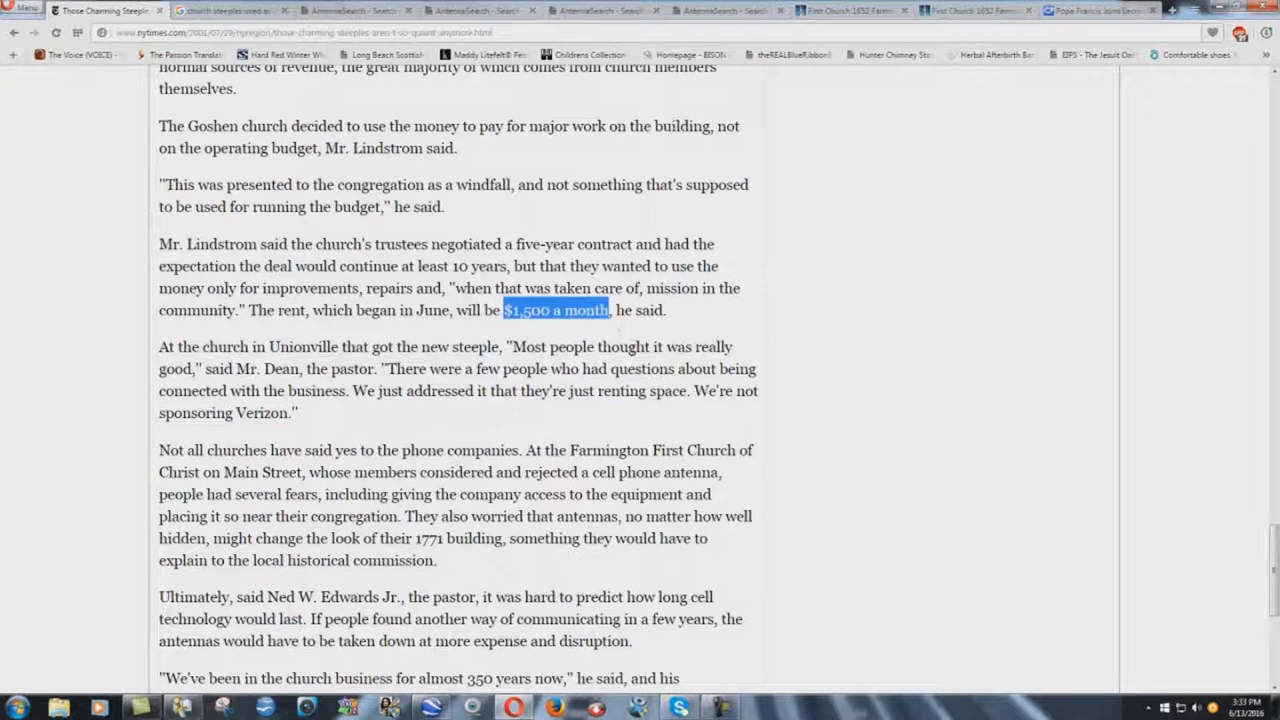
{"action": "mouse_move", "coordinate": [676, 318]}
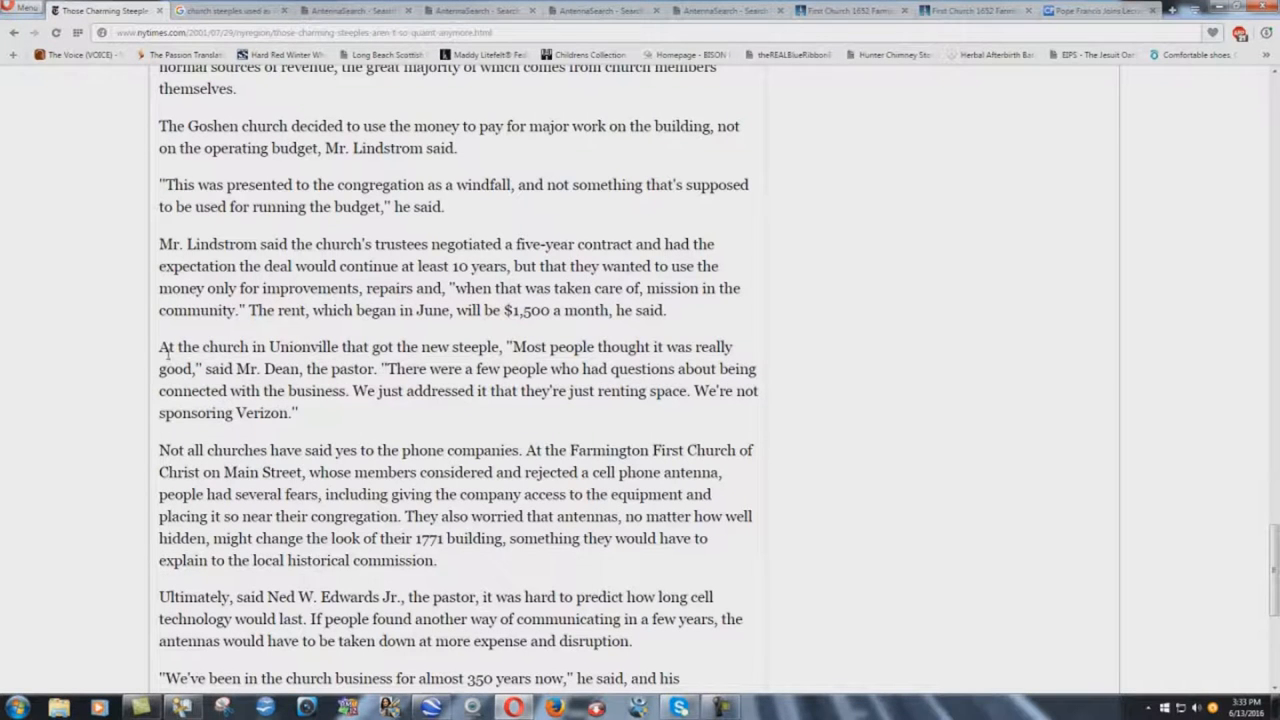
{"action": "scroll", "scroll_direction": "down", "scroll_amount": 3}
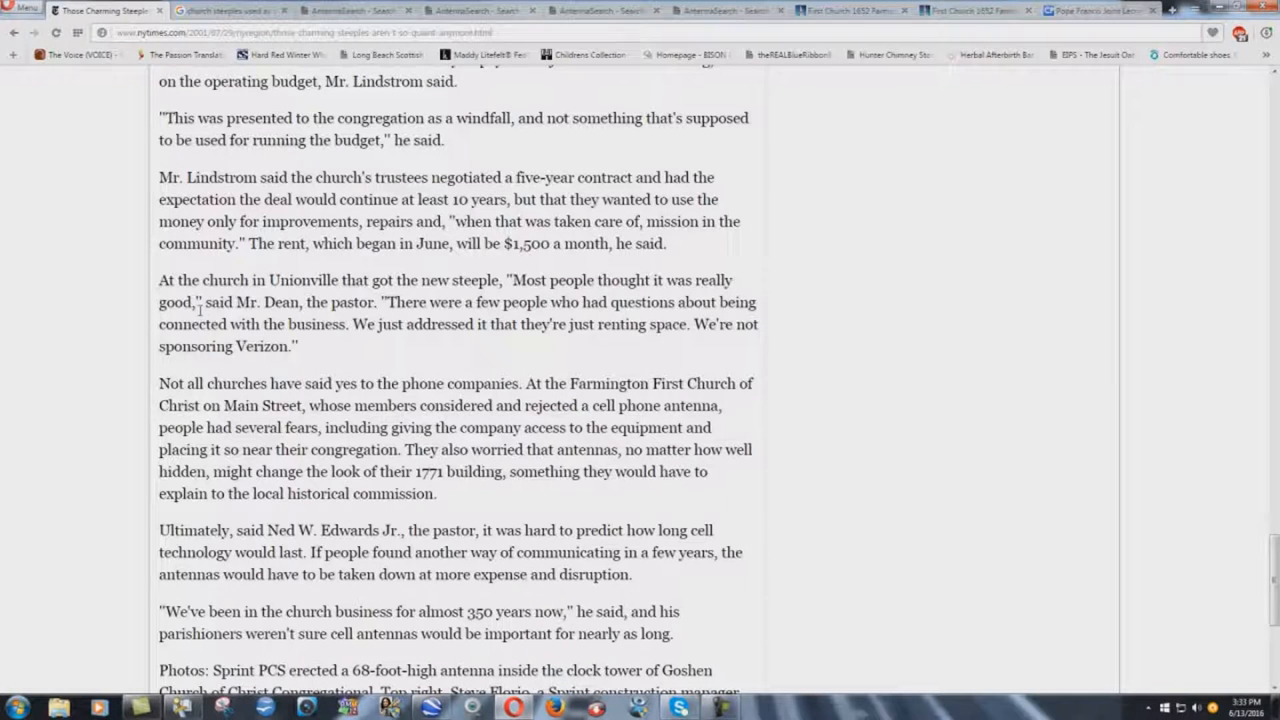
{"action": "mouse_move", "coordinate": [476, 310]}
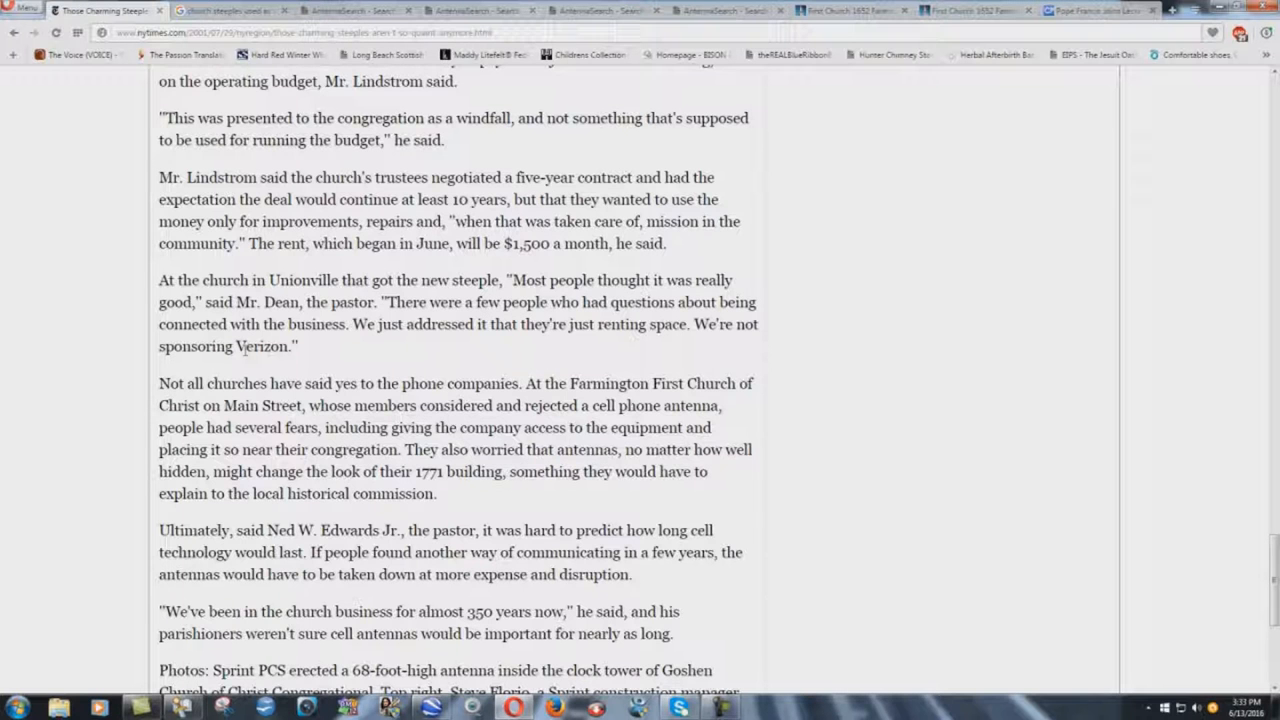
{"action": "scroll", "scroll_direction": "down", "scroll_amount": 3}
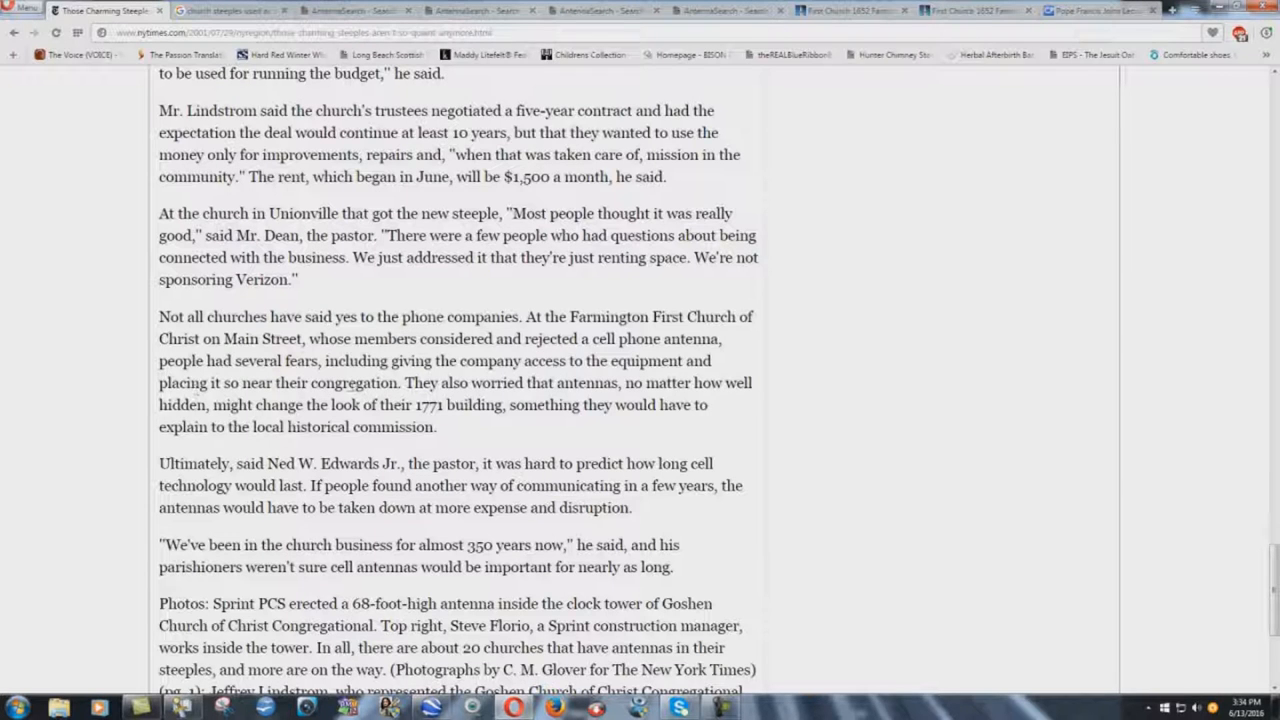
{"action": "scroll", "scroll_direction": "down", "scroll_amount": 3}
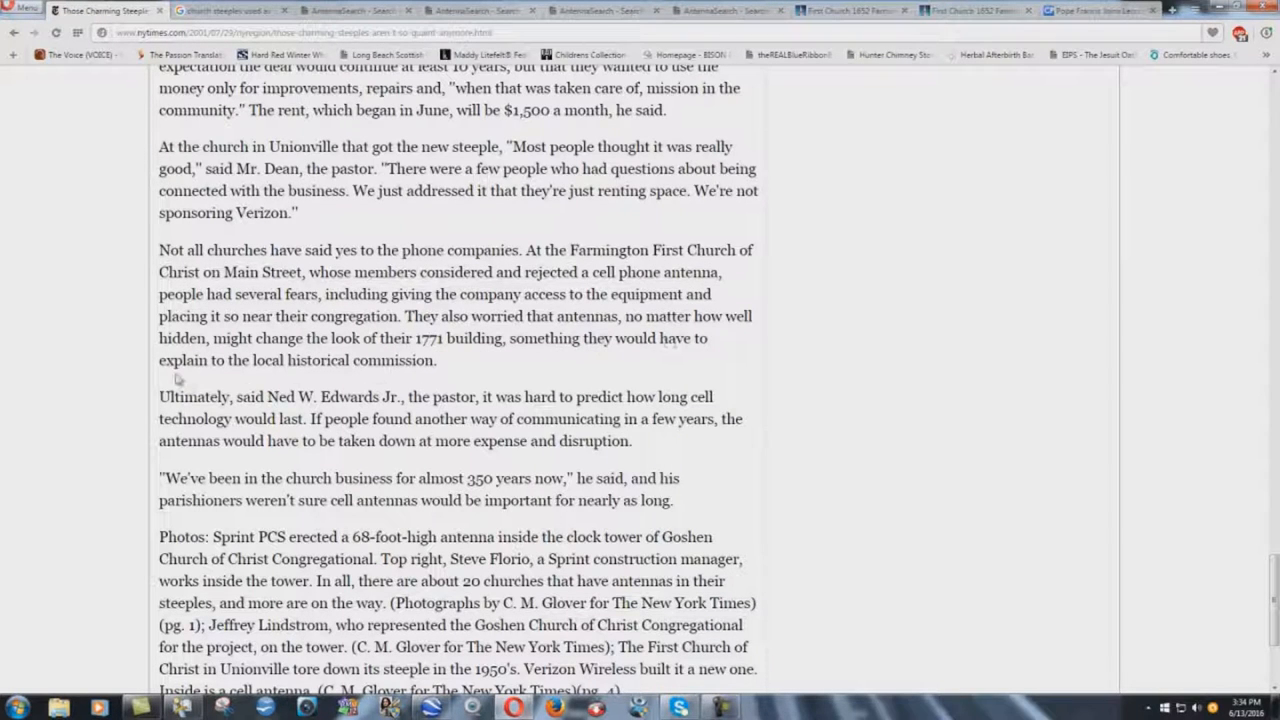
{"action": "mouse_move", "coordinate": [450, 376]}
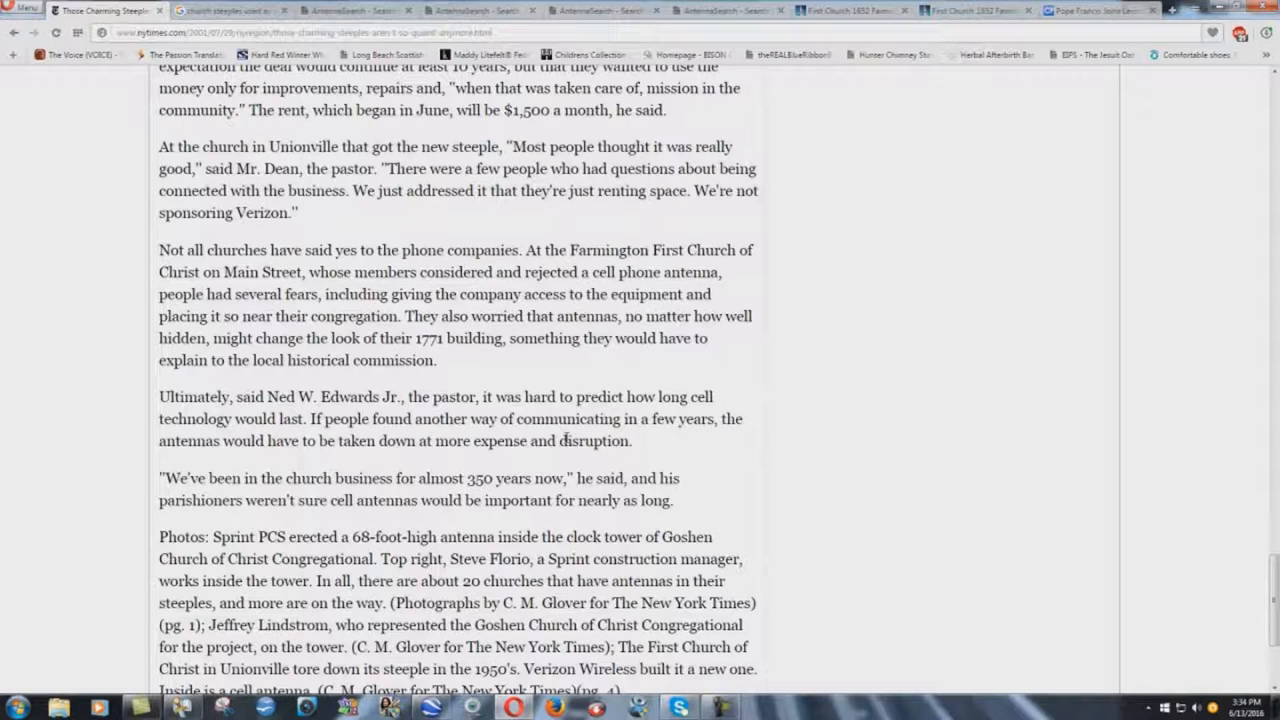
{"action": "mouse_move", "coordinate": [484, 388]}
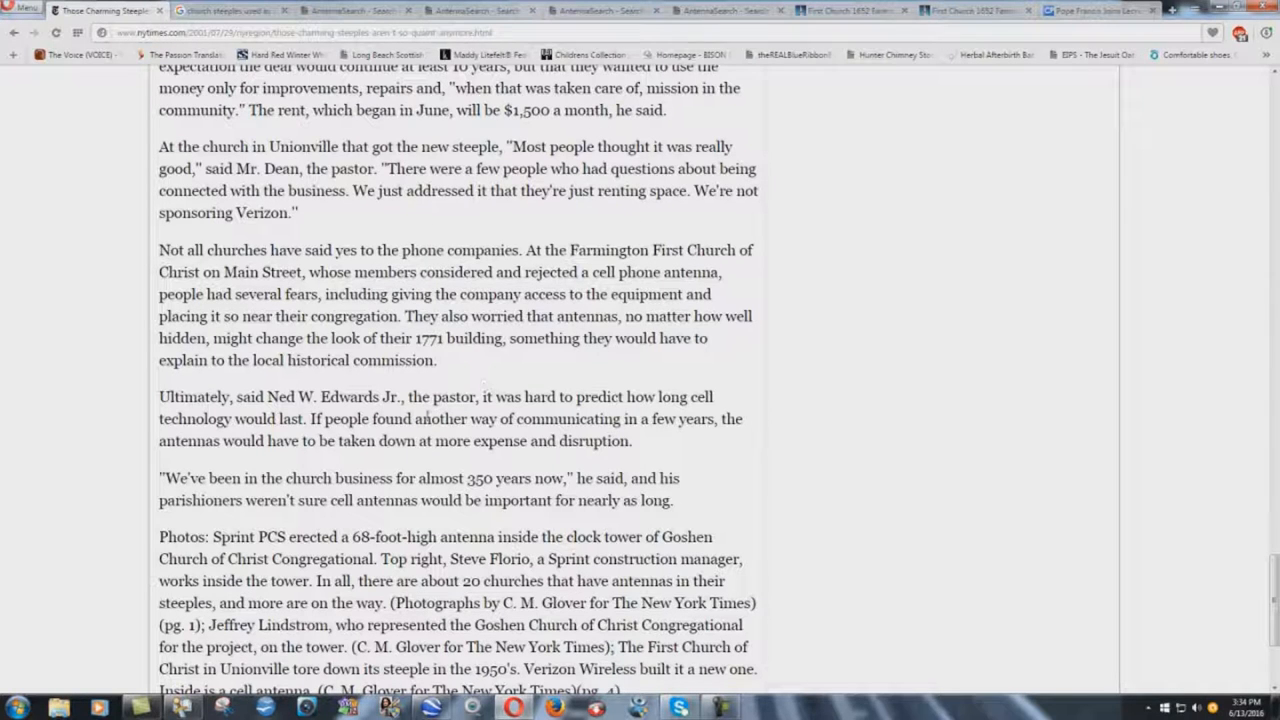
{"action": "scroll", "scroll_direction": "down", "scroll_amount": 3}
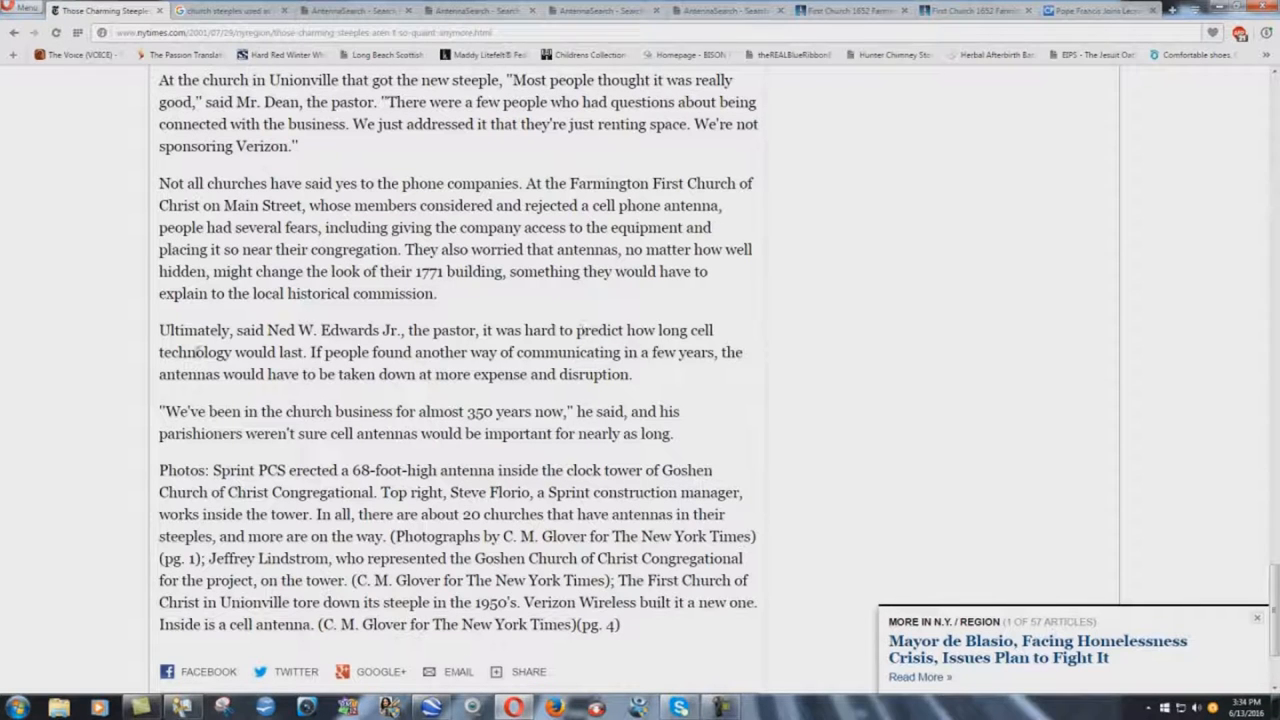
{"action": "scroll", "scroll_direction": "down", "scroll_amount": 3}
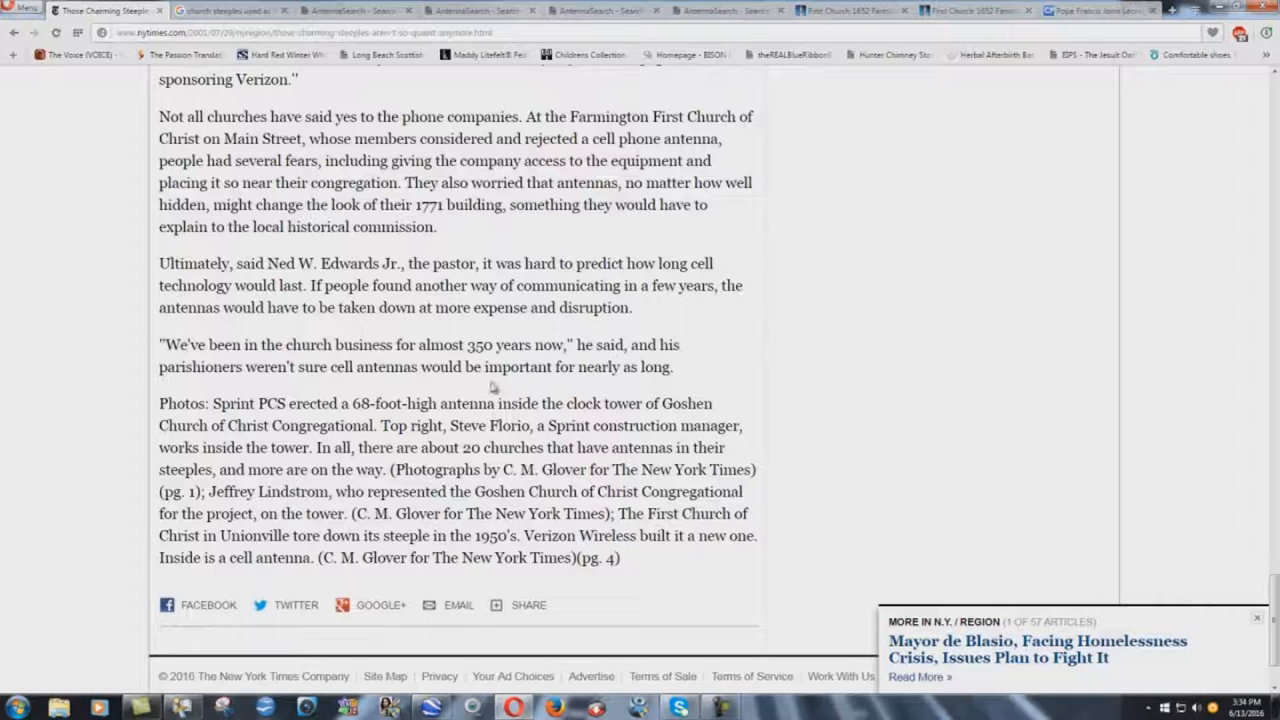
{"action": "scroll", "scroll_direction": "down", "scroll_amount": 3}
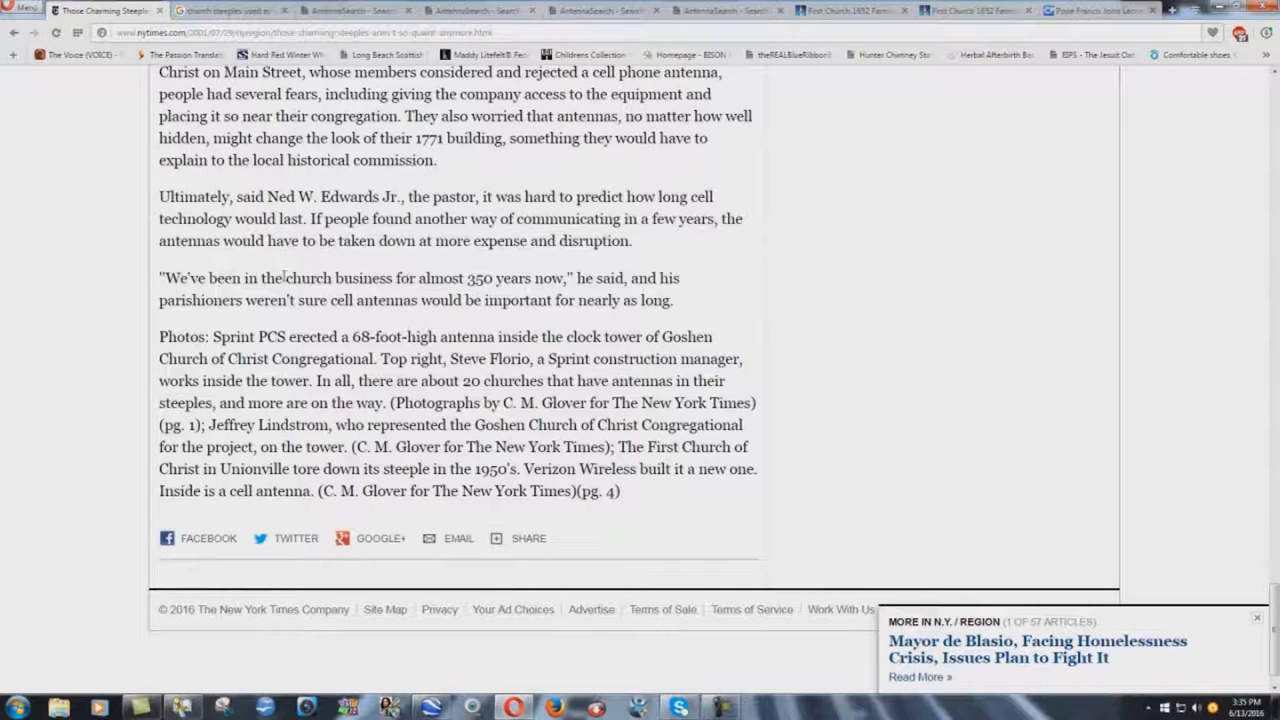
- Highlight 'church business', clear it, and scroll back to the article's headline
{"action": "double_click", "coordinate": [336, 278]}
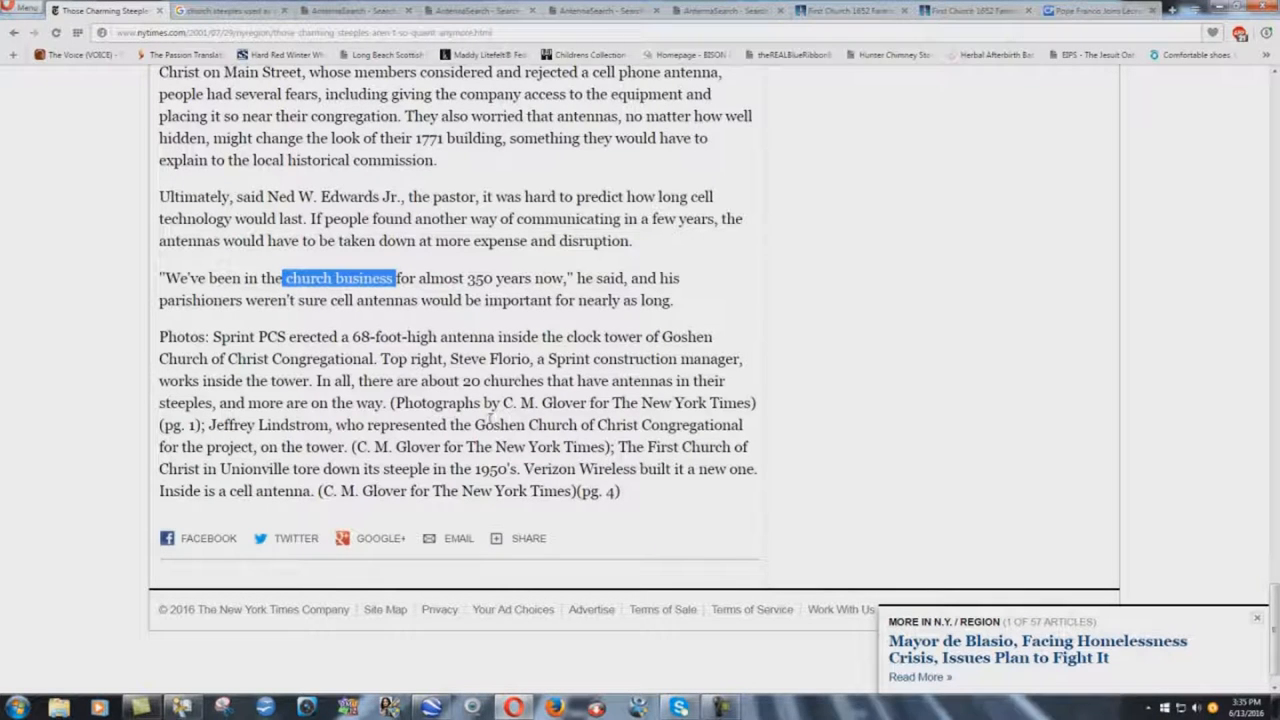
{"action": "mouse_move", "coordinate": [732, 308]}
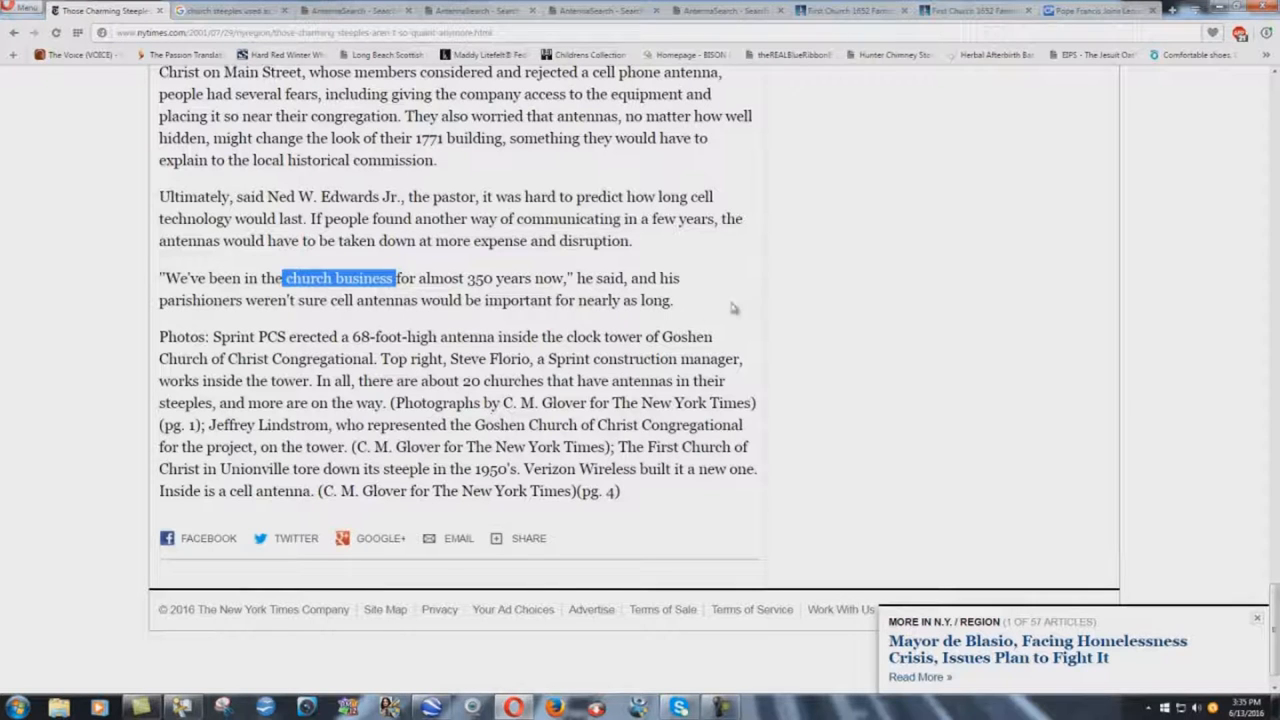
{"action": "left_click", "coordinate": [190, 320]}
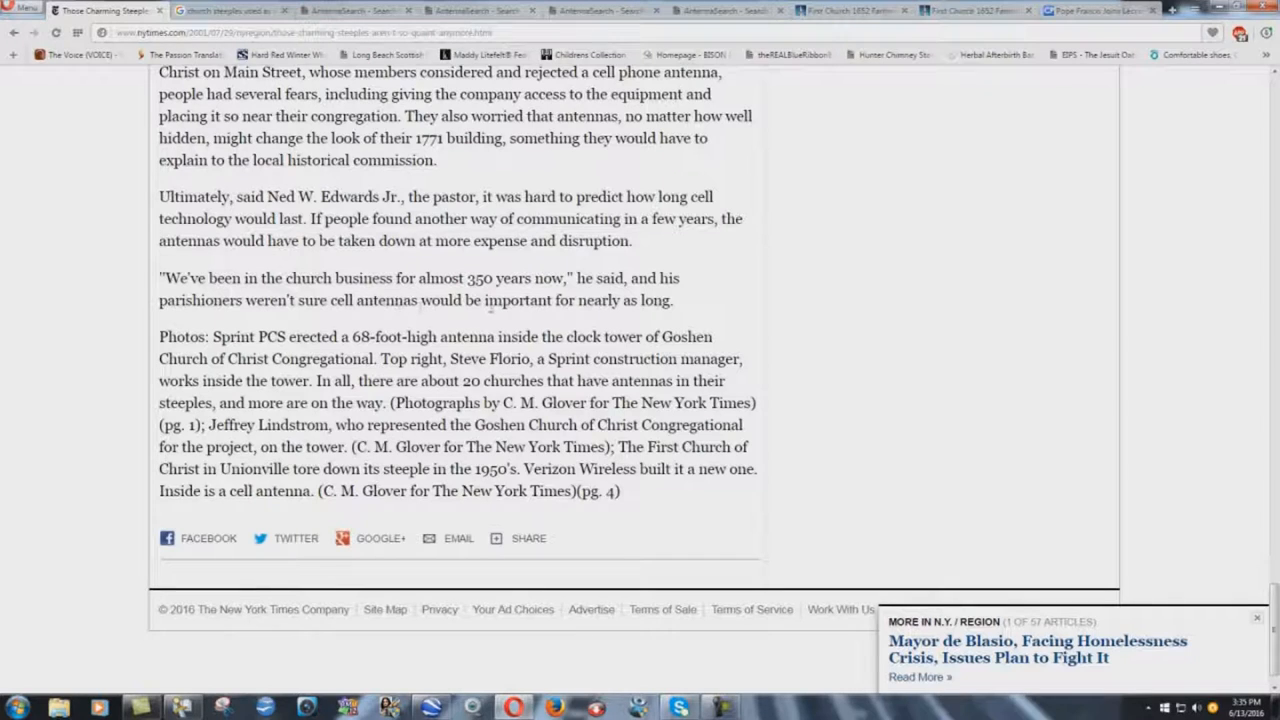
{"action": "mouse_move", "coordinate": [666, 316]}
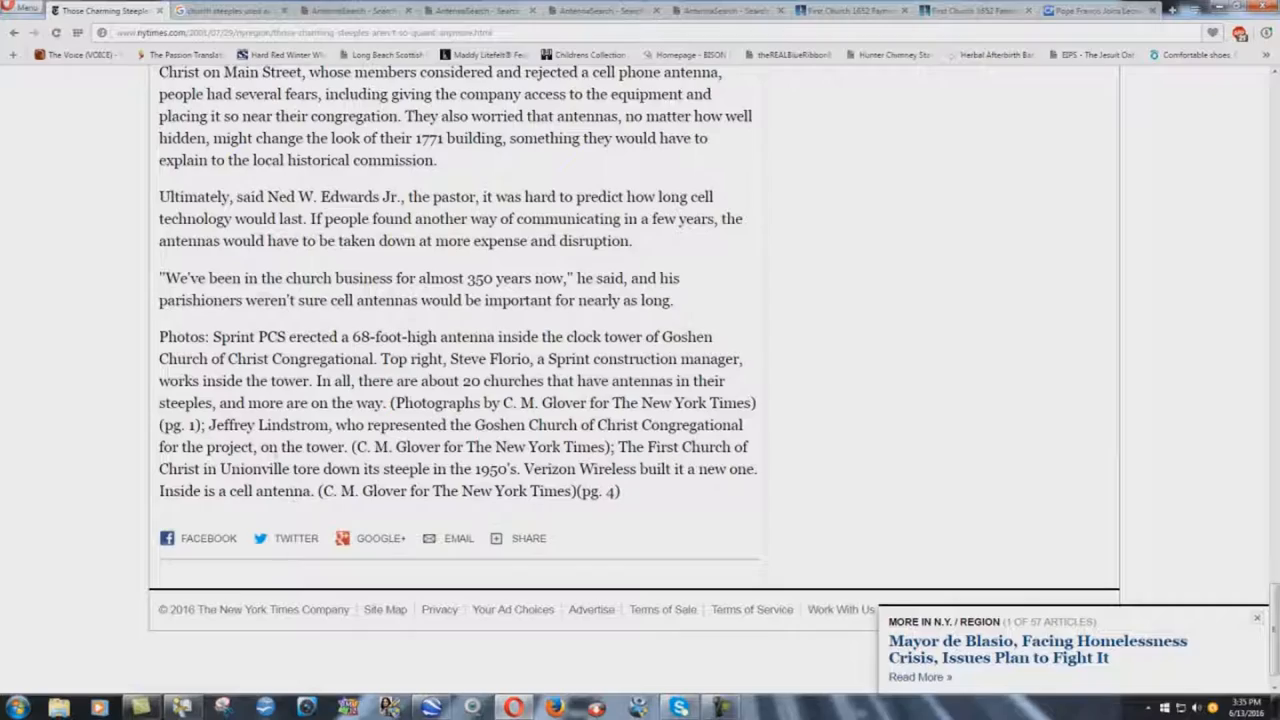
{"action": "scroll", "scroll_direction": "up", "scroll_amount": 3}
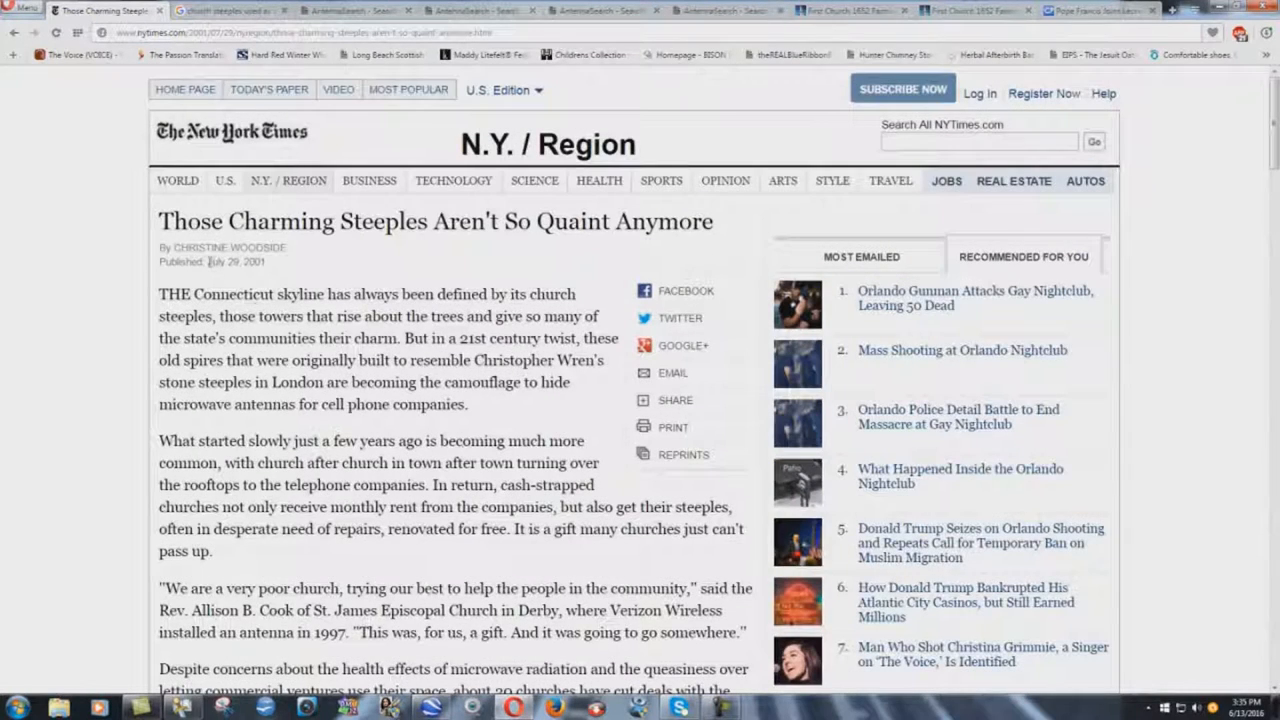
- Leave the NYT steeples article and bring up the Bridgewater, Maine antenna results
{"action": "double_click", "coordinate": [234, 260]}
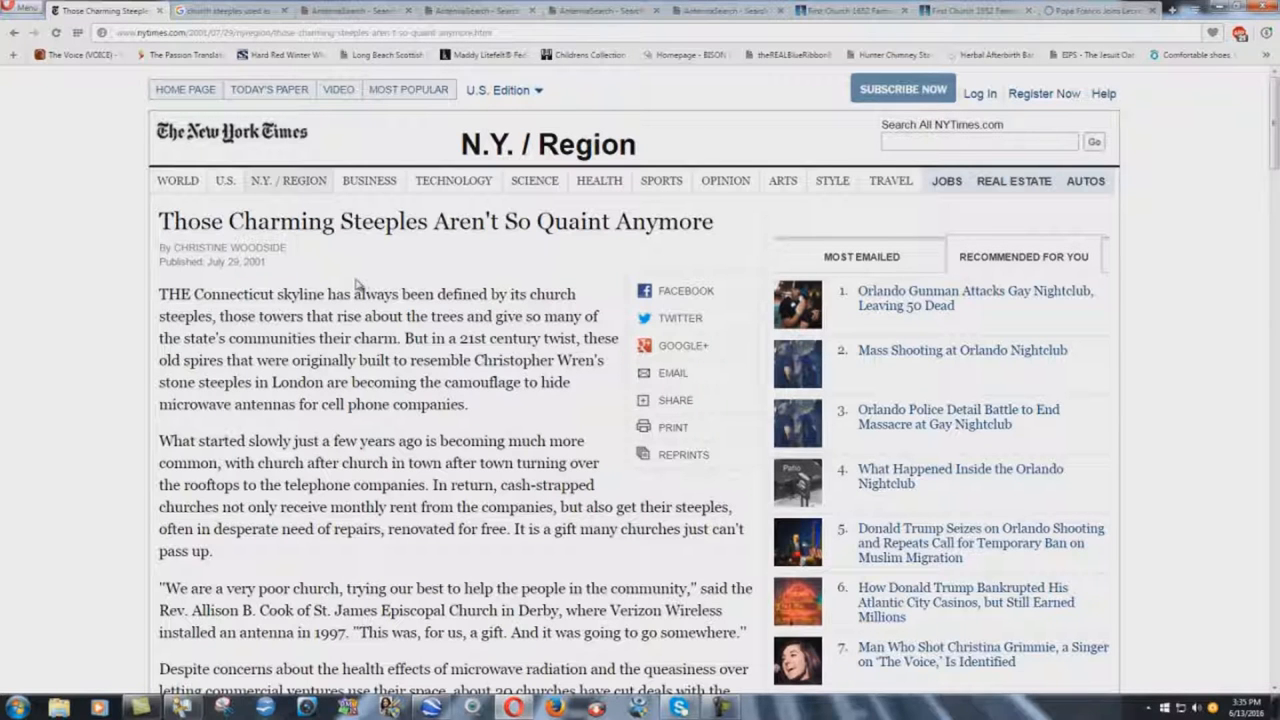
{"action": "left_click", "coordinate": [356, 10]}
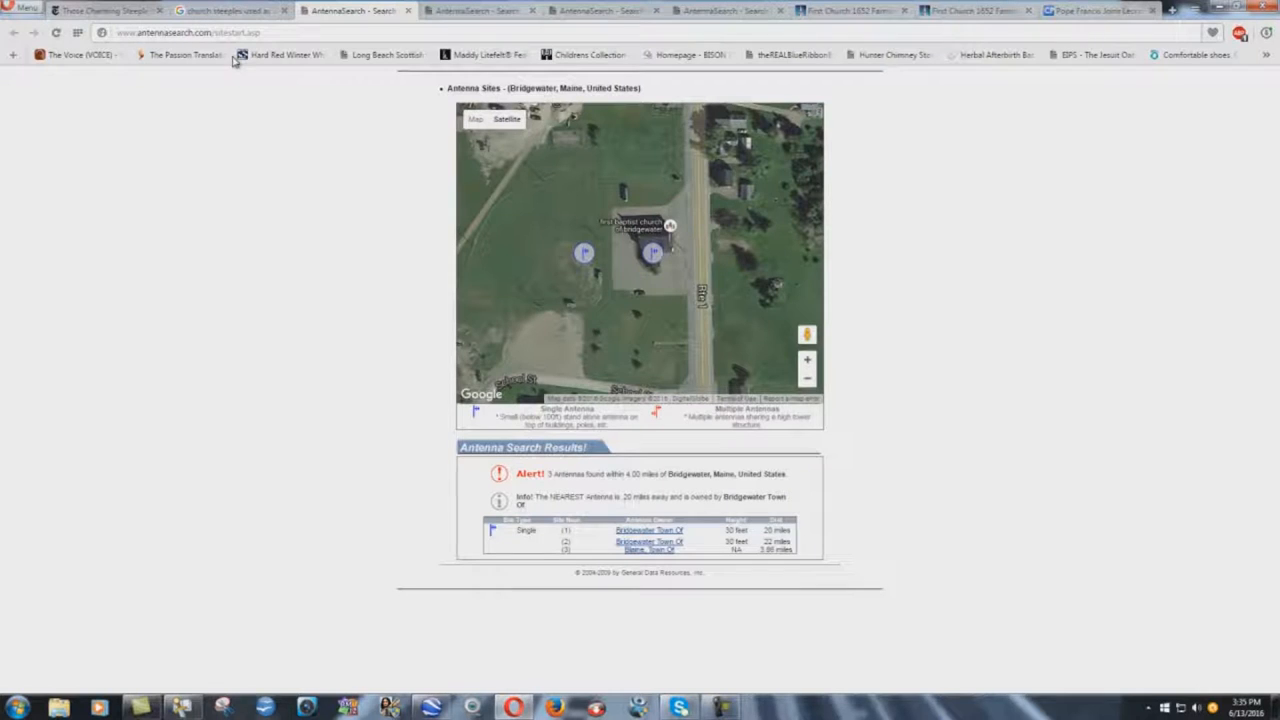
{"action": "mouse_move", "coordinate": [366, 196]}
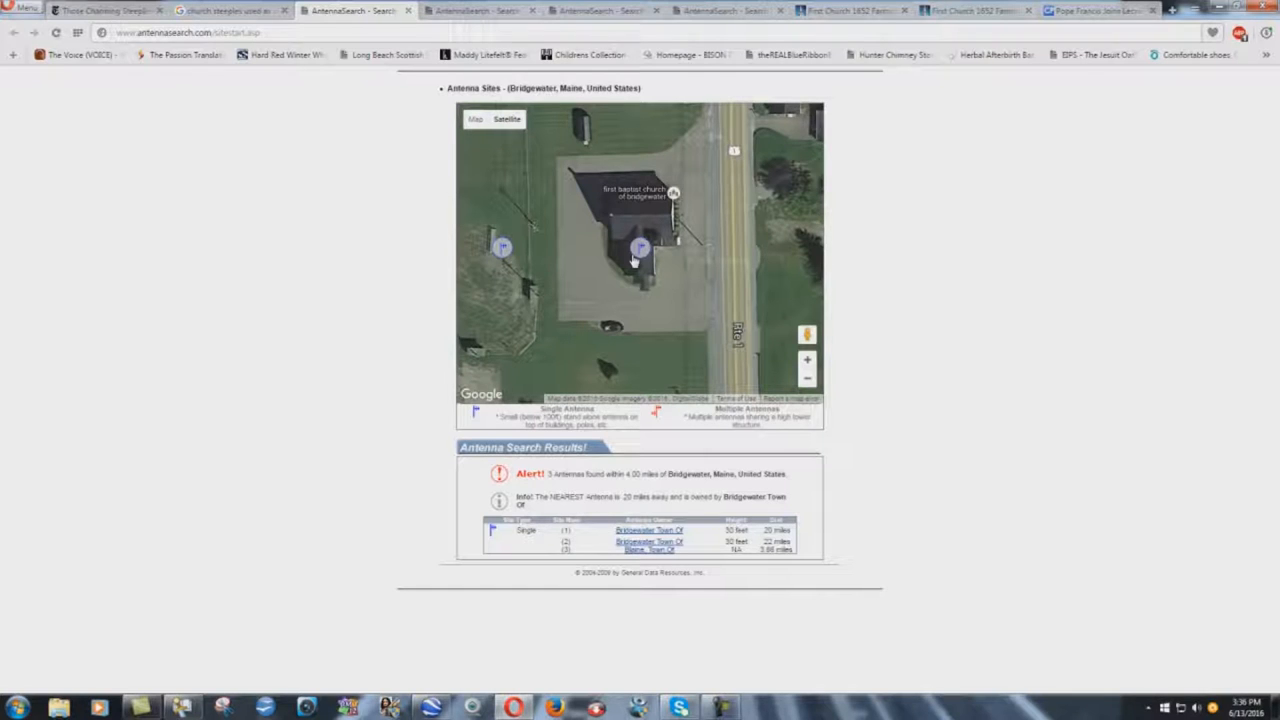
{"action": "mouse_move", "coordinate": [548, 248]}
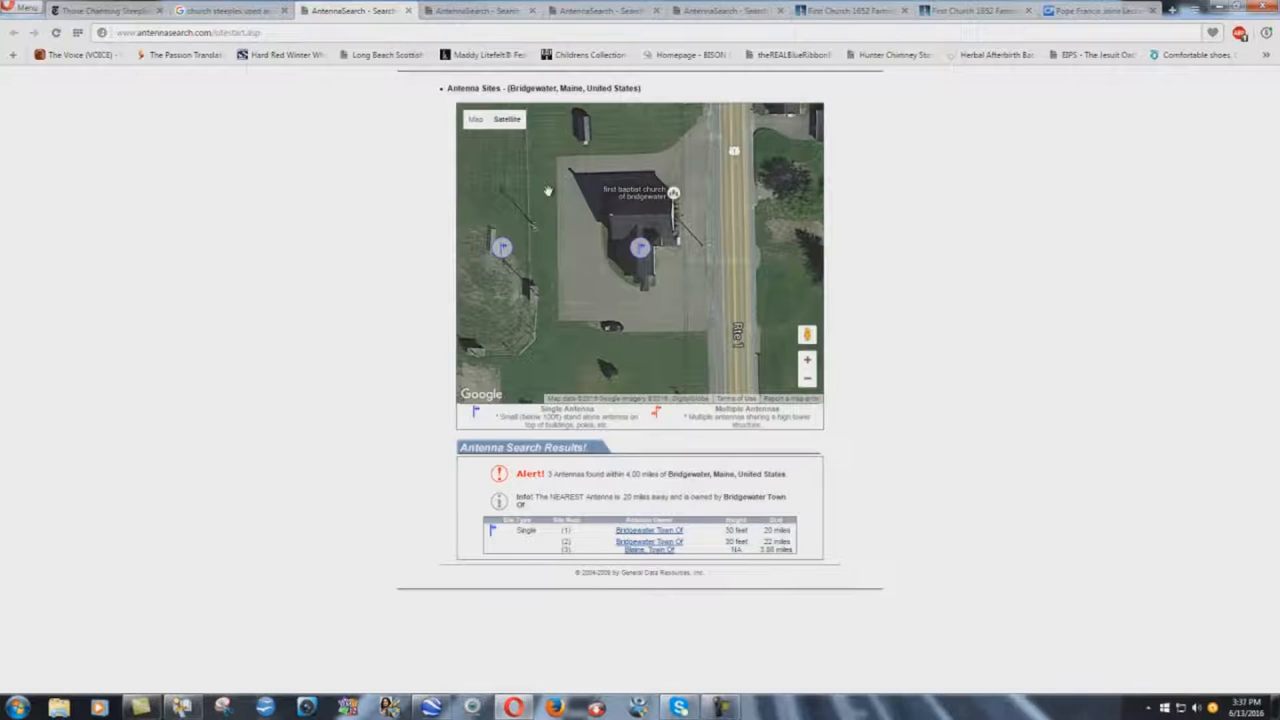
- Adjust the Bridgewater church map view, then bring up the Ephrata, PA antenna results
{"action": "left_click", "coordinate": [508, 118]}
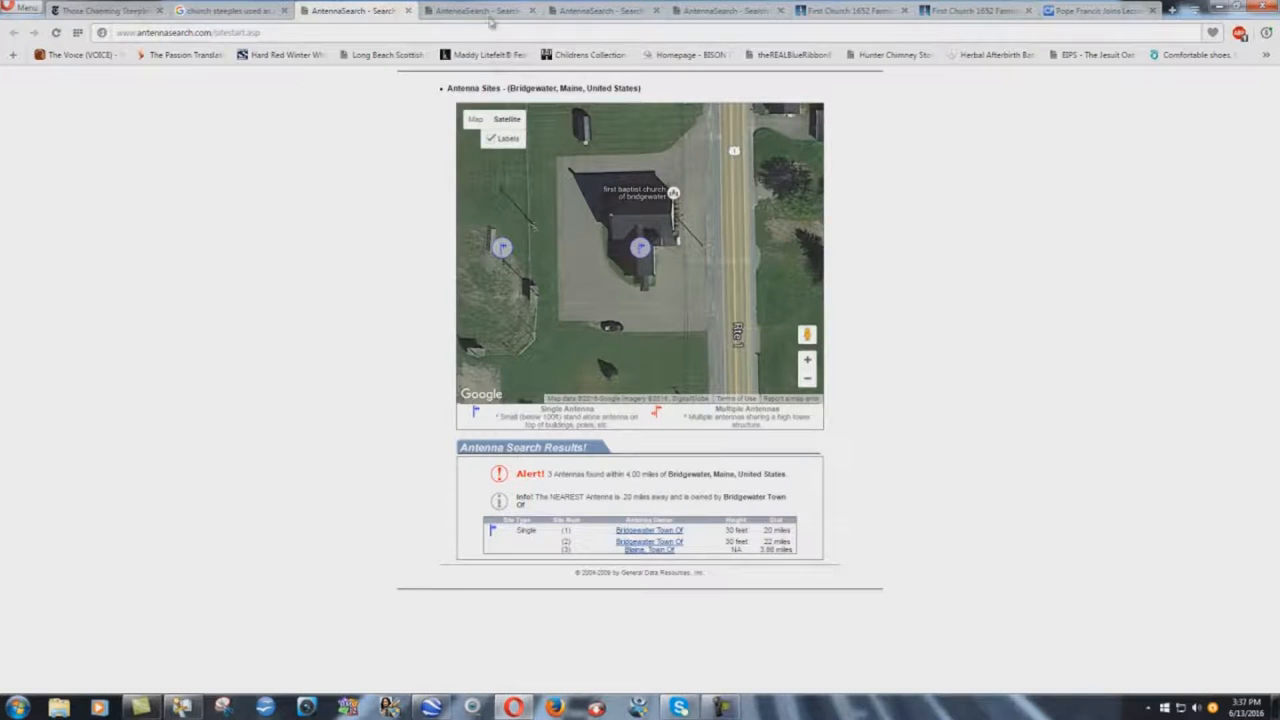
{"action": "left_click", "coordinate": [480, 10]}
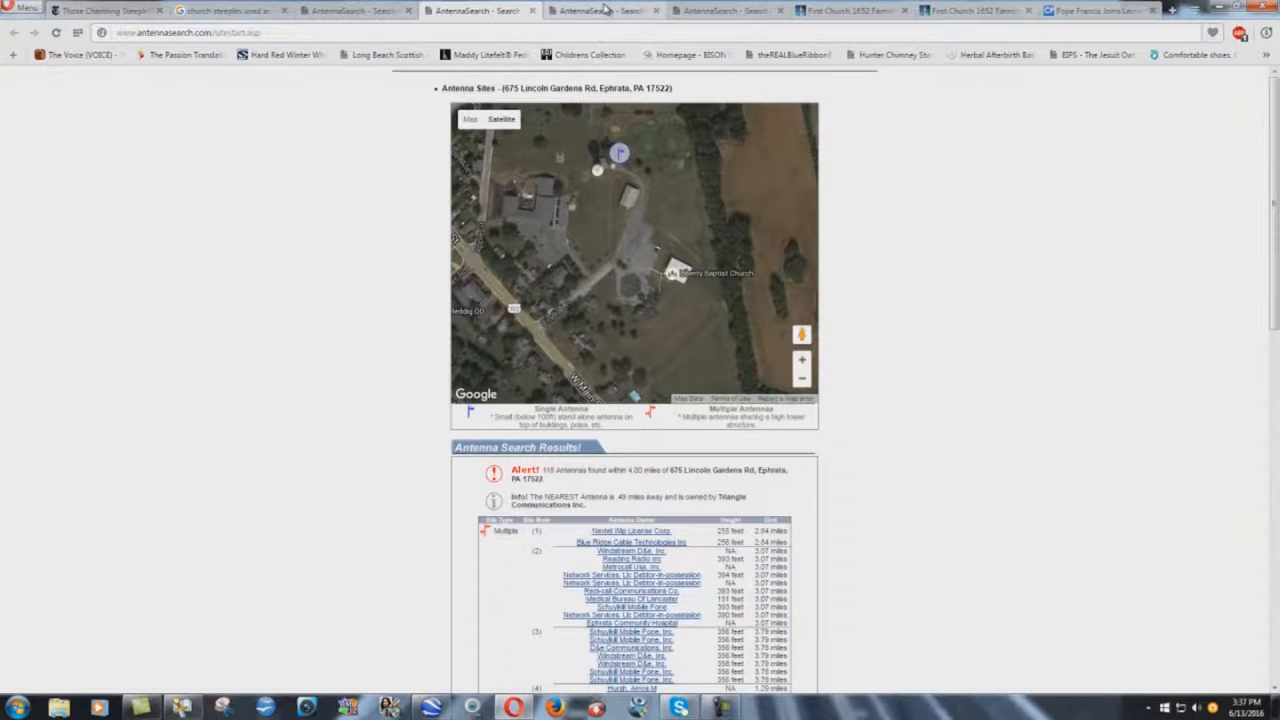
- Bring up the Tempe, AZ tower structure results for 2741 W Southern Ave
{"action": "left_click", "coordinate": [604, 10]}
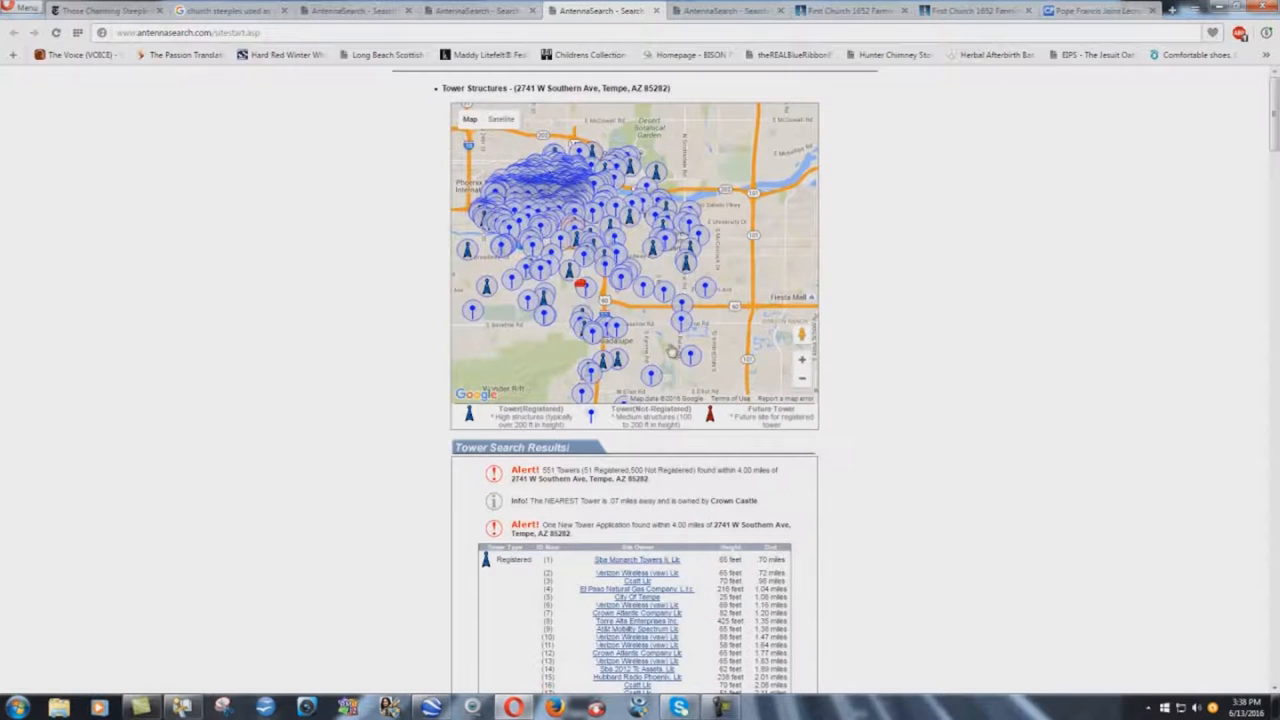
{"action": "mouse_move", "coordinate": [596, 384]}
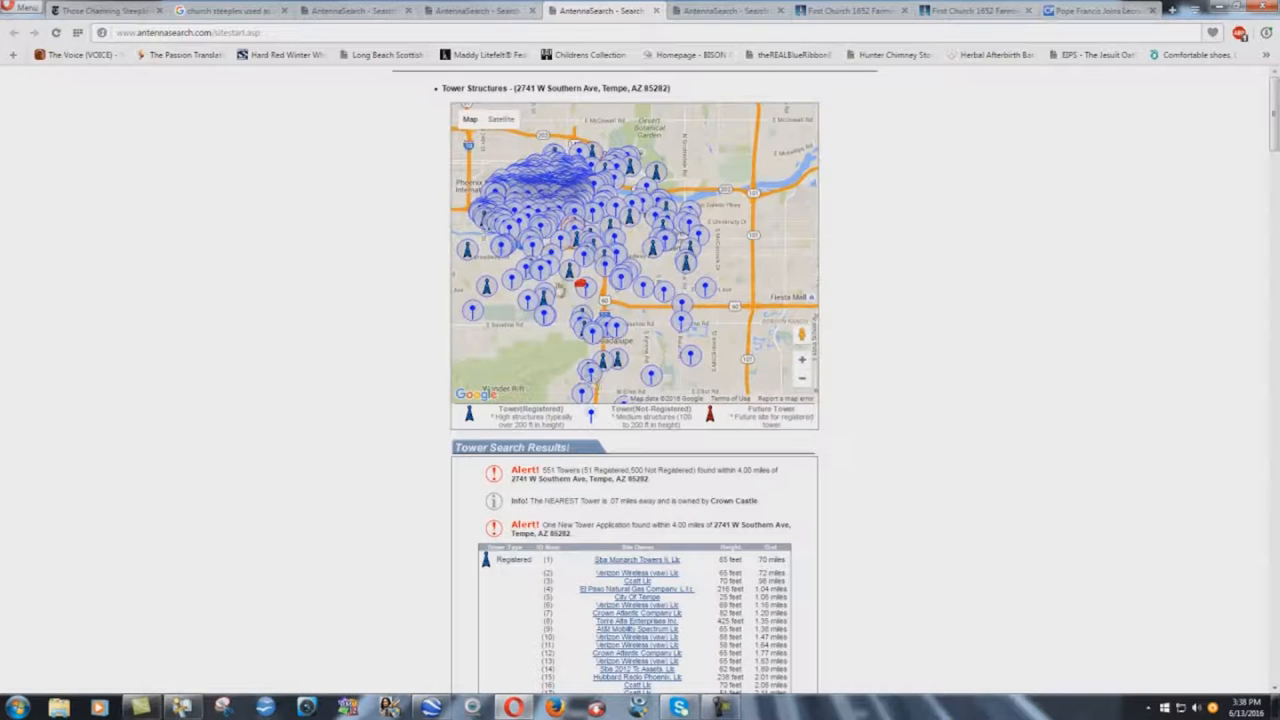
- Bring up the Tempe, AZ antenna site results for 2741 W Southern Ave
{"action": "left_click", "coordinate": [724, 10]}
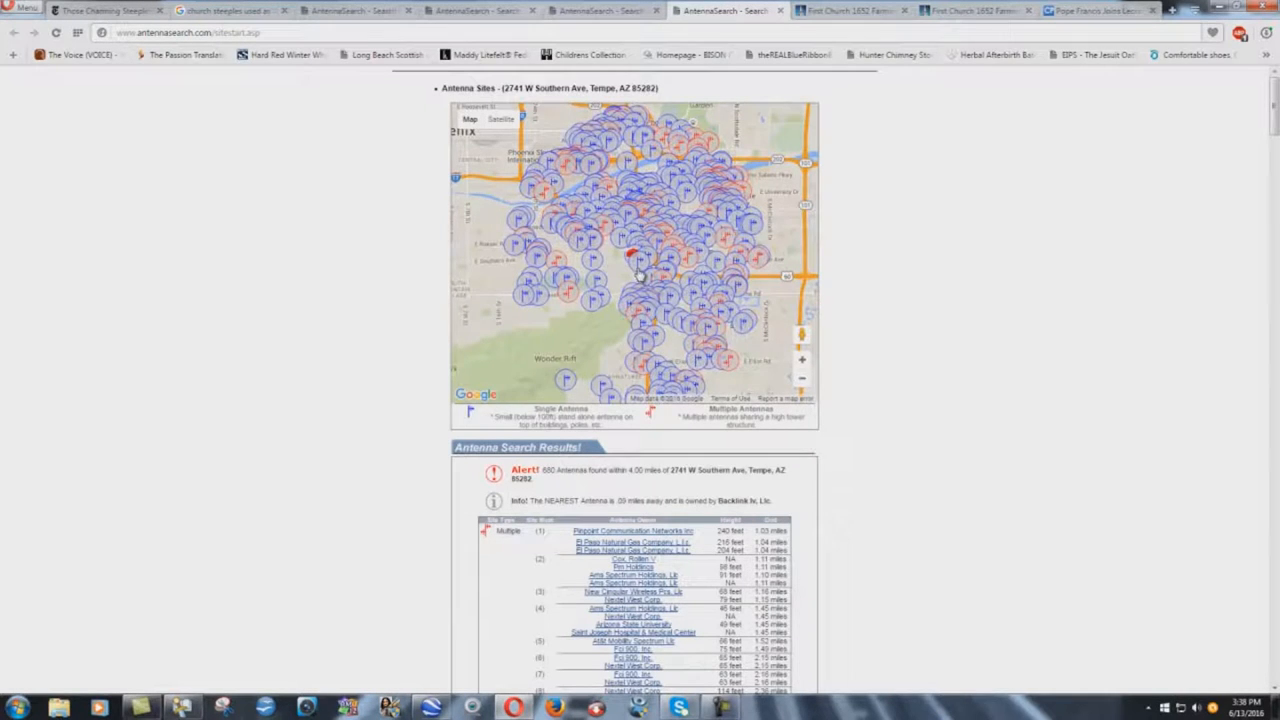
- Return to the Bridgewater, Maine results and zoom the map out around the church
{"action": "left_click", "coordinate": [802, 378]}
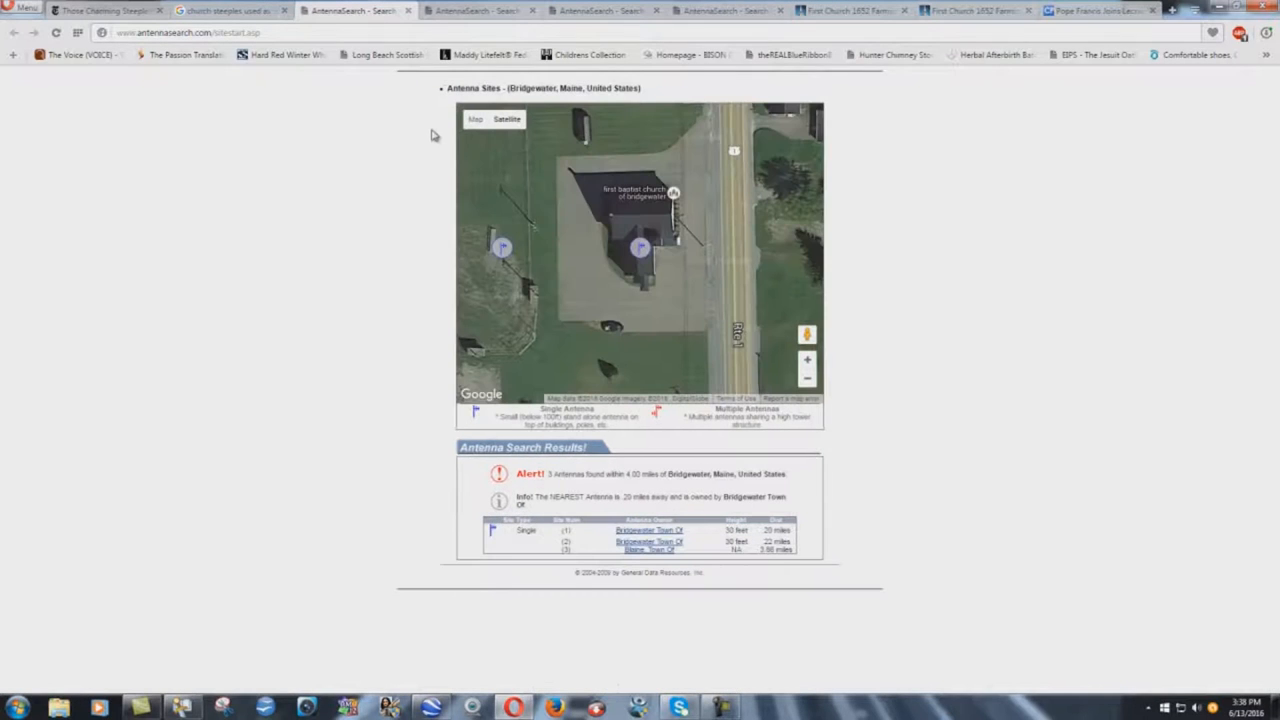
{"action": "left_click", "coordinate": [808, 378]}
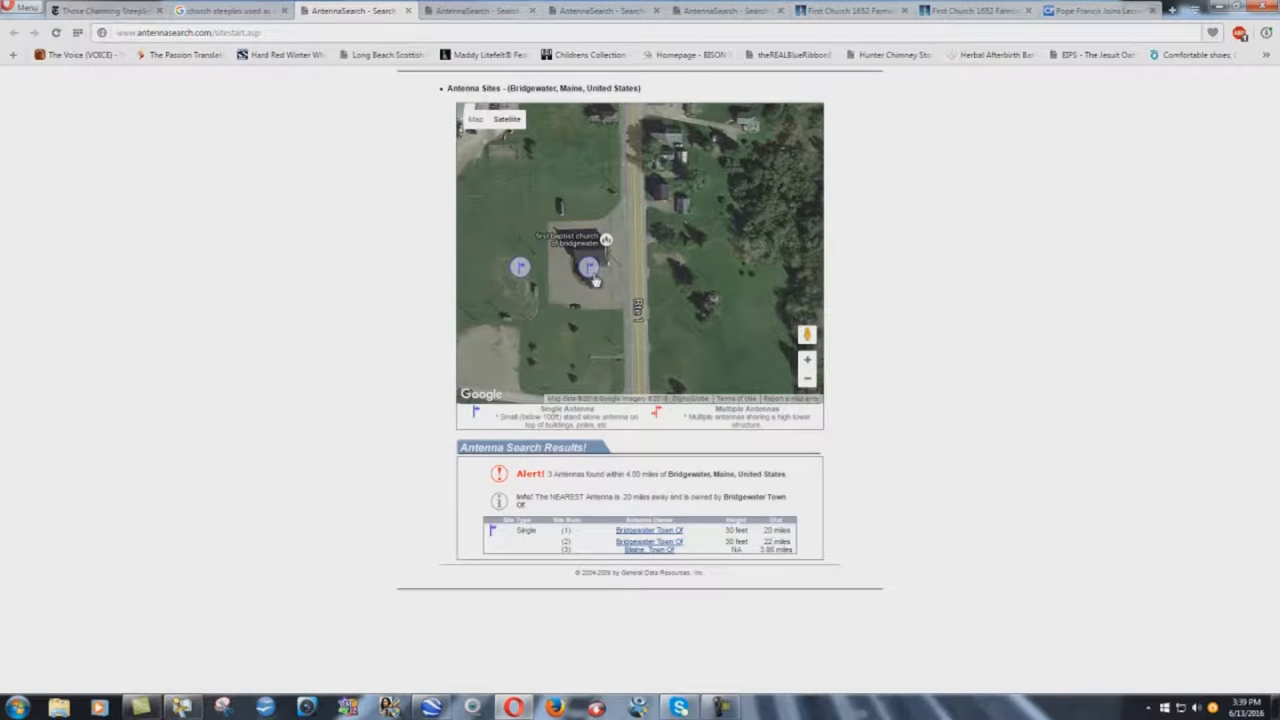
{"action": "mouse_move", "coordinate": [338, 124]}
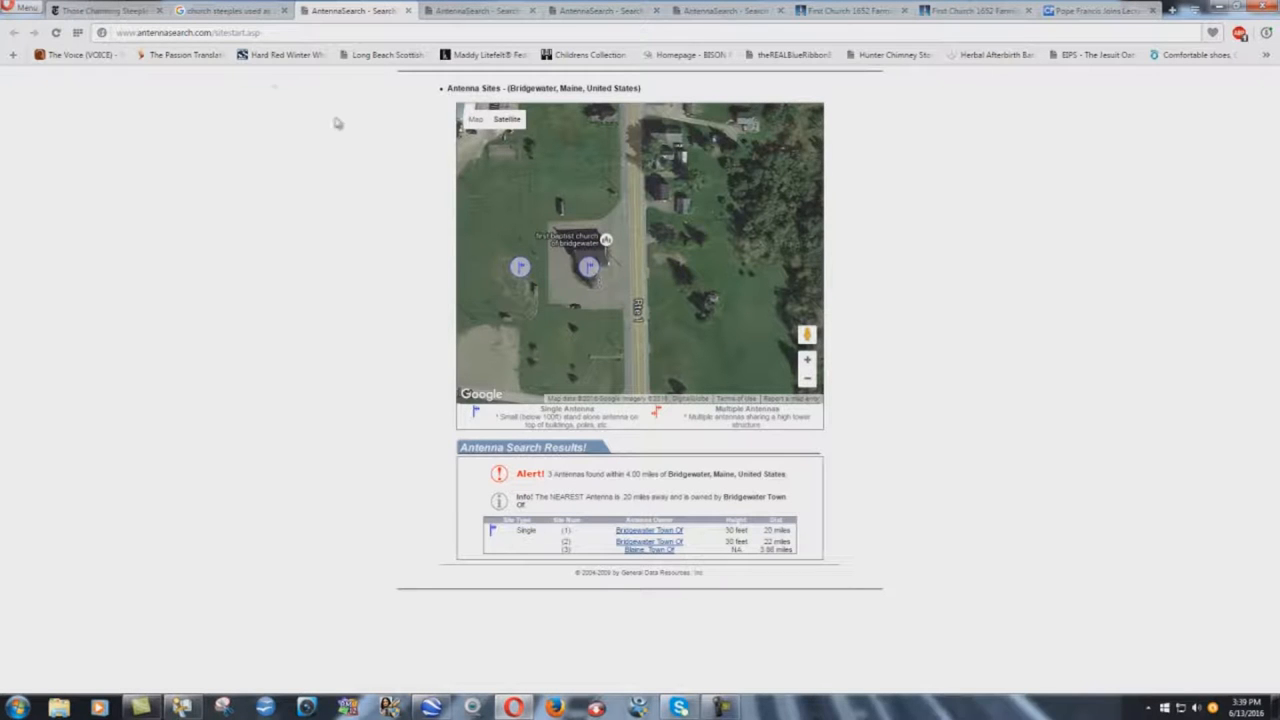
- Glance at the NYT steeples article, then return to the Bridgewater antenna results
{"action": "left_click", "coordinate": [100, 8]}
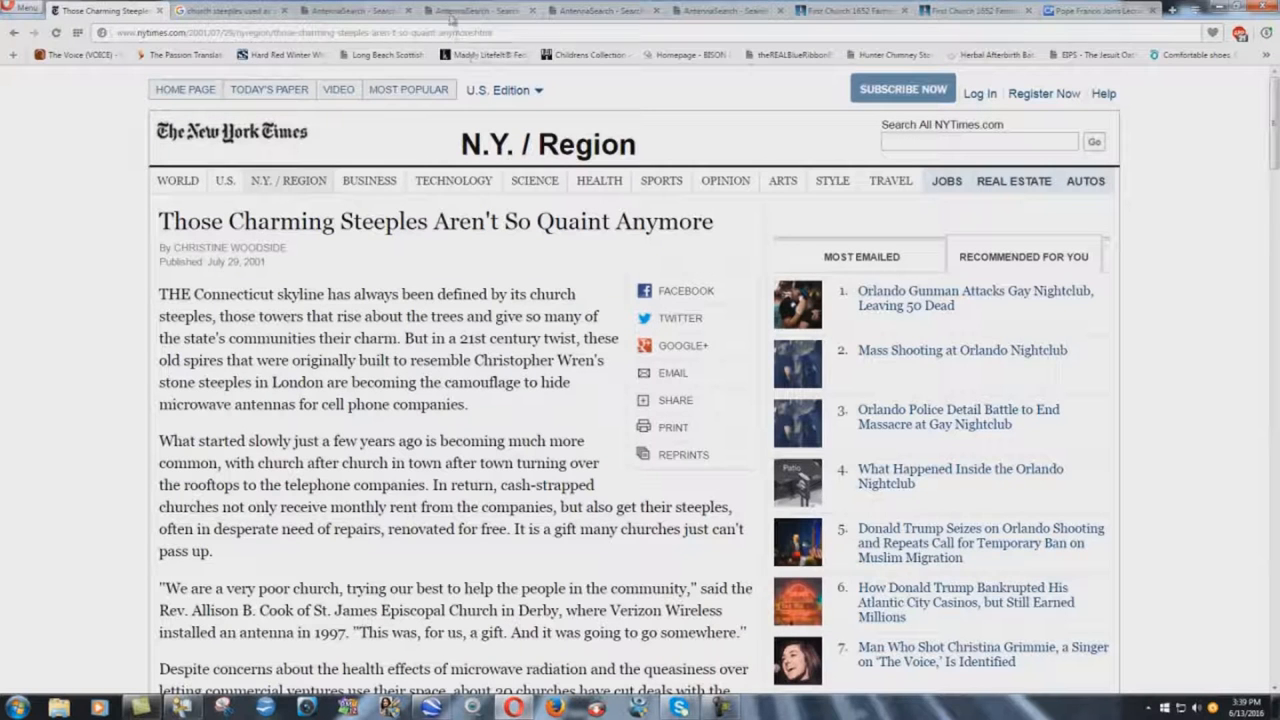
{"action": "mouse_move", "coordinate": [360, 10]}
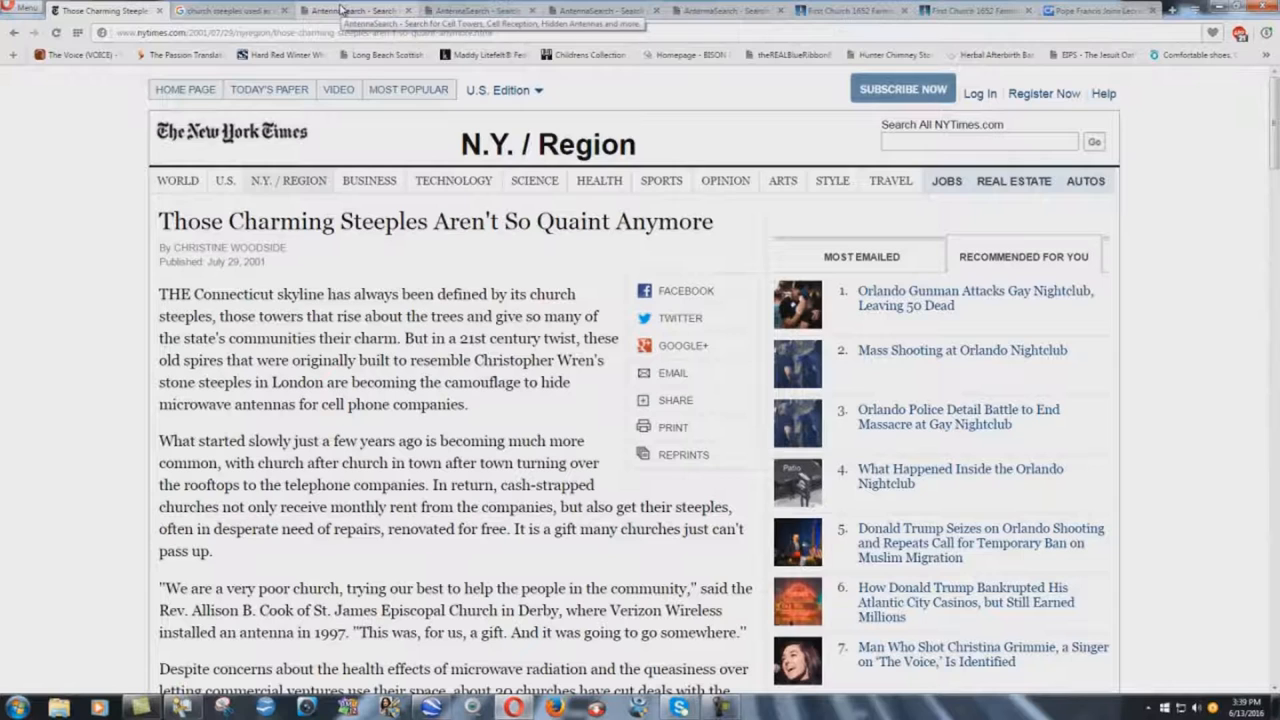
{"action": "left_click", "coordinate": [356, 10]}
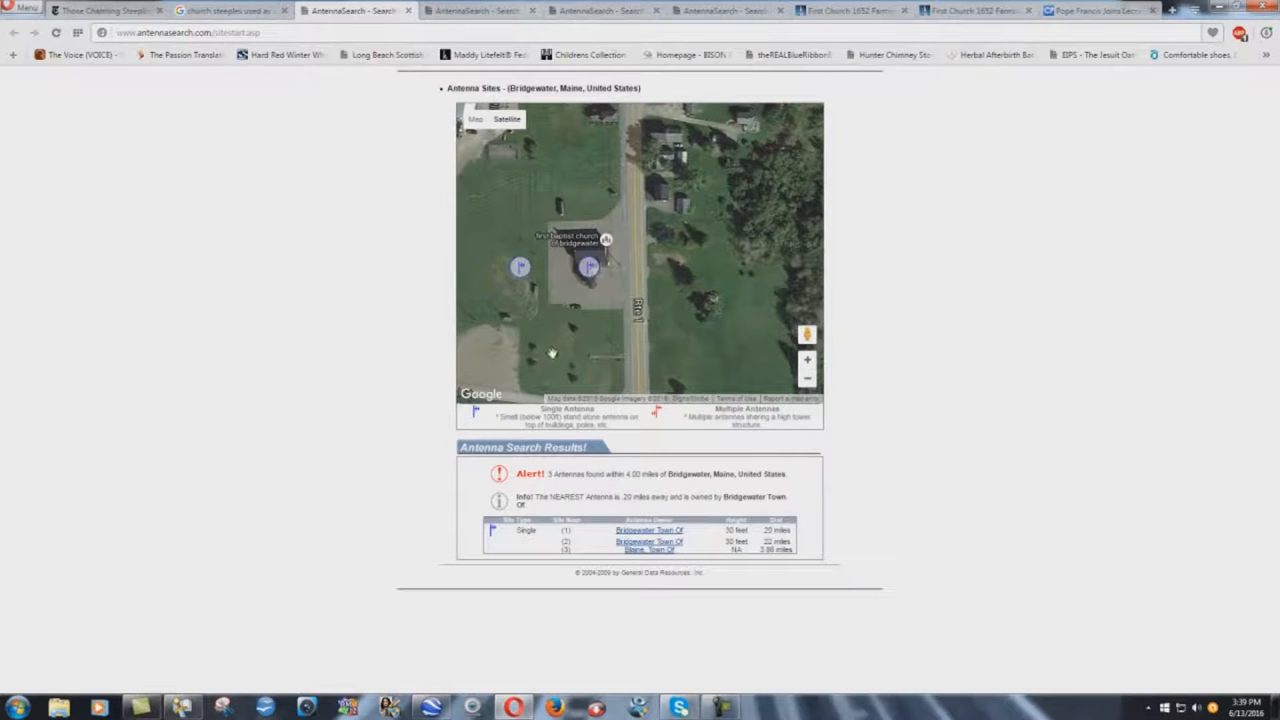
- Bring up the Tempe tower structure results and adjust the tower map view
{"action": "left_click", "coordinate": [600, 10]}
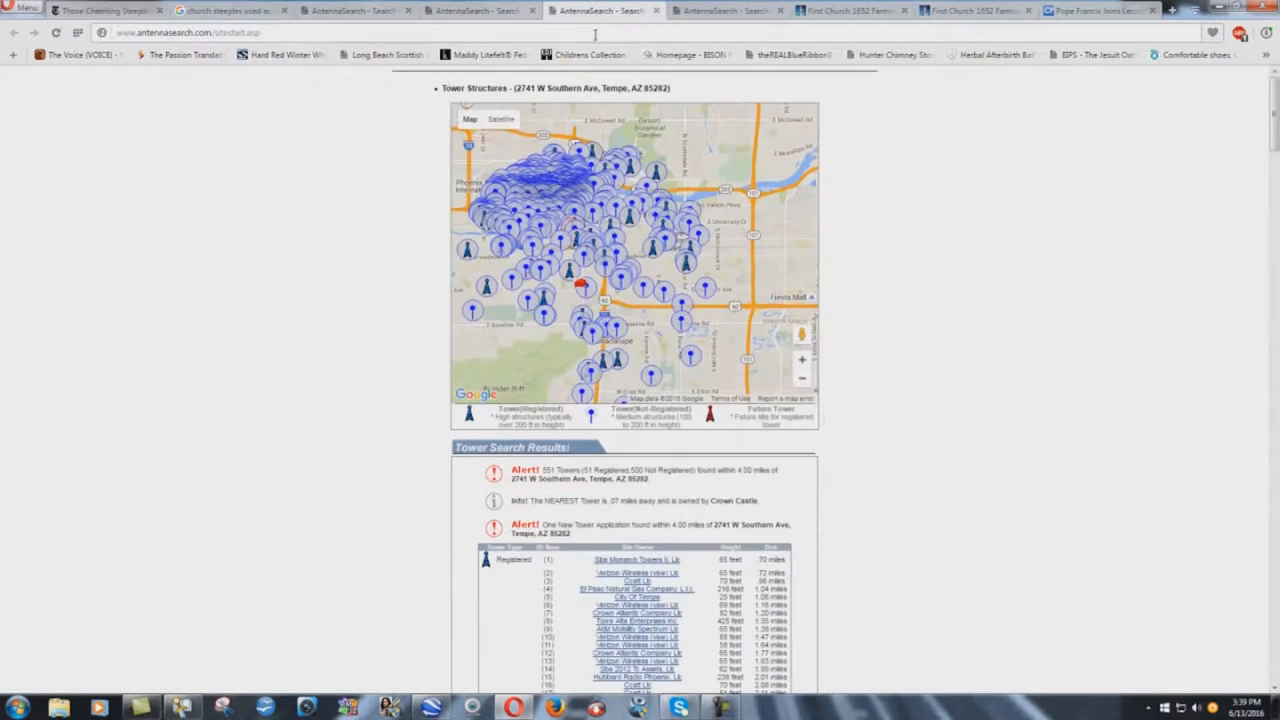
{"action": "left_click", "coordinate": [802, 378]}
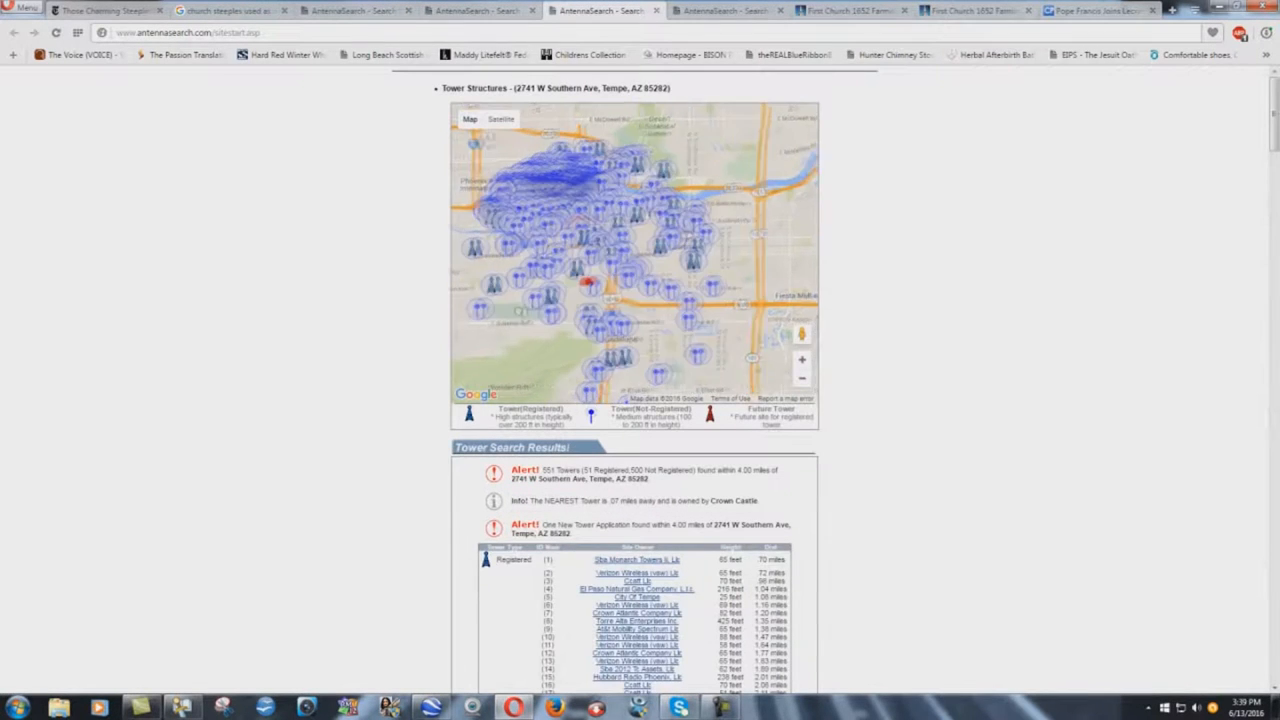
{"action": "left_click", "coordinate": [802, 360]}
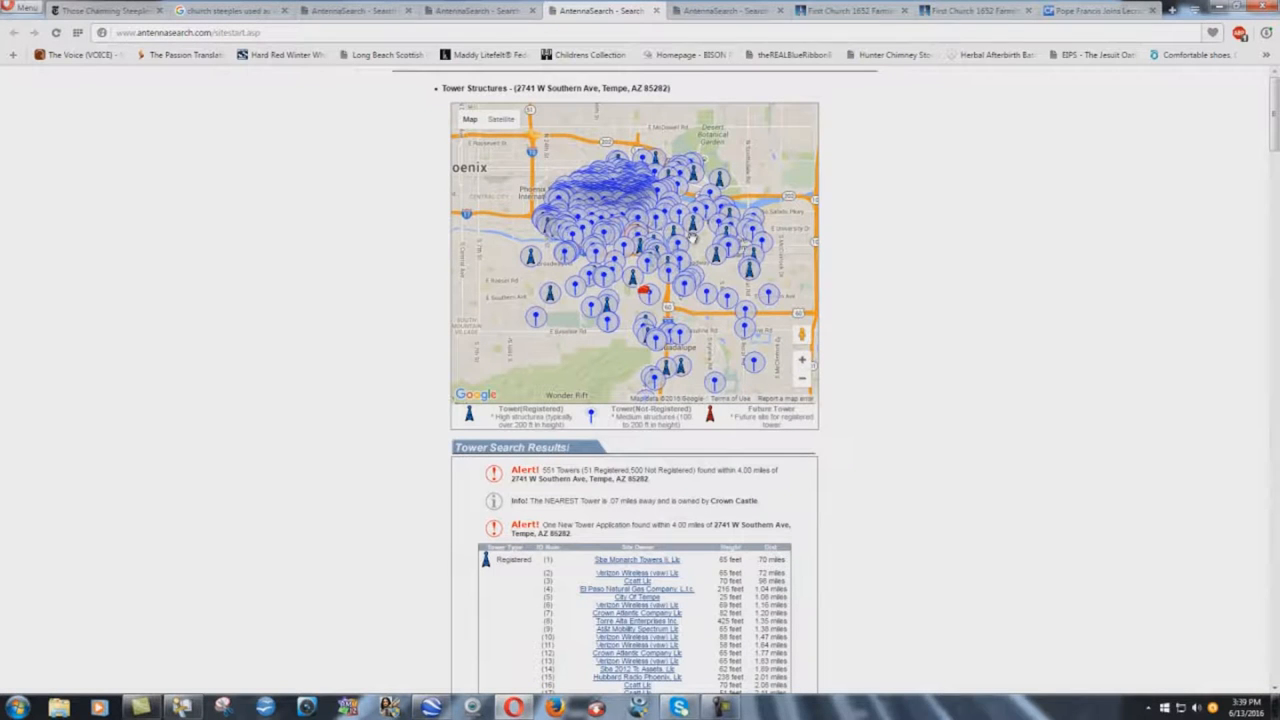
{"action": "mouse_move", "coordinate": [696, 242]}
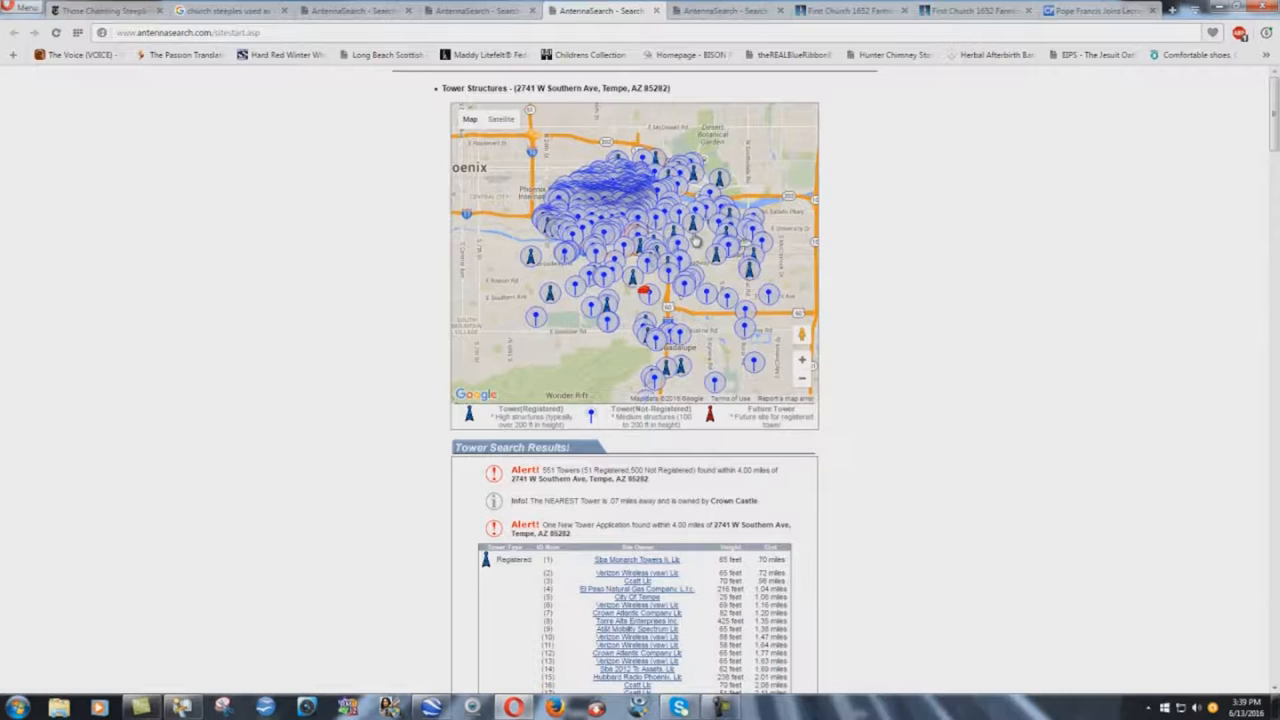
{"action": "mouse_move", "coordinate": [632, 312]}
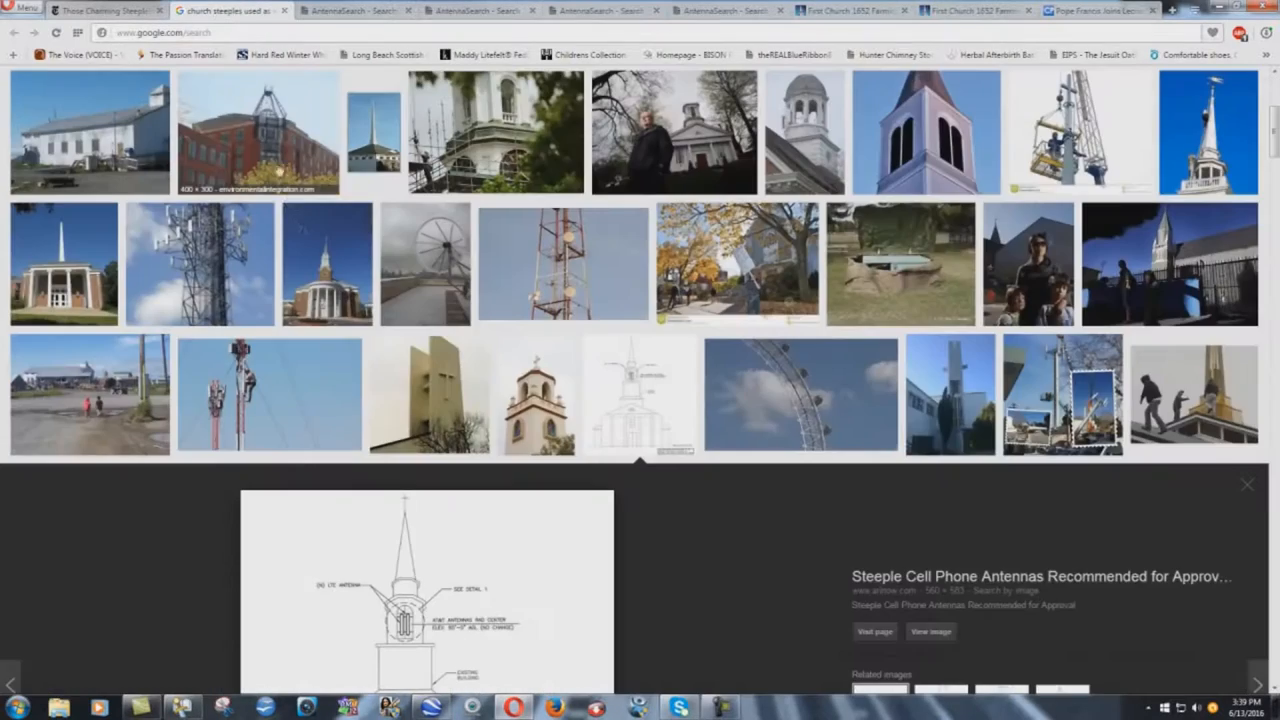
- Close the steeple cell antenna diagram preview and scroll the steeple image grid
{"action": "scroll", "scroll_direction": "down", "scroll_amount": 3}
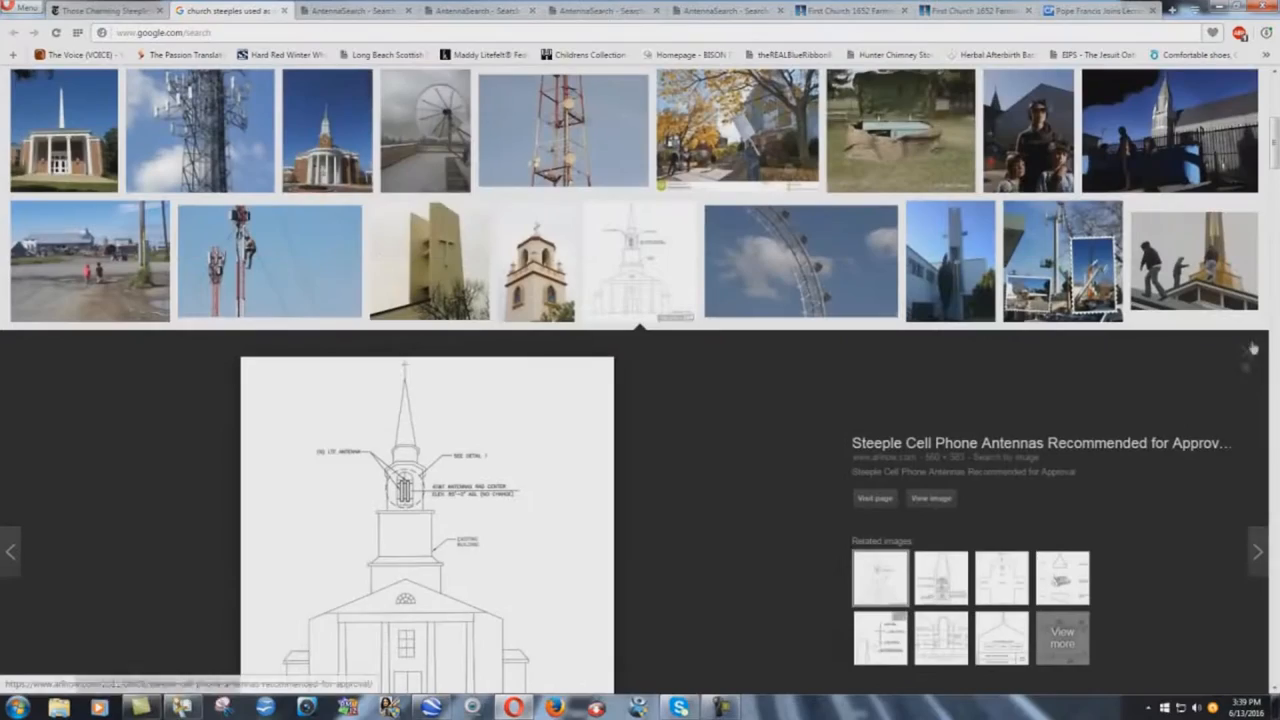
{"action": "left_click", "coordinate": [1248, 364]}
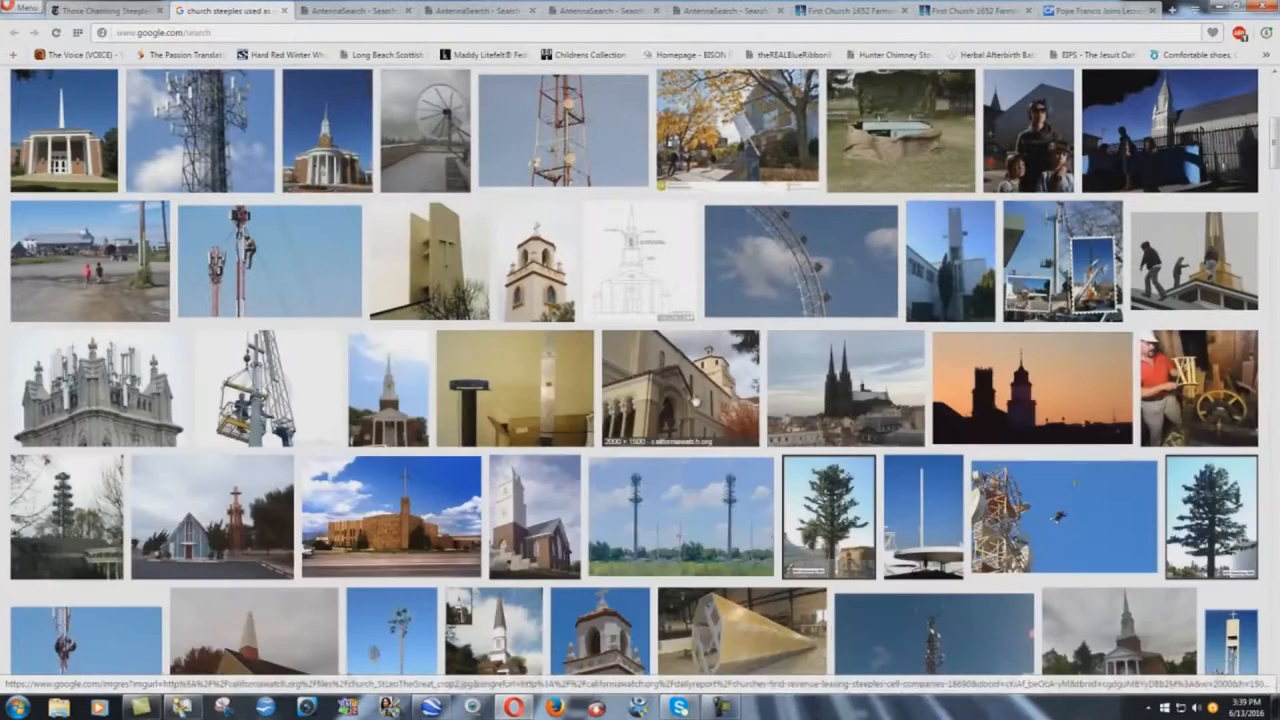
{"action": "scroll", "scroll_direction": "up", "scroll_amount": 3}
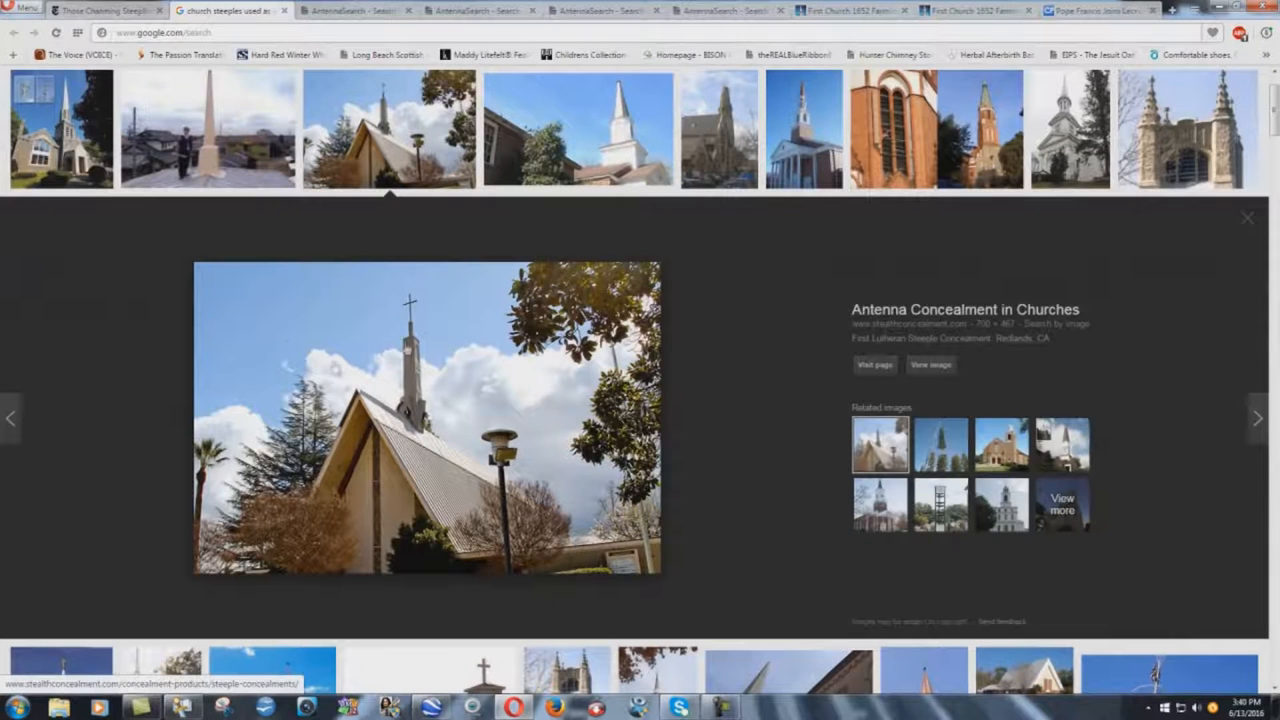
{"action": "mouse_move", "coordinate": [456, 558]}
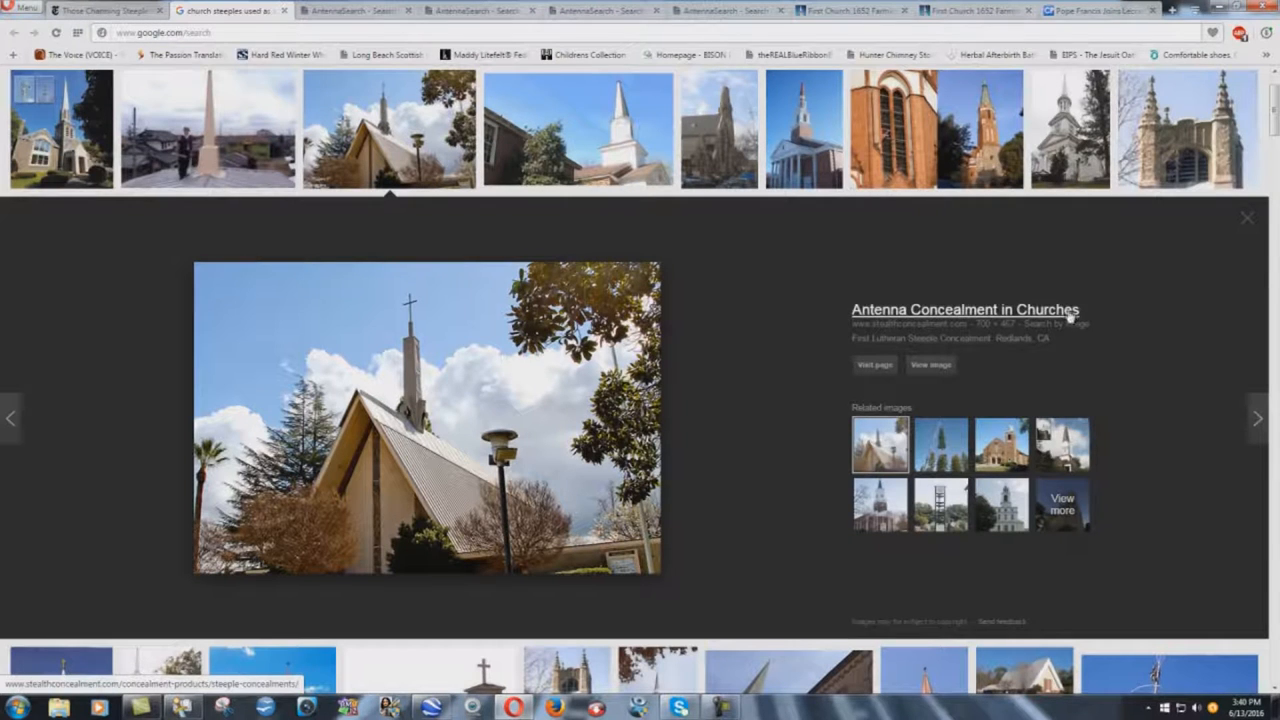
{"action": "mouse_move", "coordinate": [420, 344]}
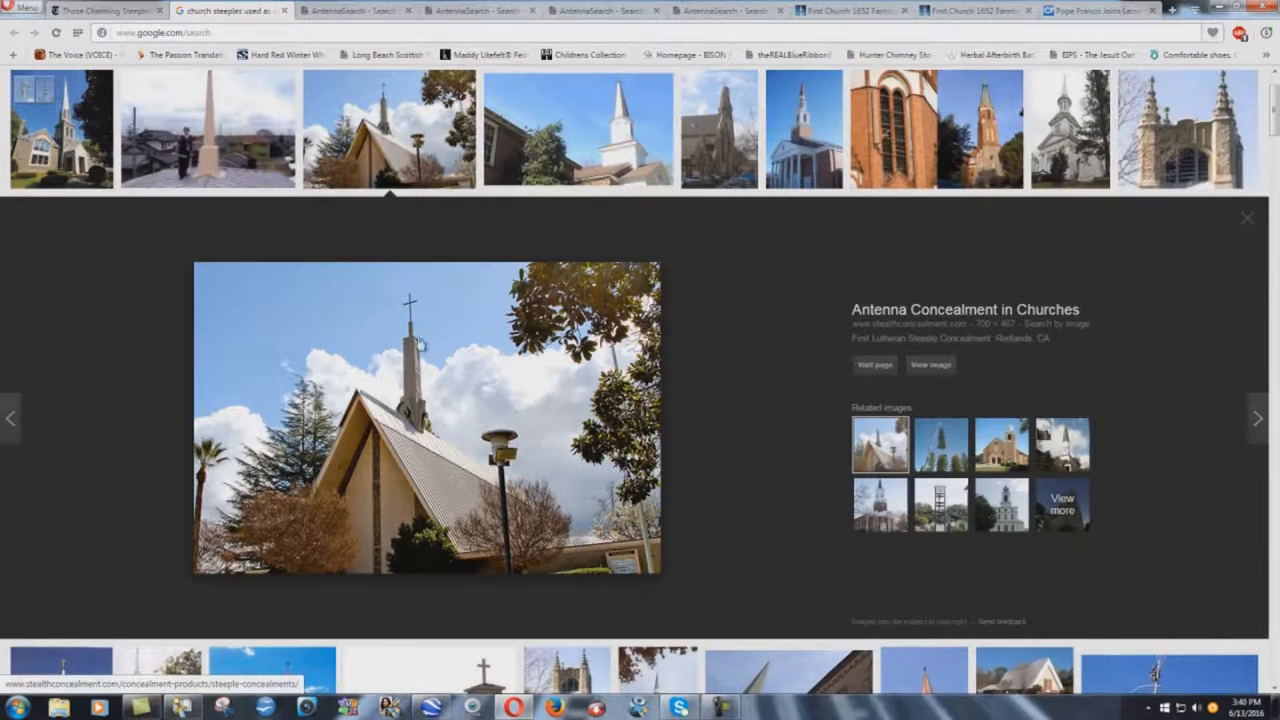
{"action": "mouse_move", "coordinate": [420, 456]}
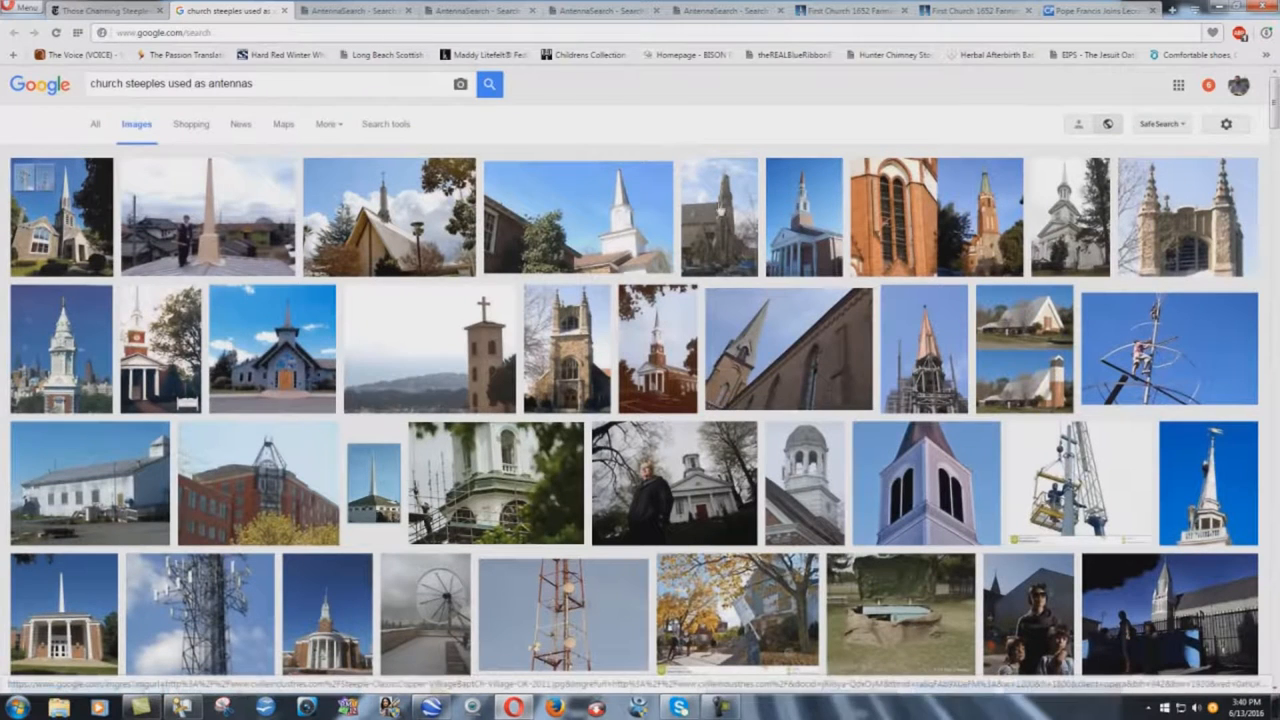
{"action": "mouse_move", "coordinate": [716, 216]}
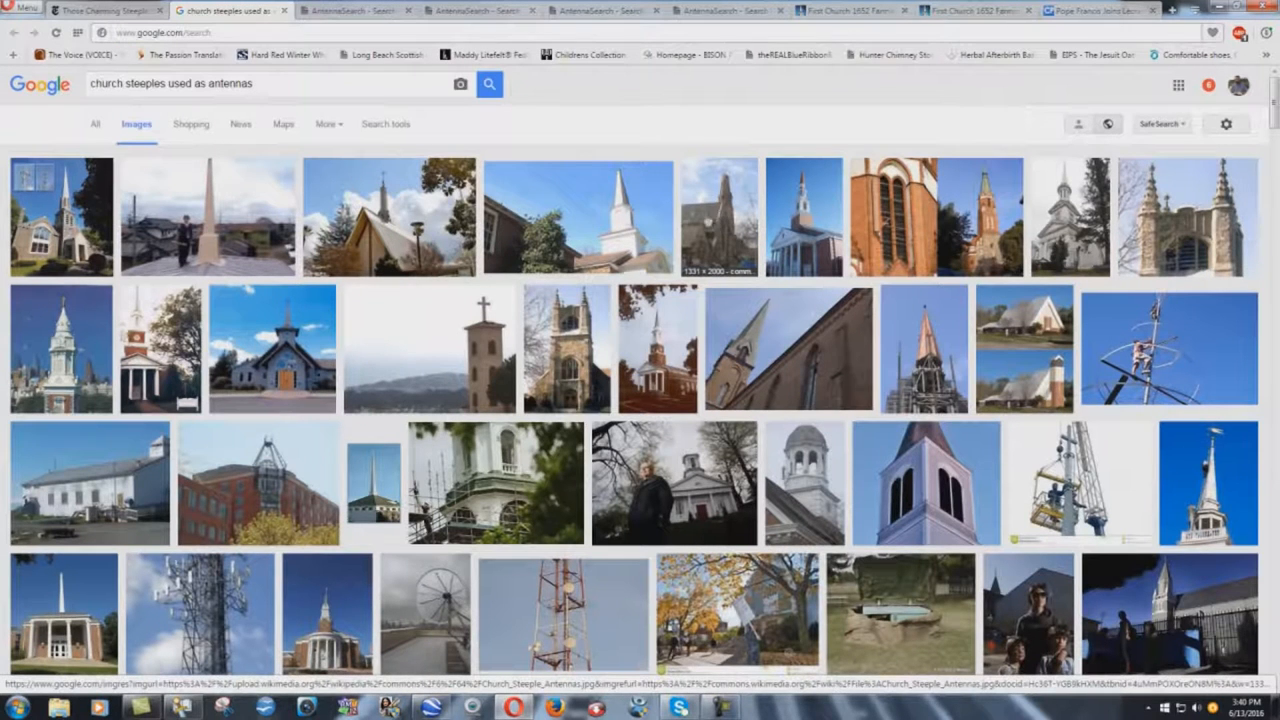
{"action": "mouse_move", "coordinate": [240, 210]}
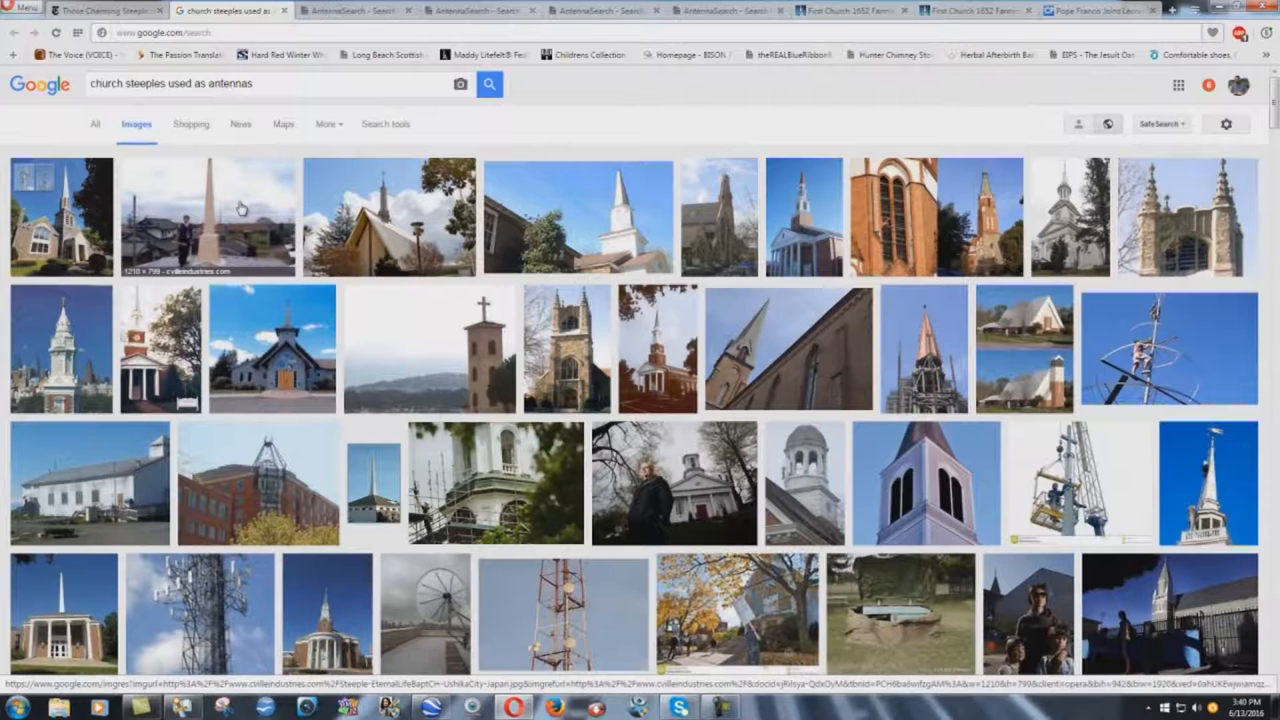
{"action": "left_click", "coordinate": [208, 216]}
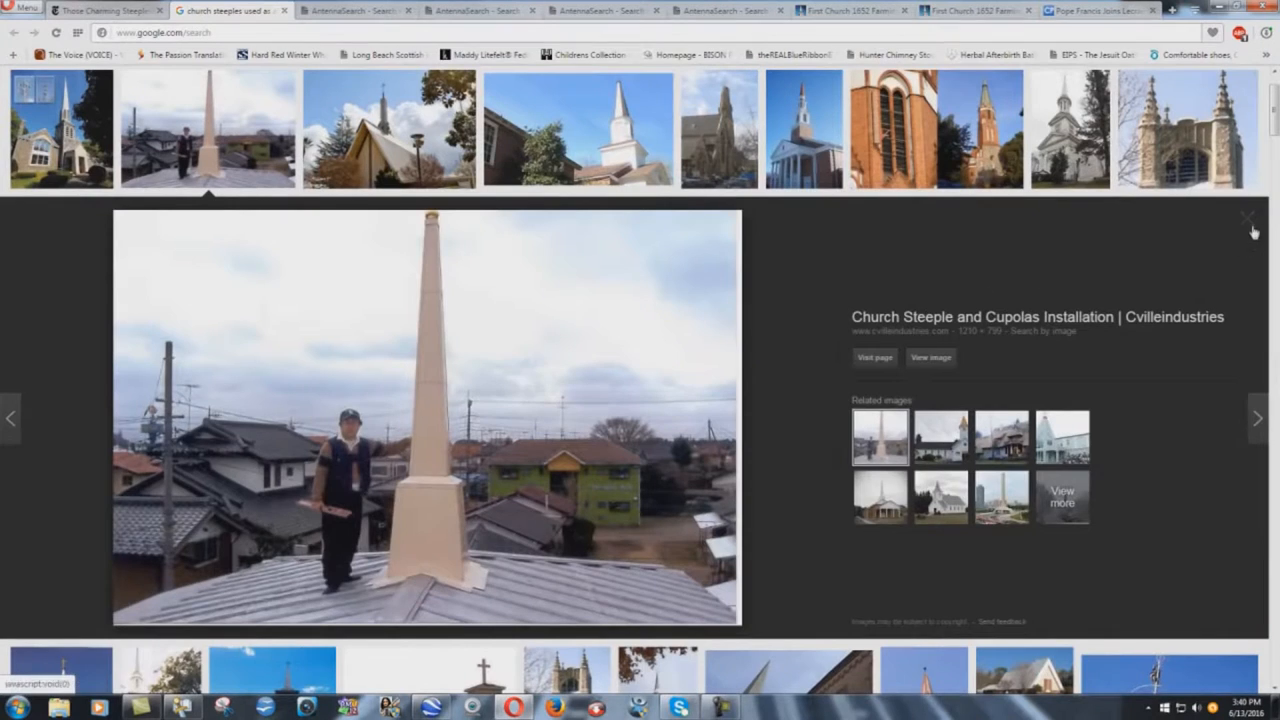
{"action": "left_click", "coordinate": [1248, 216]}
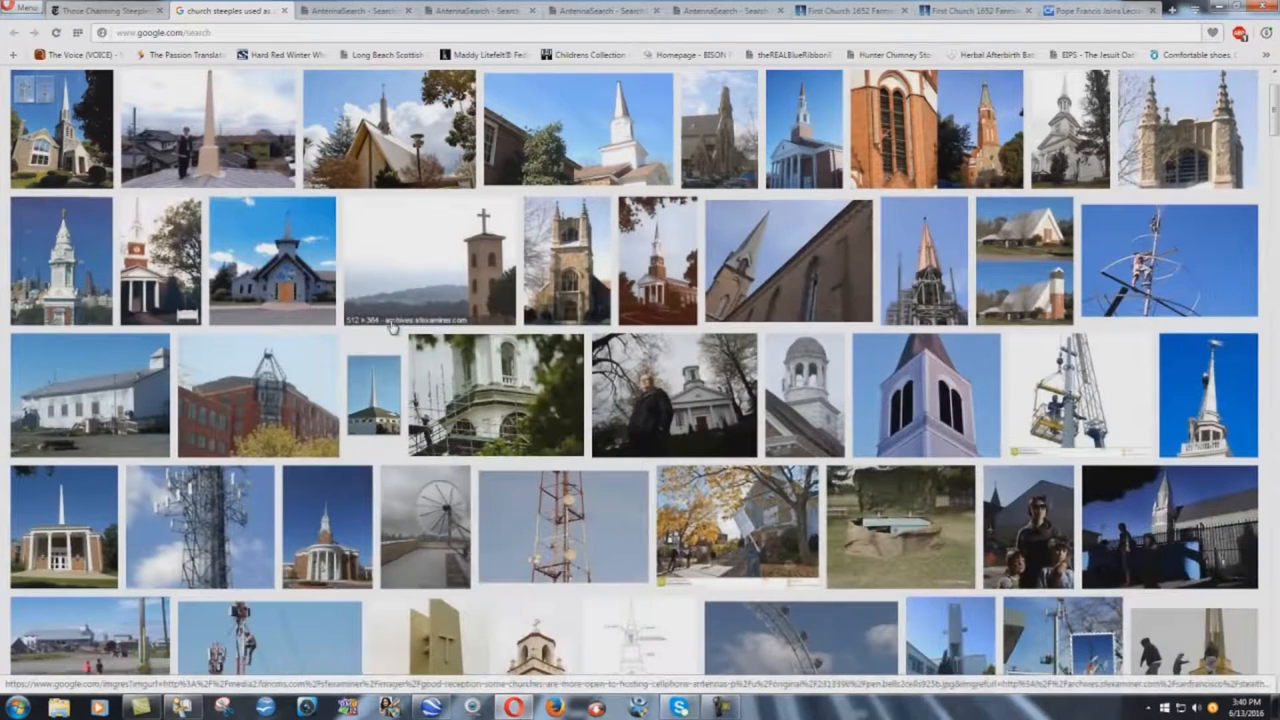
{"action": "mouse_move", "coordinate": [70, 250]}
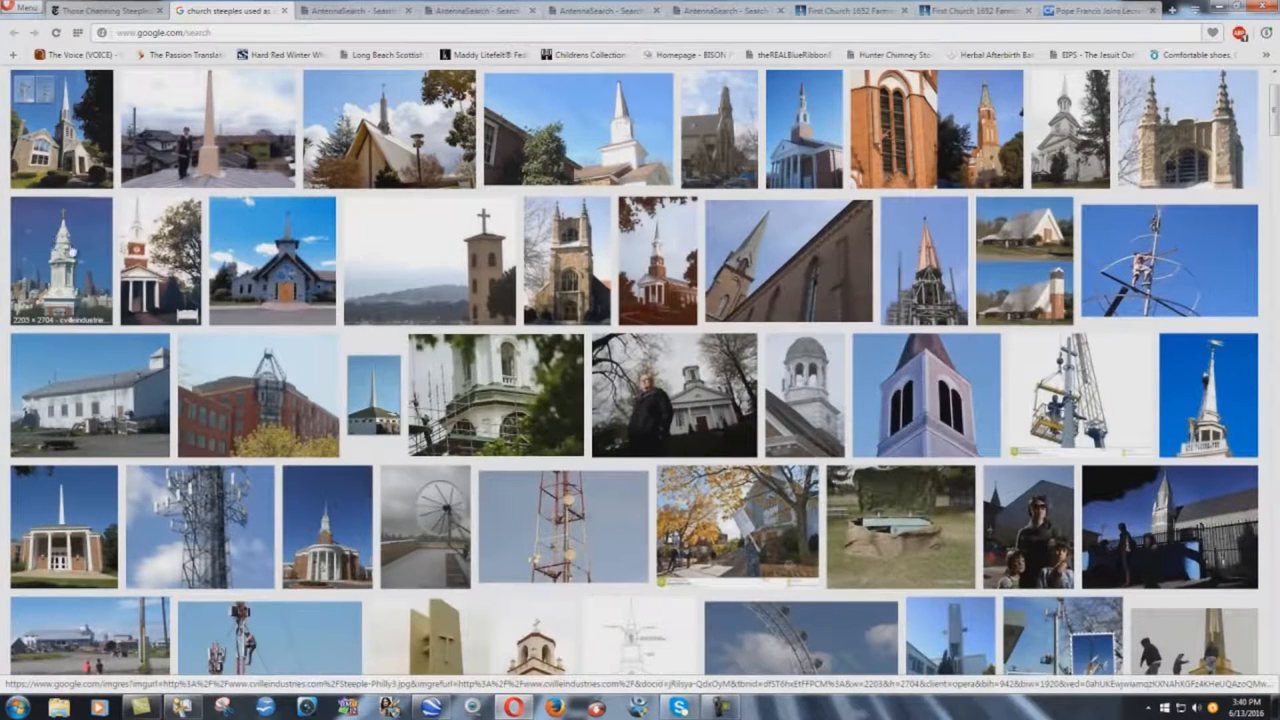
{"action": "left_click", "coordinate": [60, 260]}
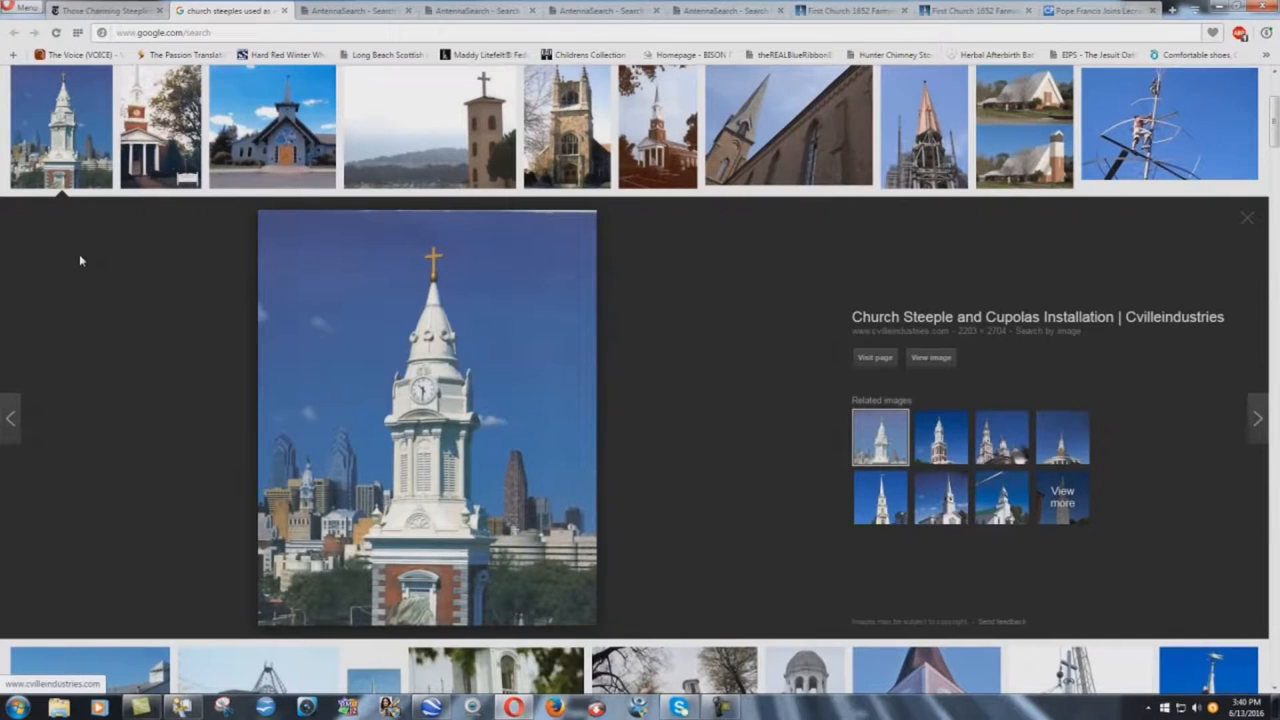
{"action": "mouse_move", "coordinate": [1236, 240]}
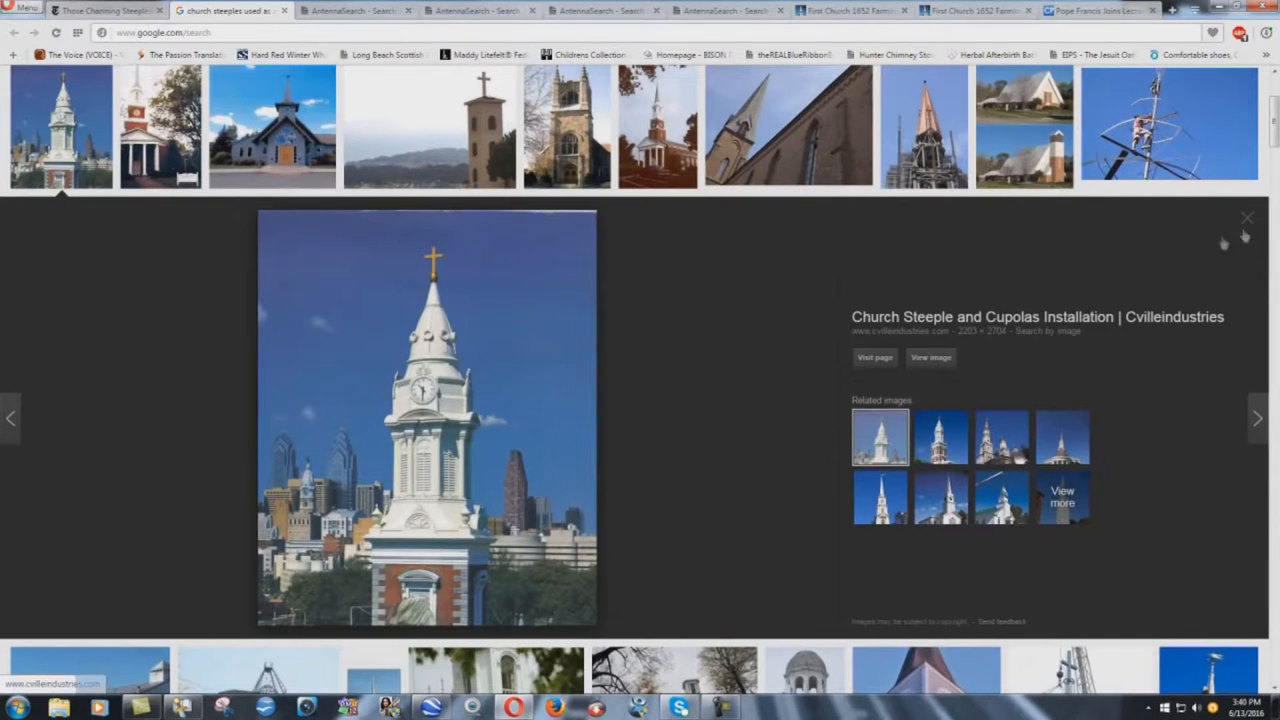
{"action": "left_click", "coordinate": [1248, 216]}
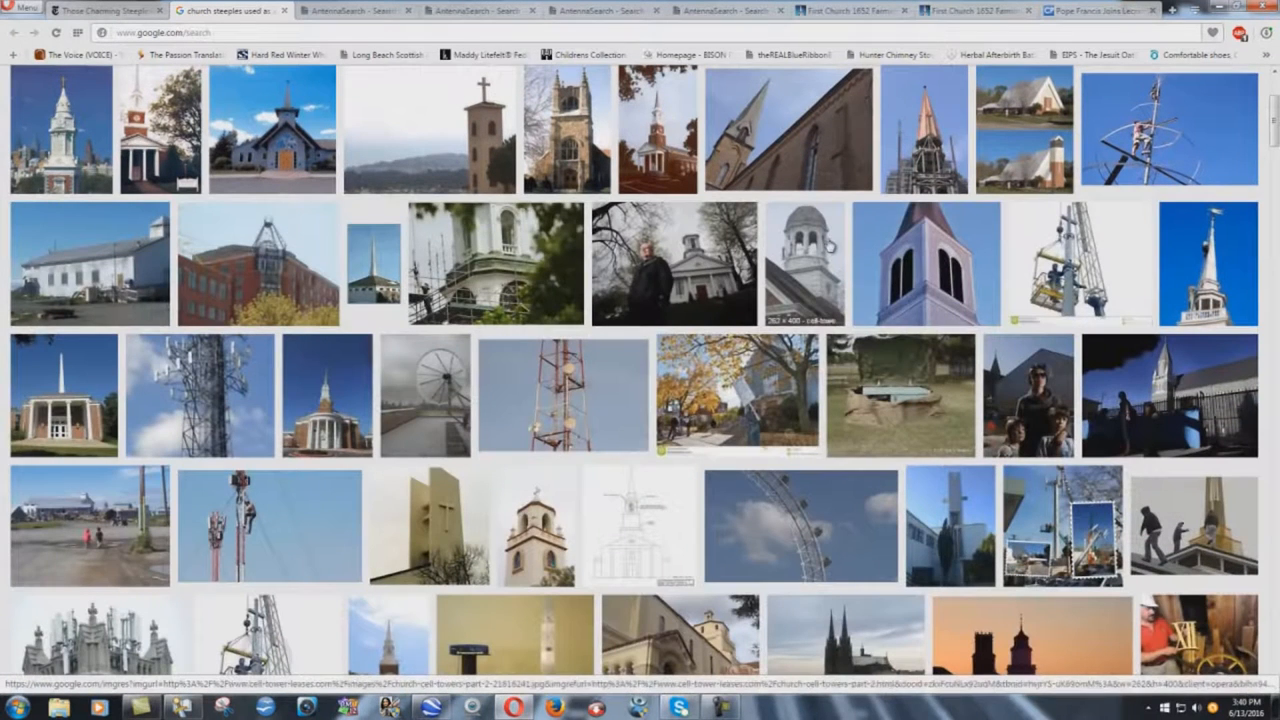
{"action": "scroll", "scroll_direction": "up", "scroll_amount": 3}
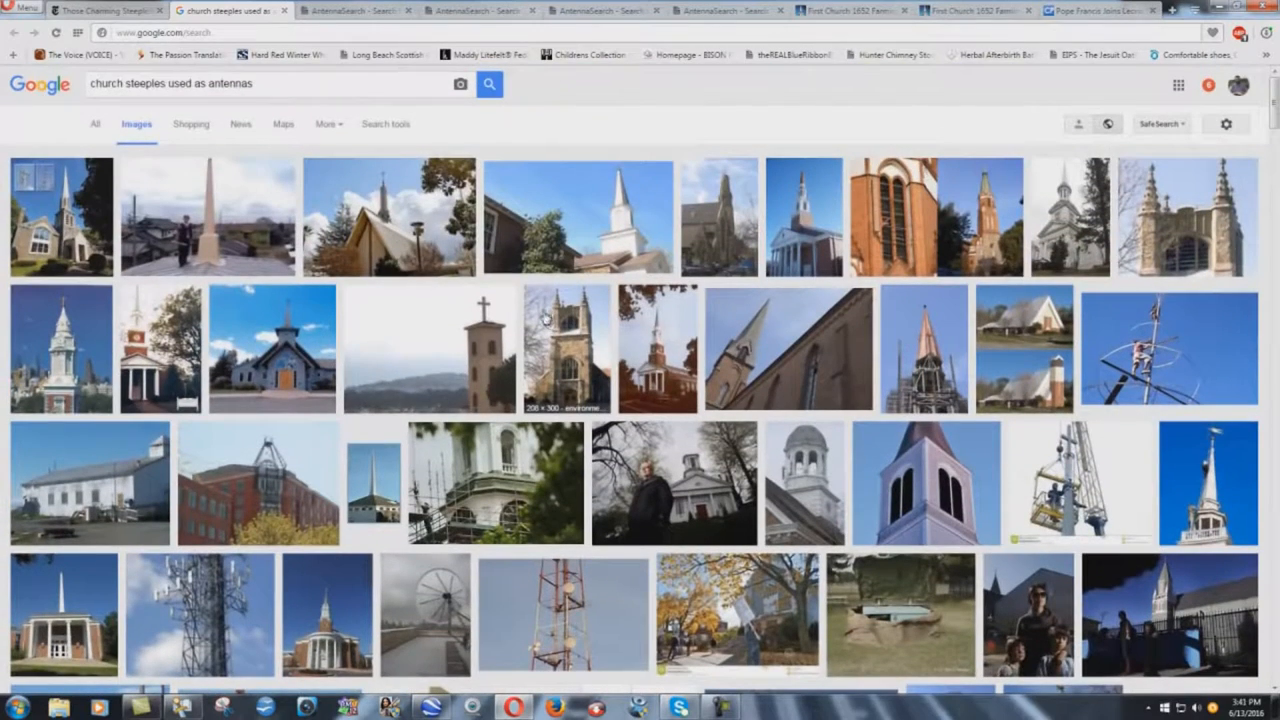
{"action": "mouse_move", "coordinate": [544, 316]}
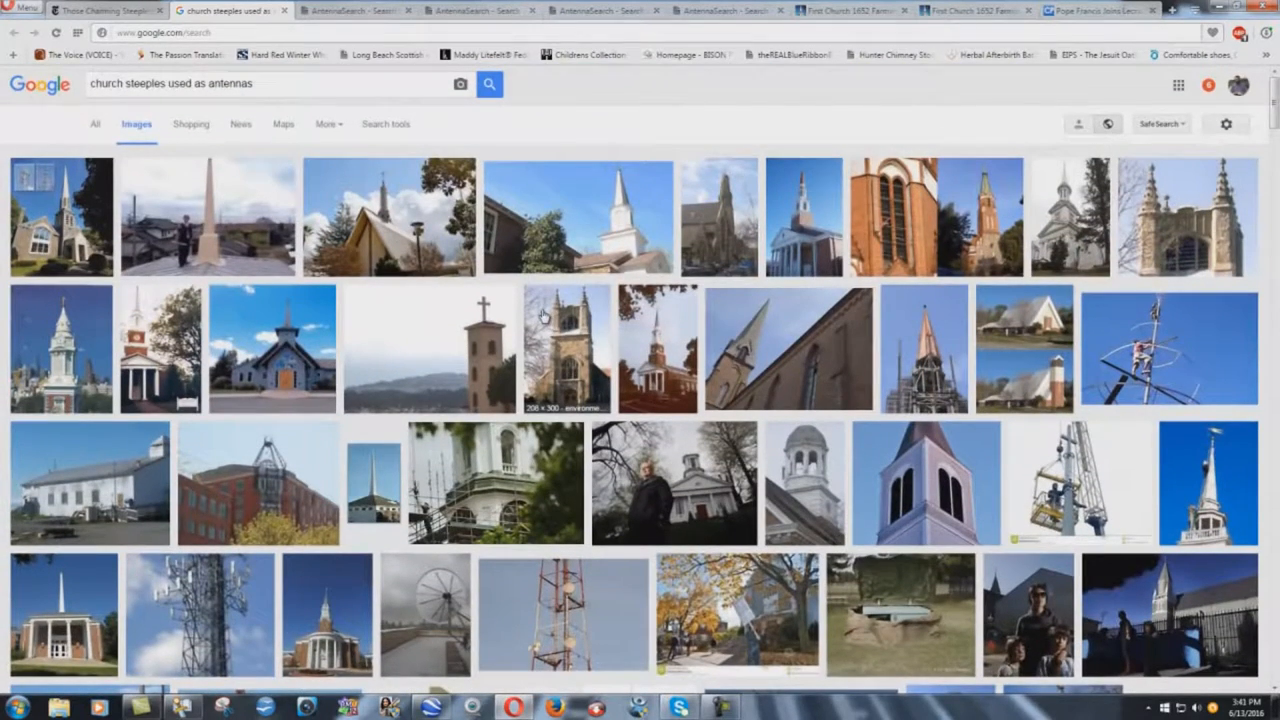
{"action": "mouse_move", "coordinate": [540, 316]}
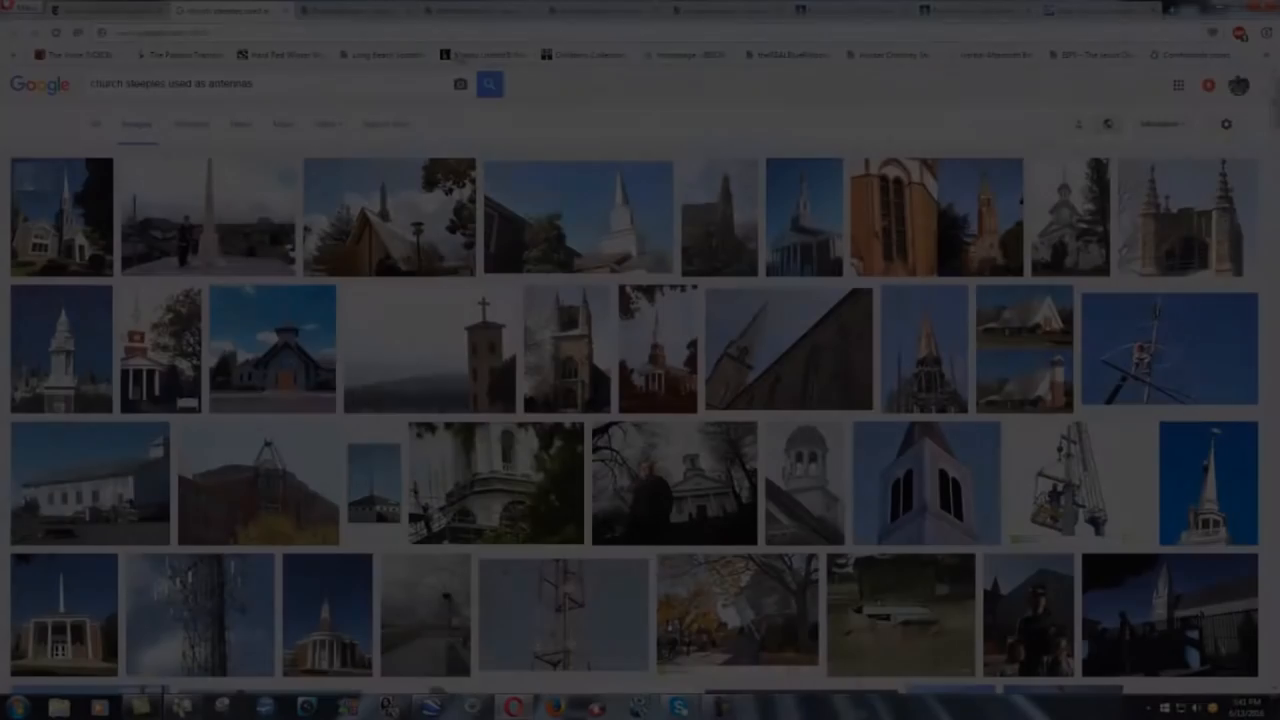
- Bring up the Bridgewater, Maine antenna map with its three-antenna summary
{"action": "left_click", "coordinate": [356, 10]}
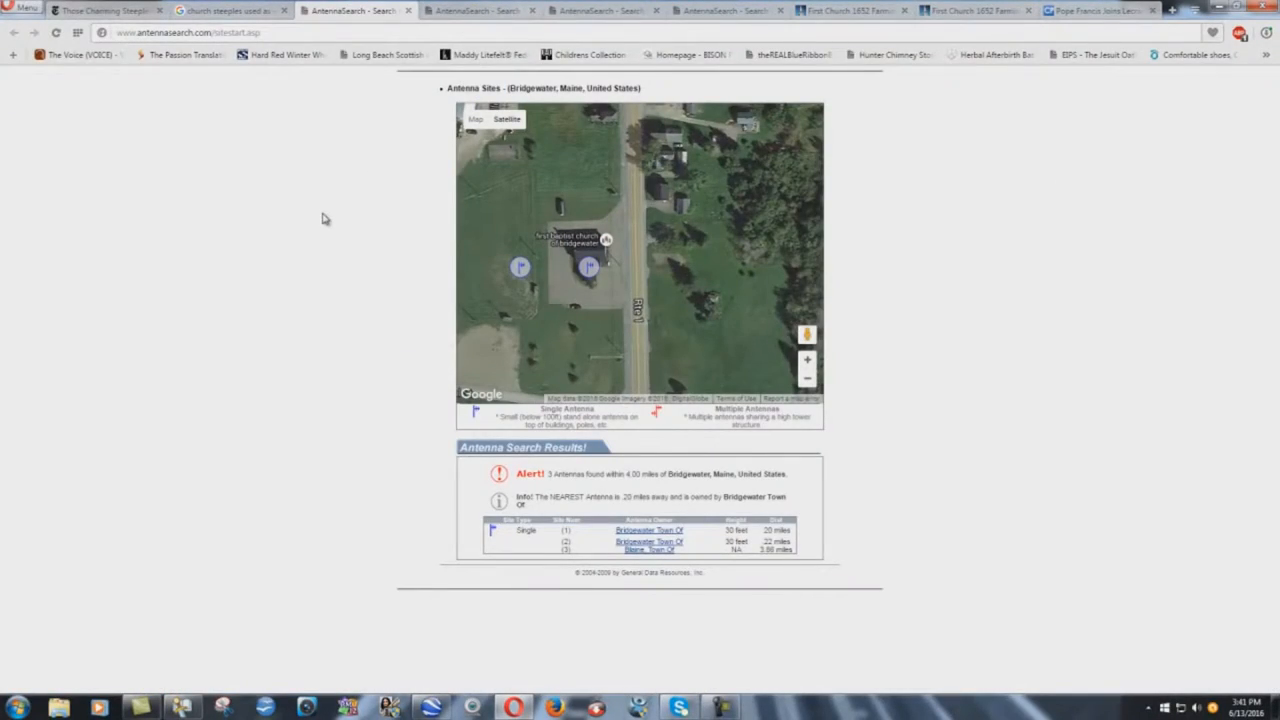
{"action": "mouse_move", "coordinate": [380, 182]}
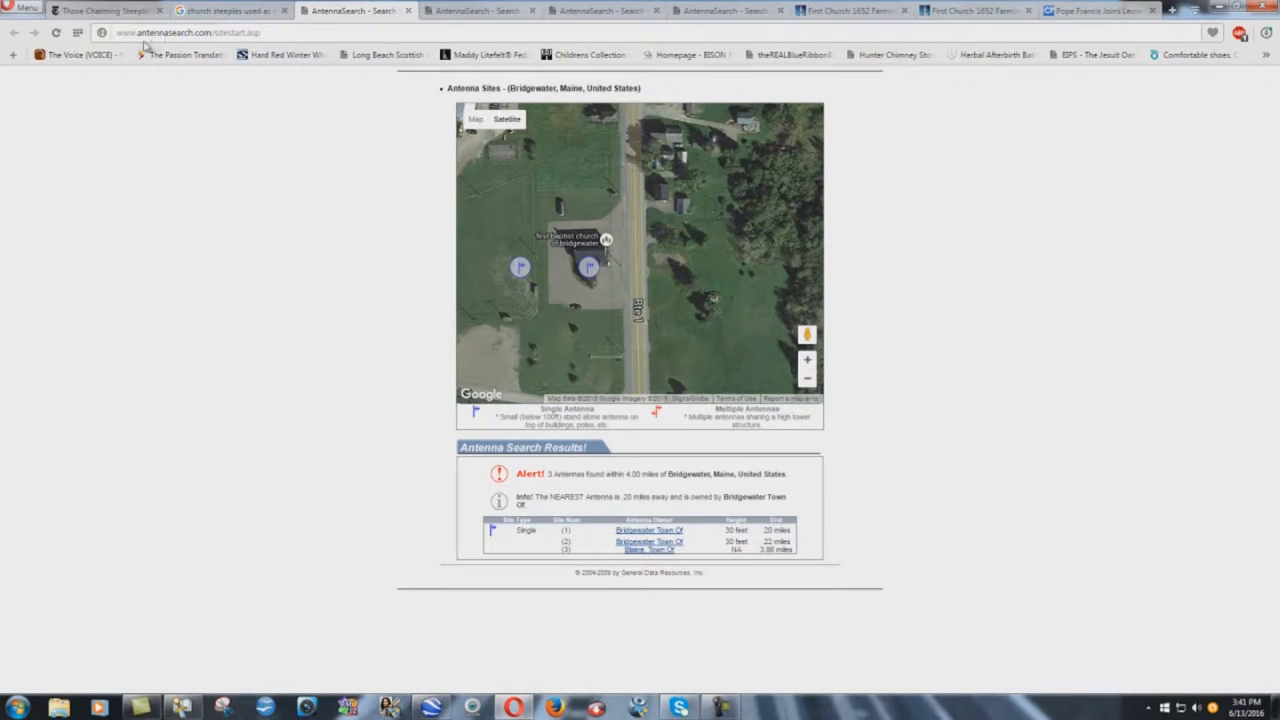
{"action": "mouse_move", "coordinate": [230, 48]}
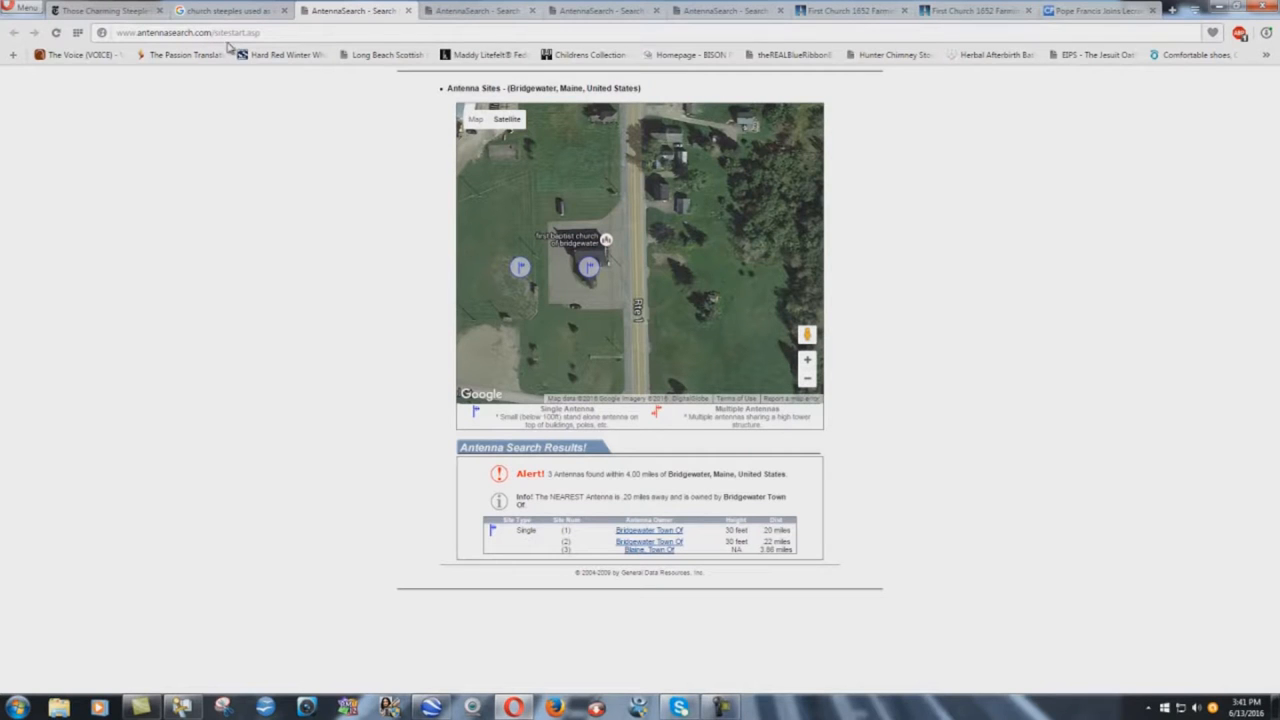
{"action": "mouse_move", "coordinate": [714, 494]}
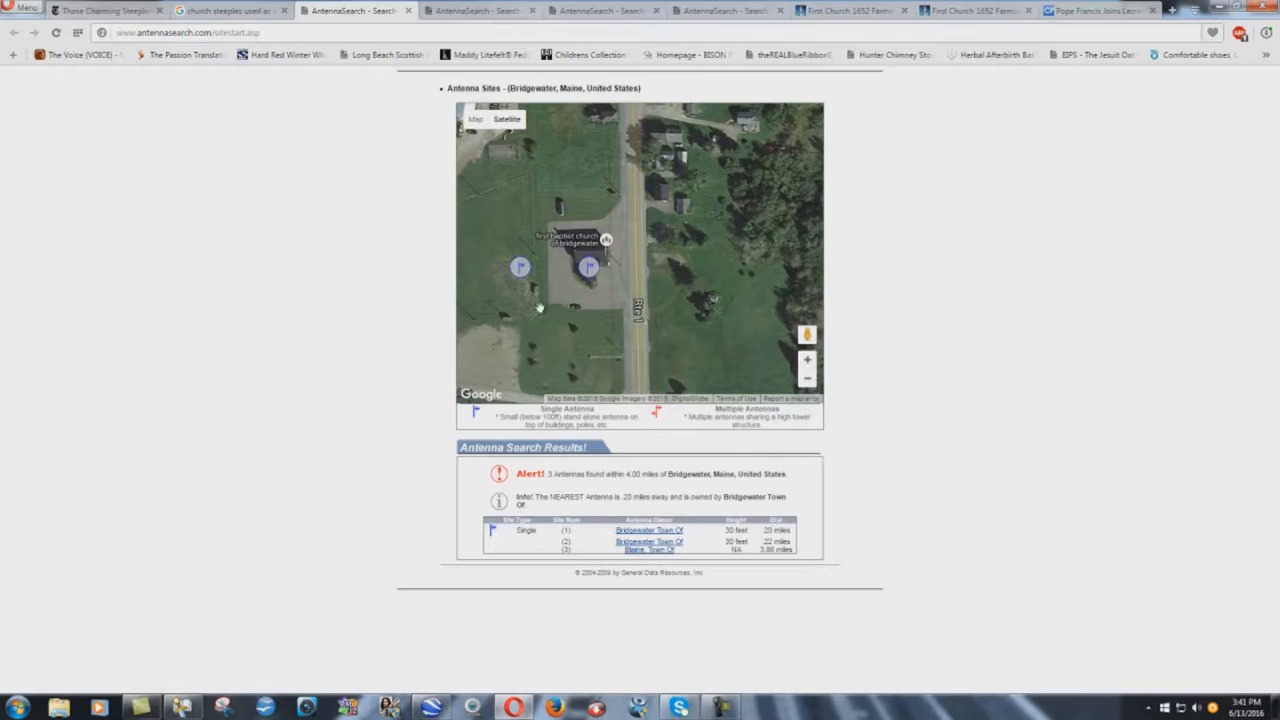
{"action": "mouse_move", "coordinate": [410, 192]}
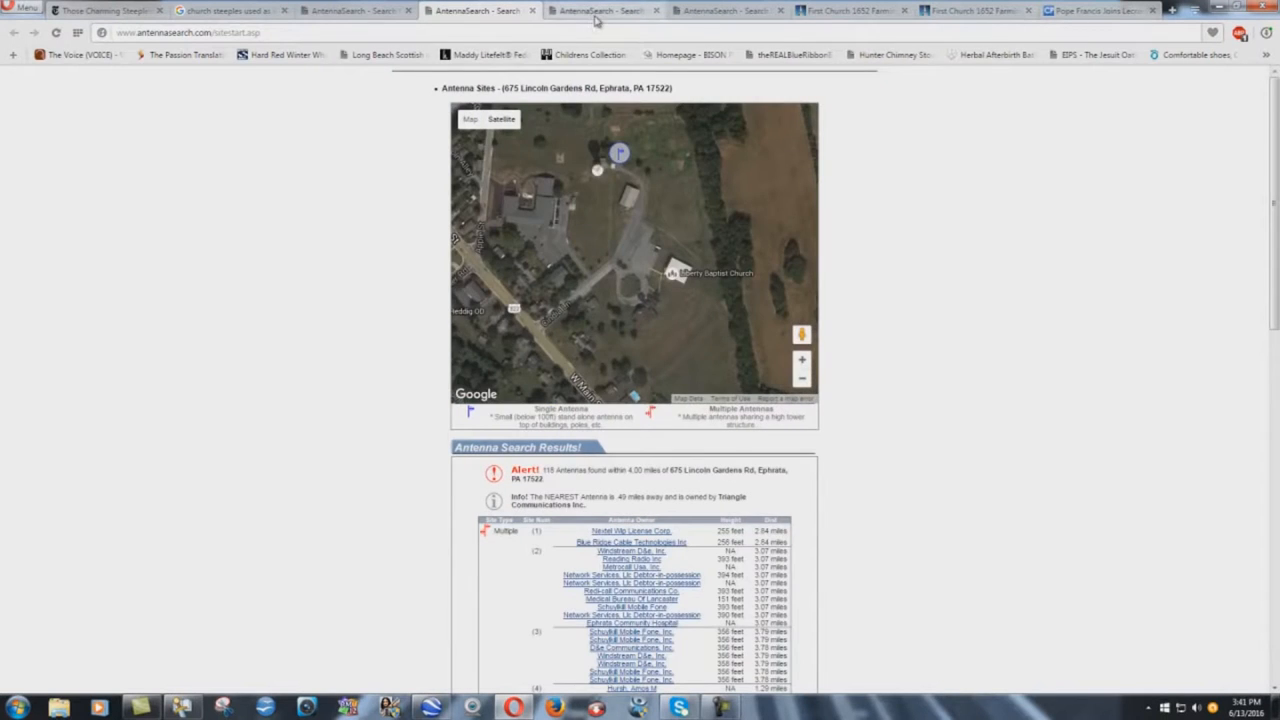
- Bring up the Tempe, AZ antenna site results and scroll through the antenna list
{"action": "left_click", "coordinate": [730, 10]}
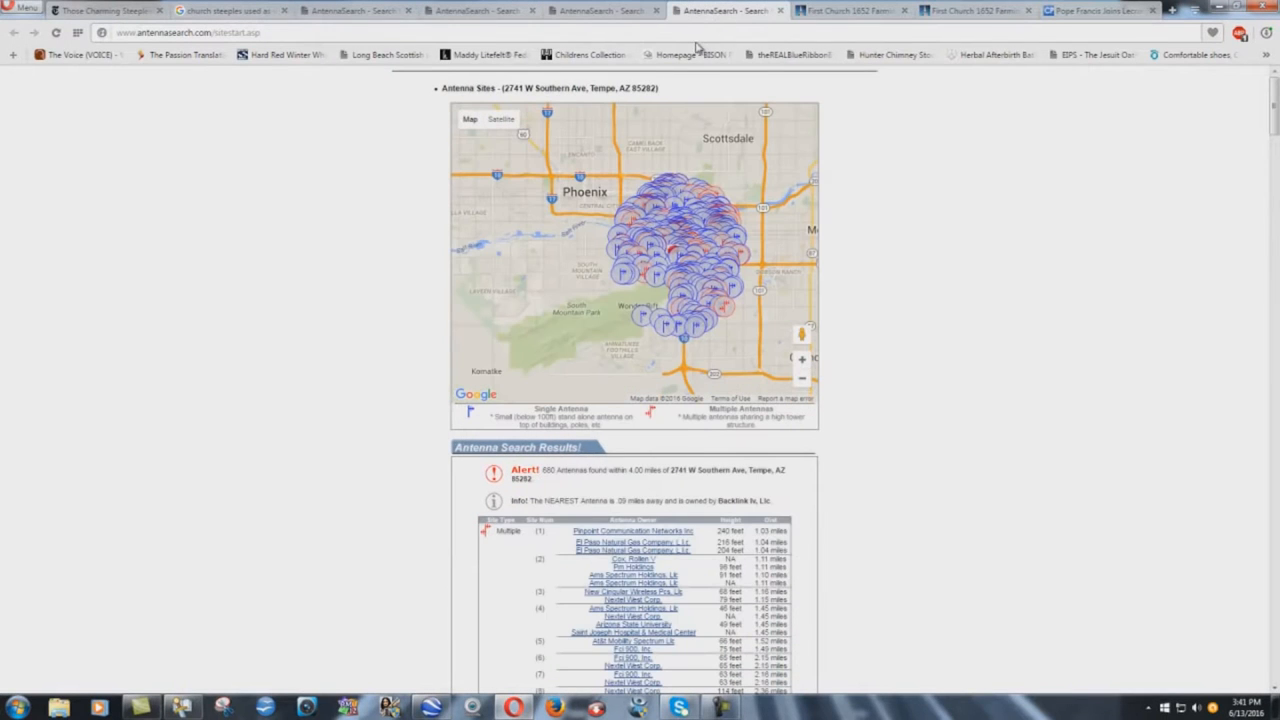
{"action": "mouse_move", "coordinate": [408, 388]}
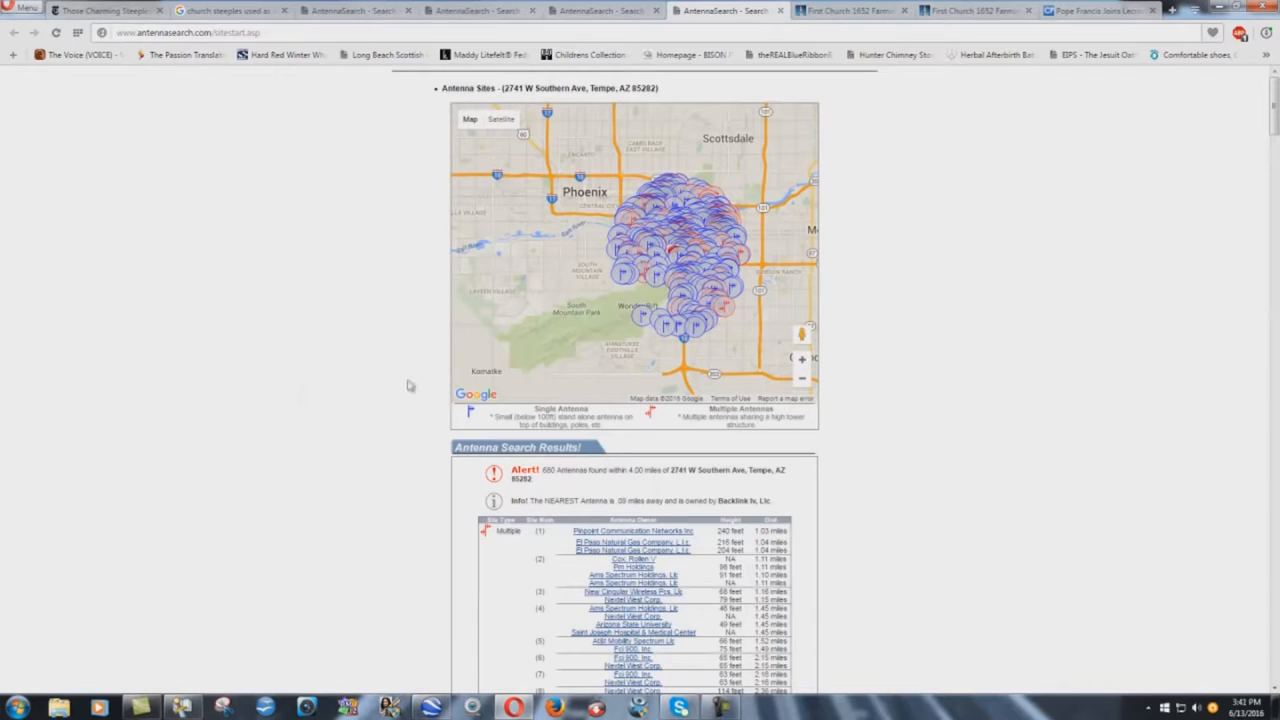
{"action": "mouse_move", "coordinate": [364, 400]}
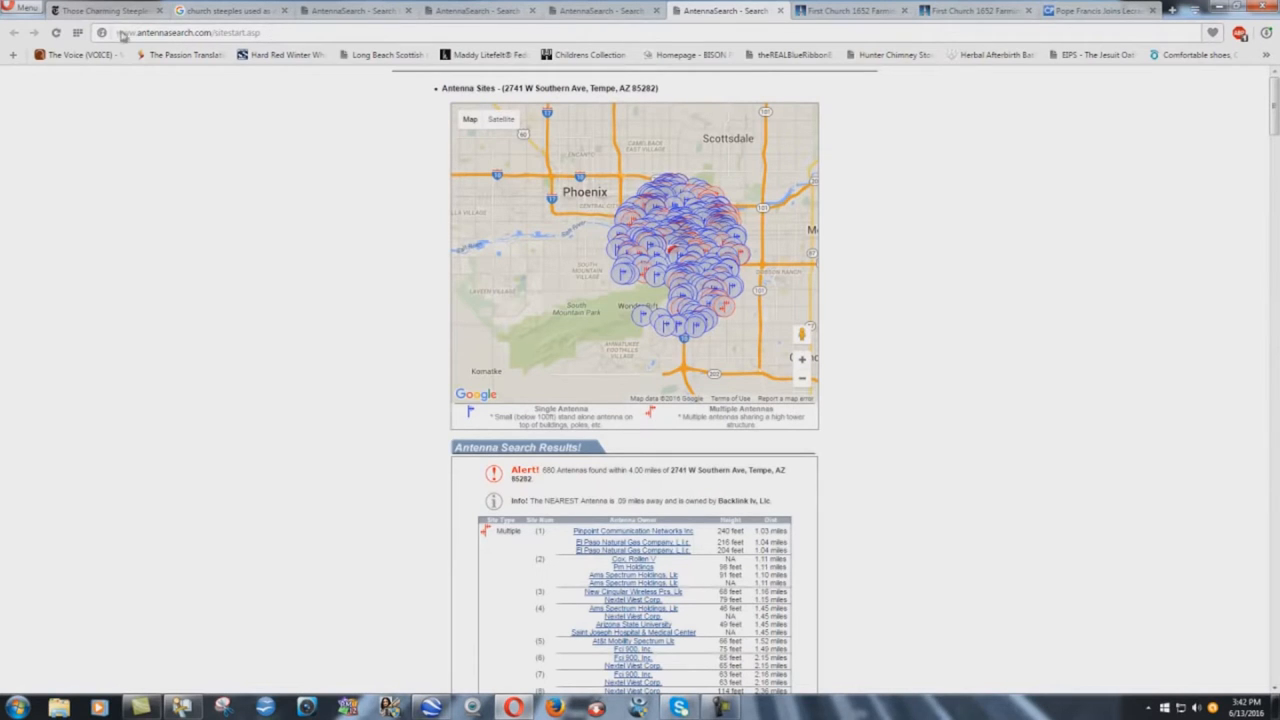
{"action": "mouse_move", "coordinate": [184, 48]}
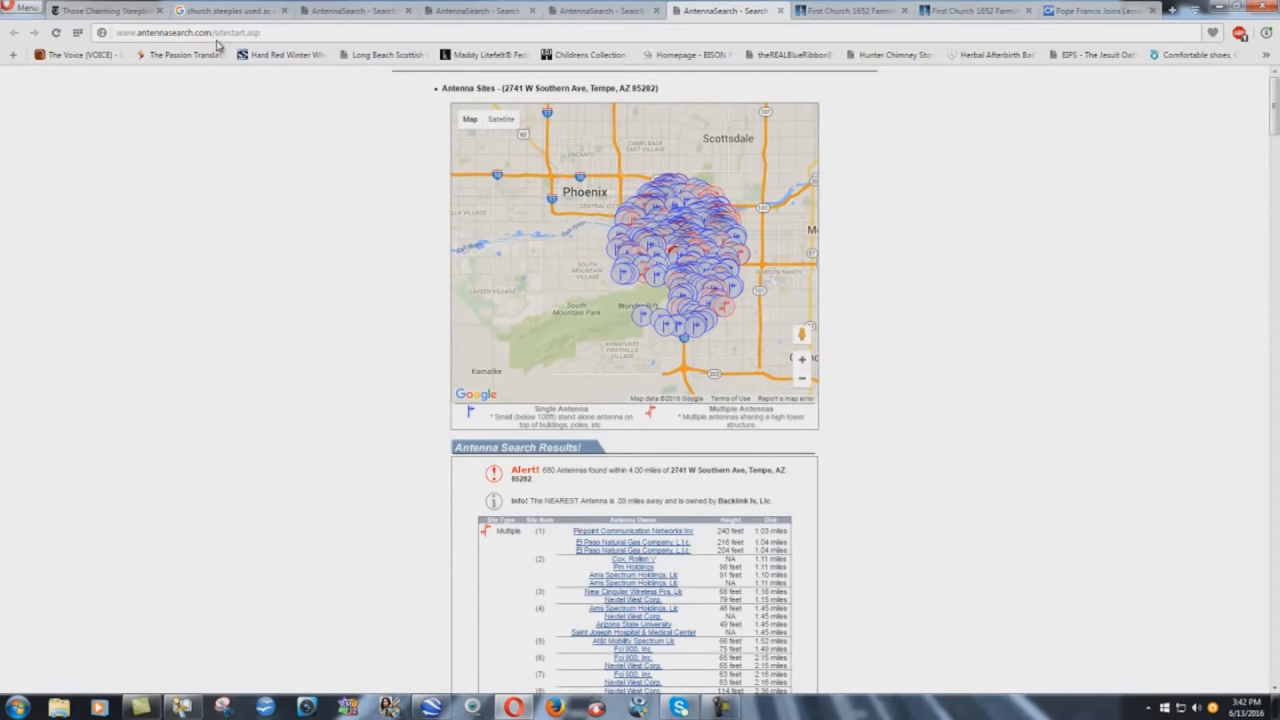
{"action": "mouse_move", "coordinate": [304, 204]}
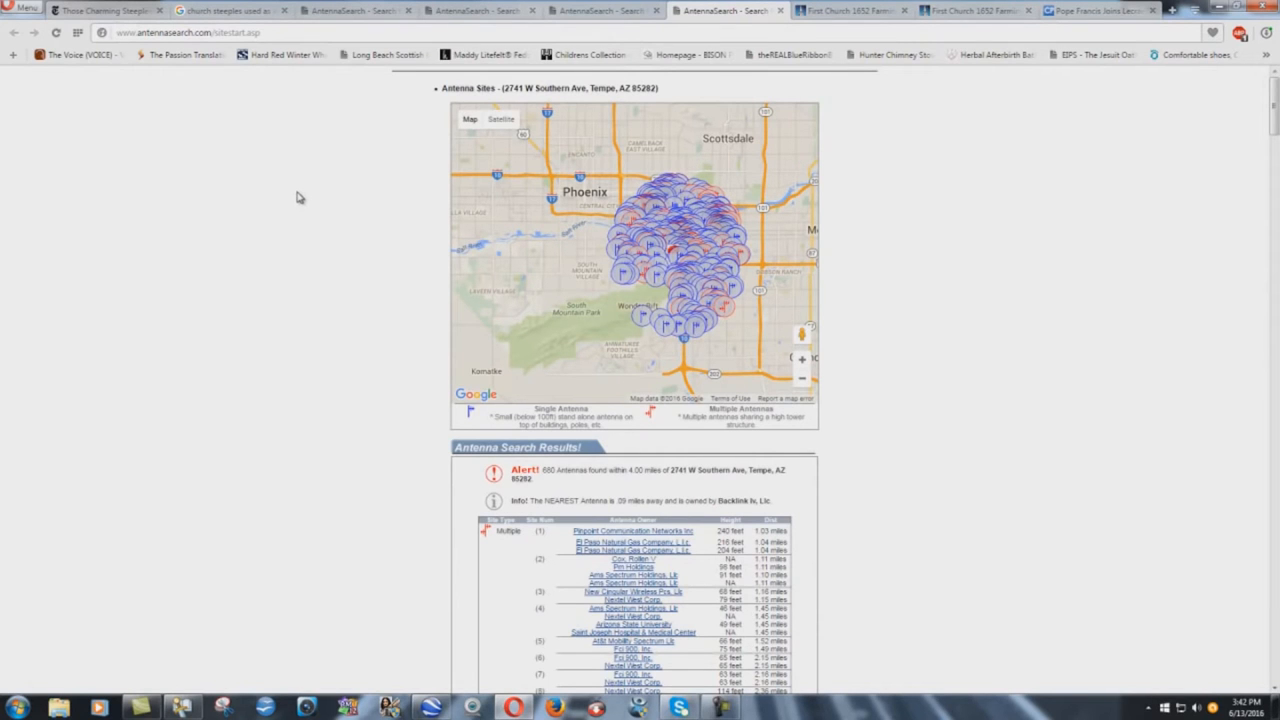
{"action": "scroll", "scroll_direction": "down", "scroll_amount": 3}
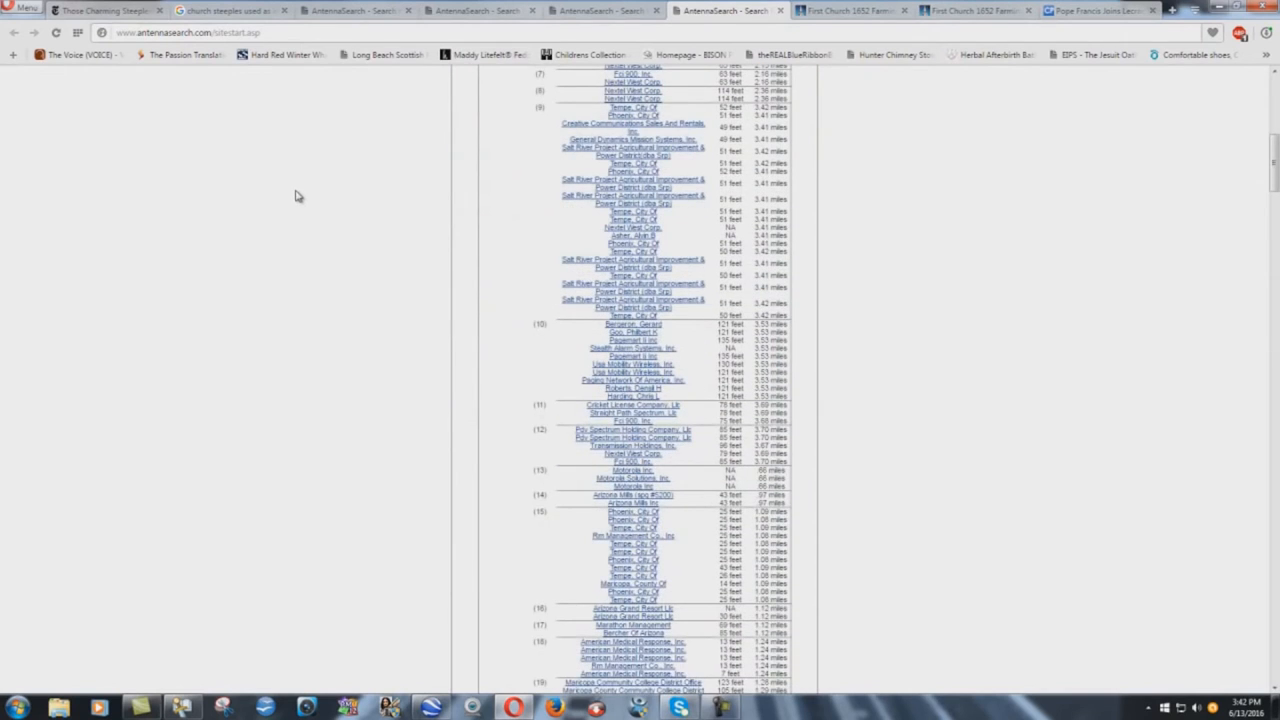
{"action": "scroll", "scroll_direction": "up", "scroll_amount": 3}
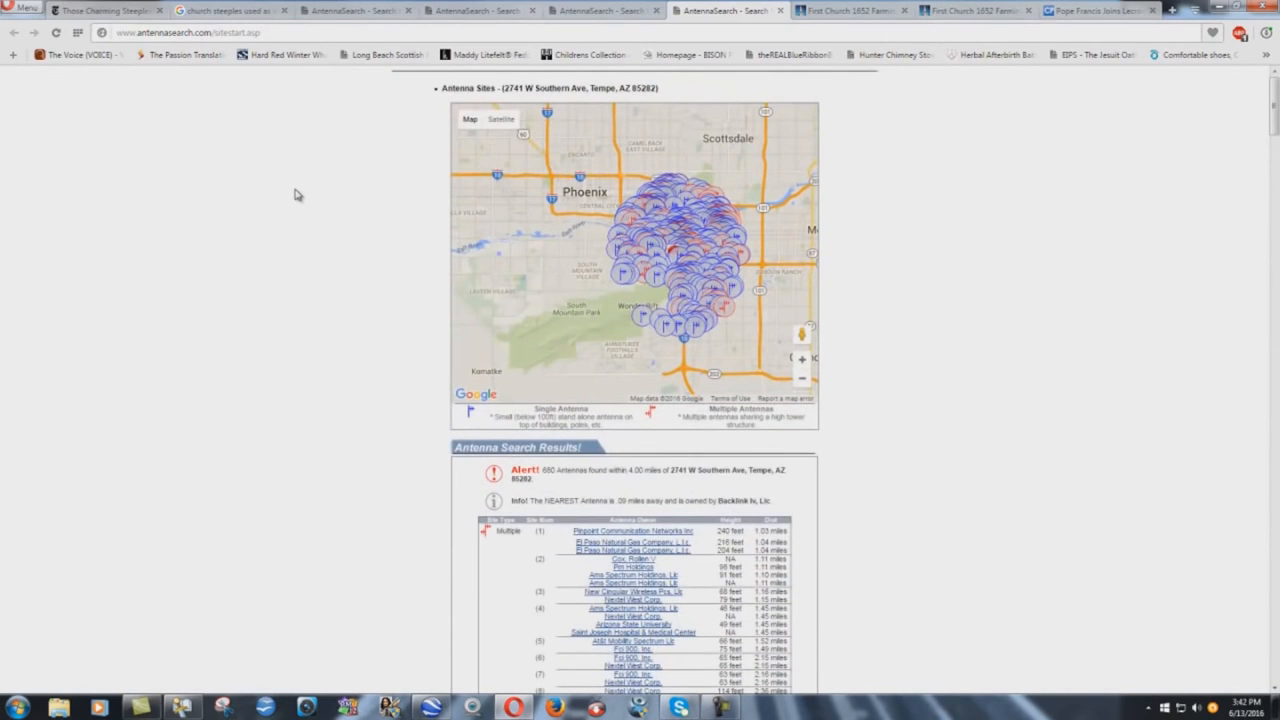